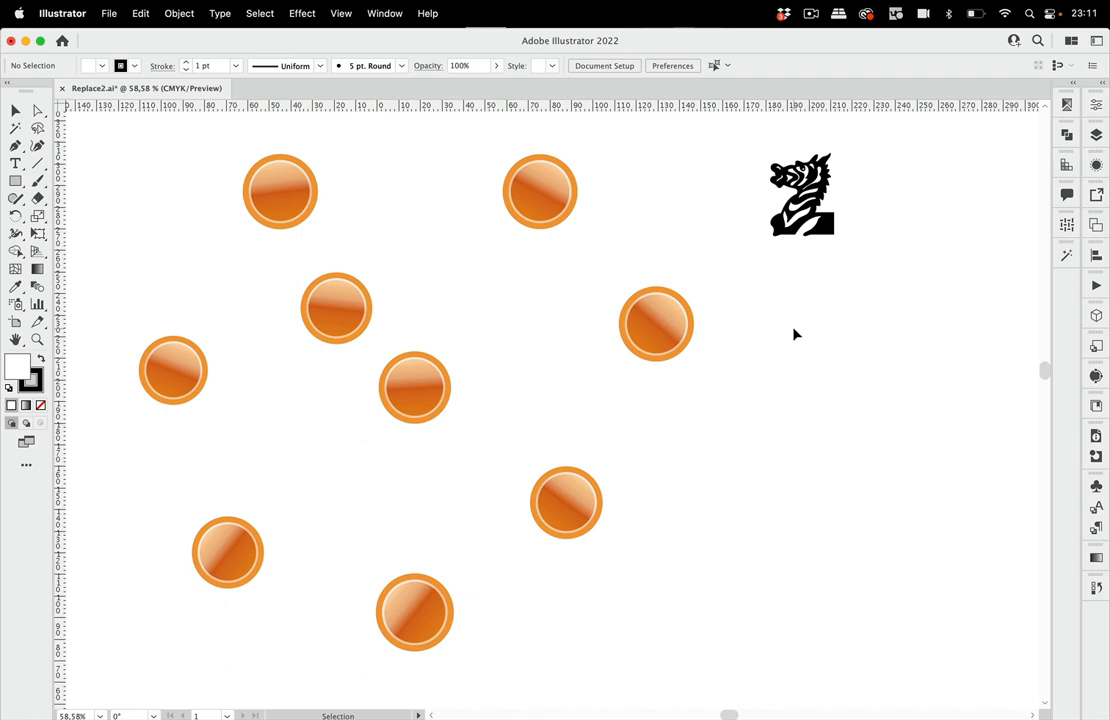
pyautogui.moveTo(307, 163)
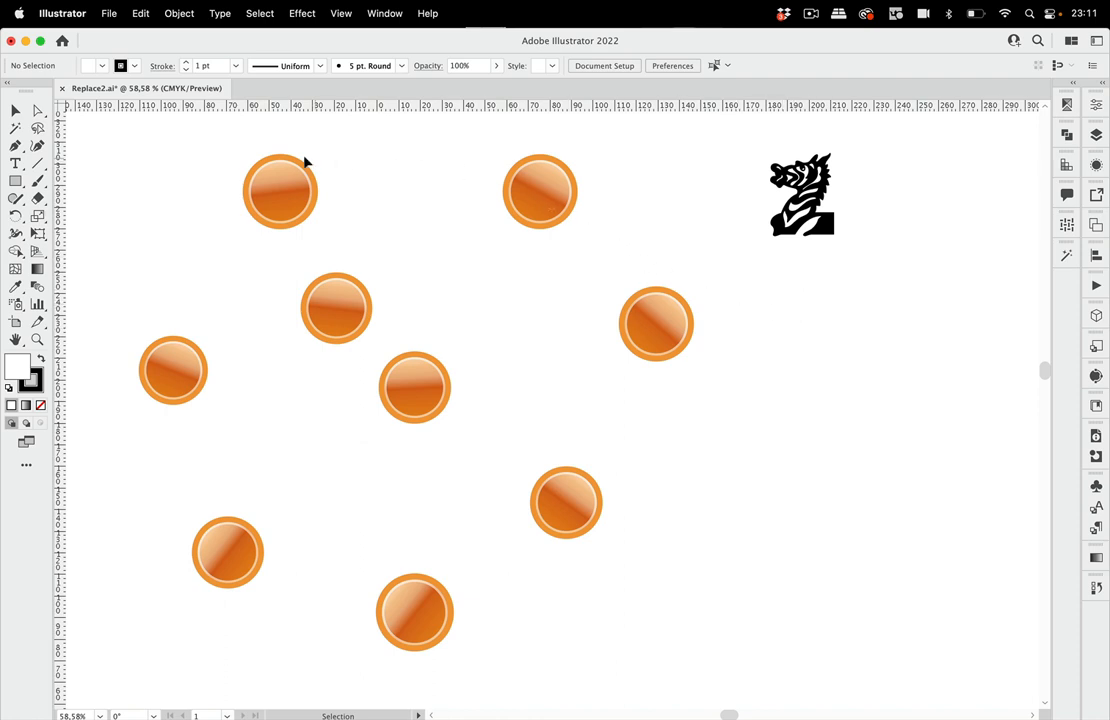
pyautogui.moveTo(276, 322)
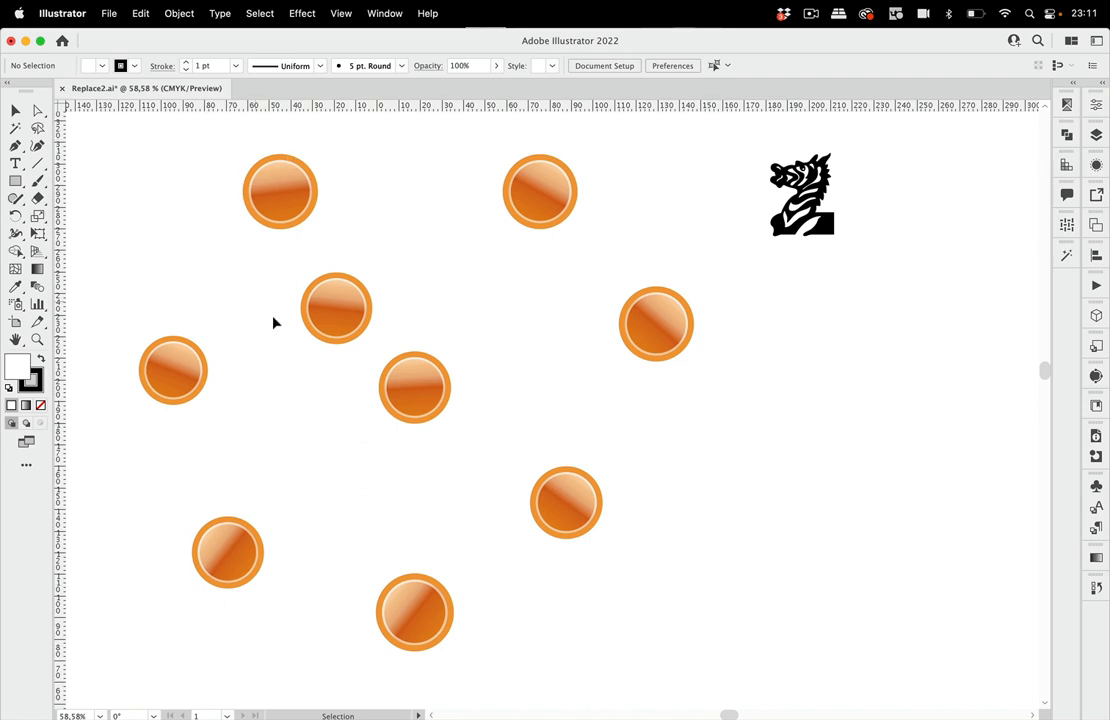
# Select the upper-right orange circle symbol instance
pyautogui.click(280, 191)
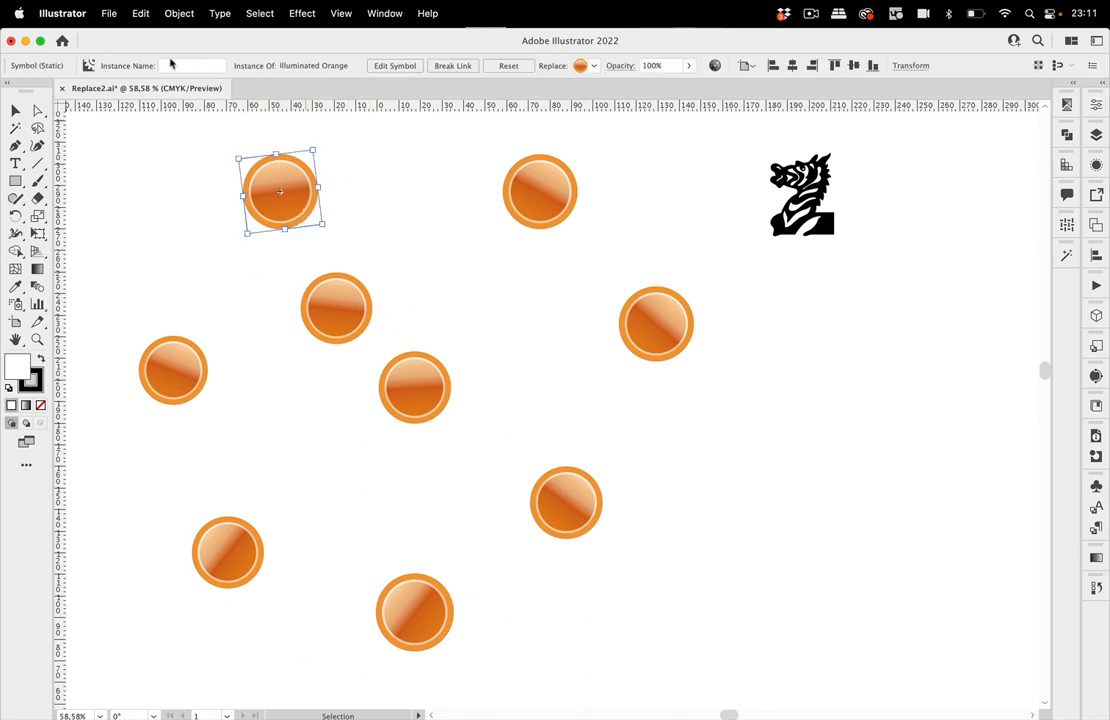
pyautogui.click(435, 241)
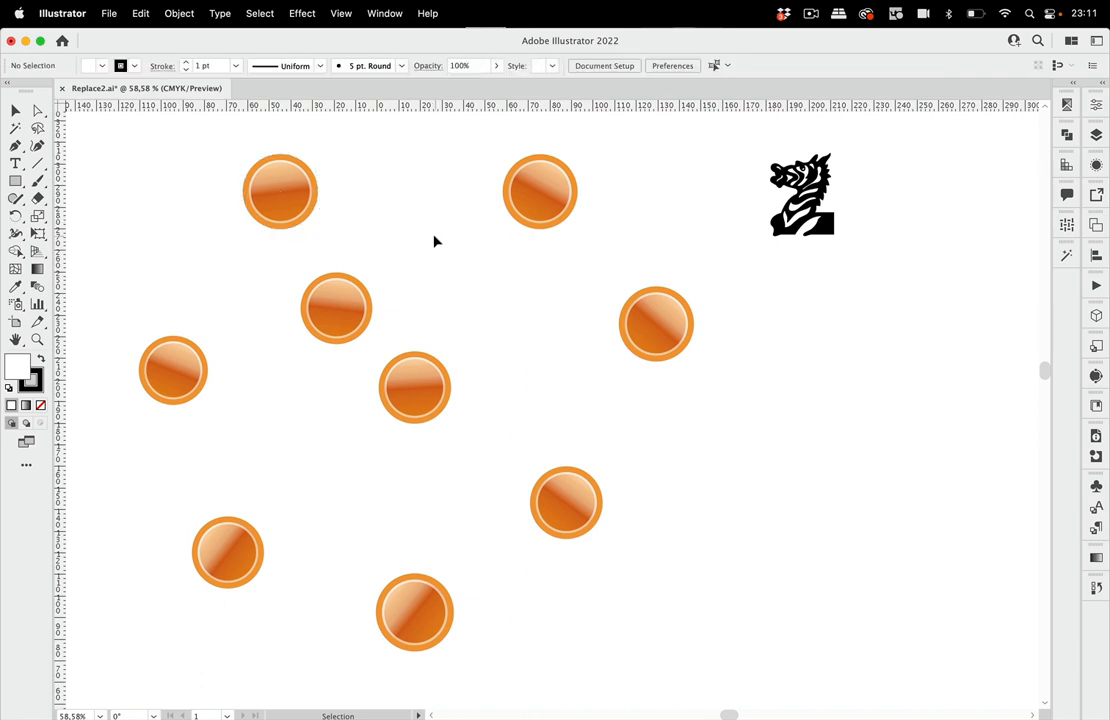
pyautogui.moveTo(589, 256)
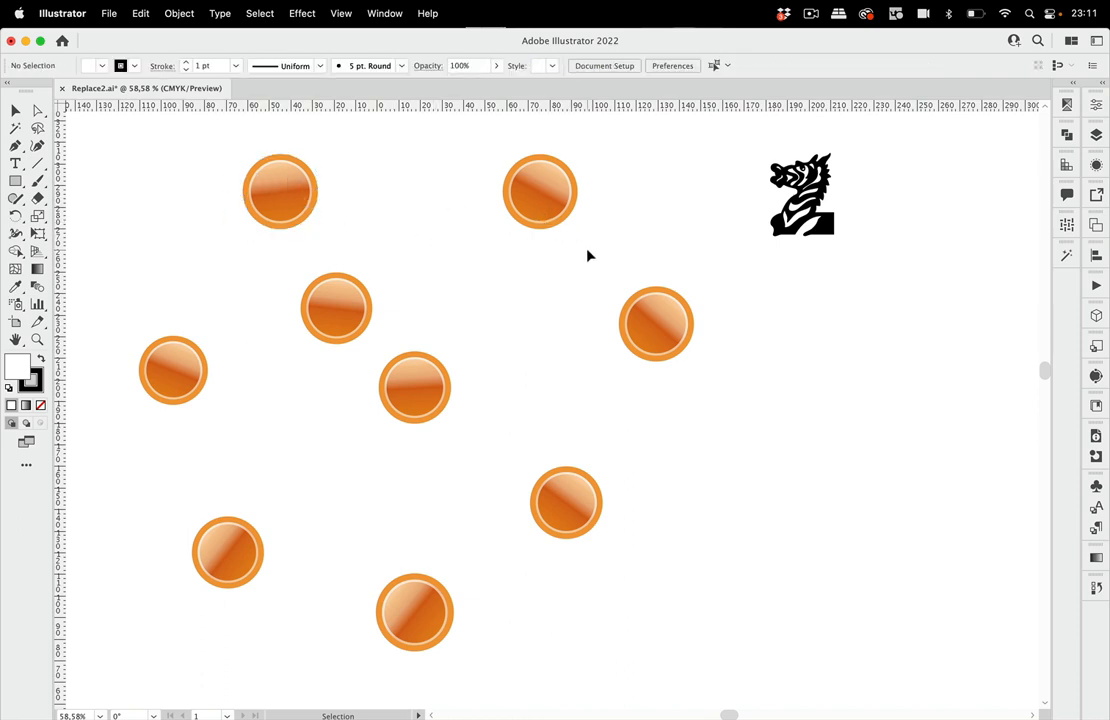
pyautogui.moveTo(559, 231)
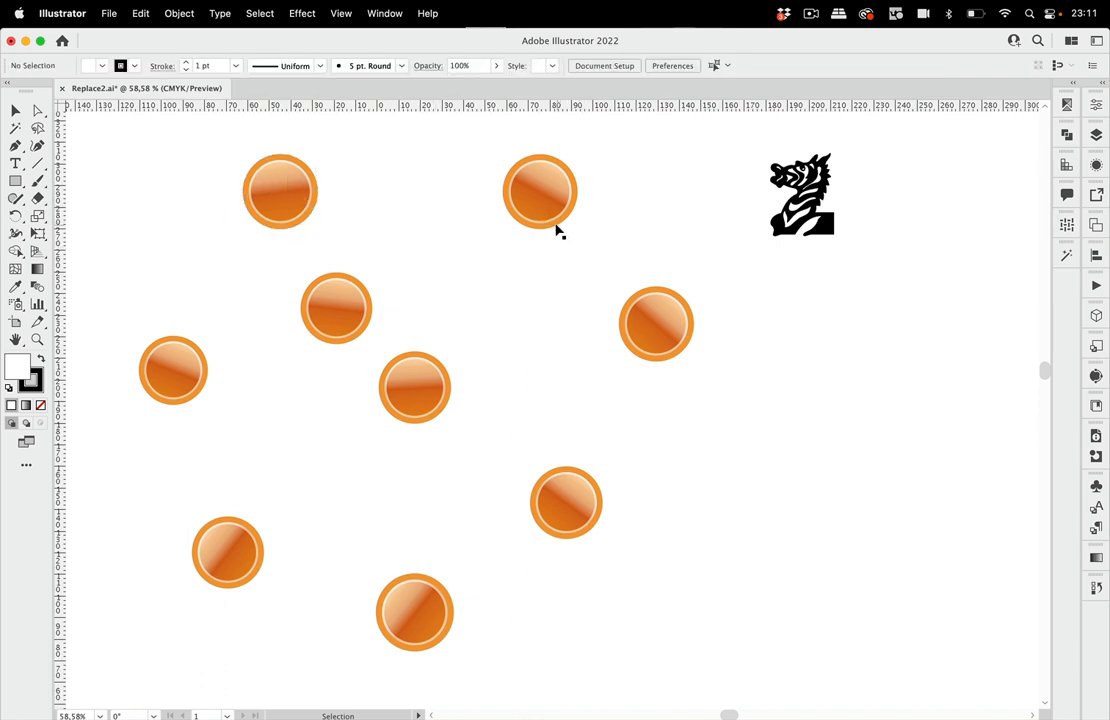
pyautogui.click(335, 308)
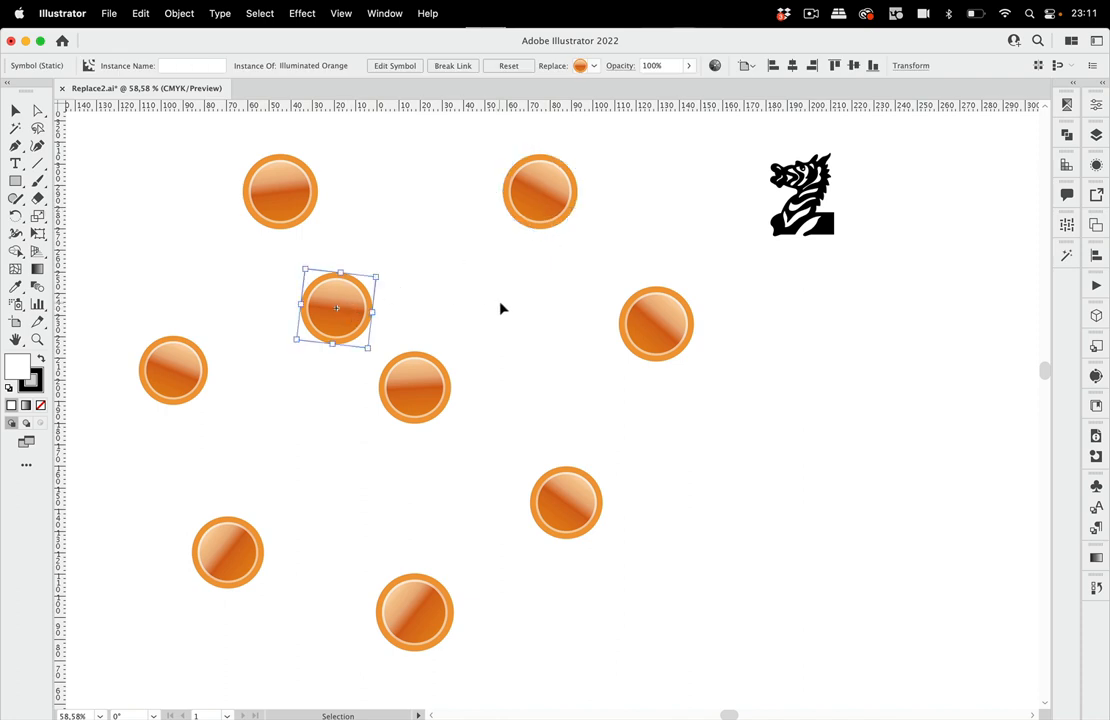
pyautogui.moveTo(547, 297)
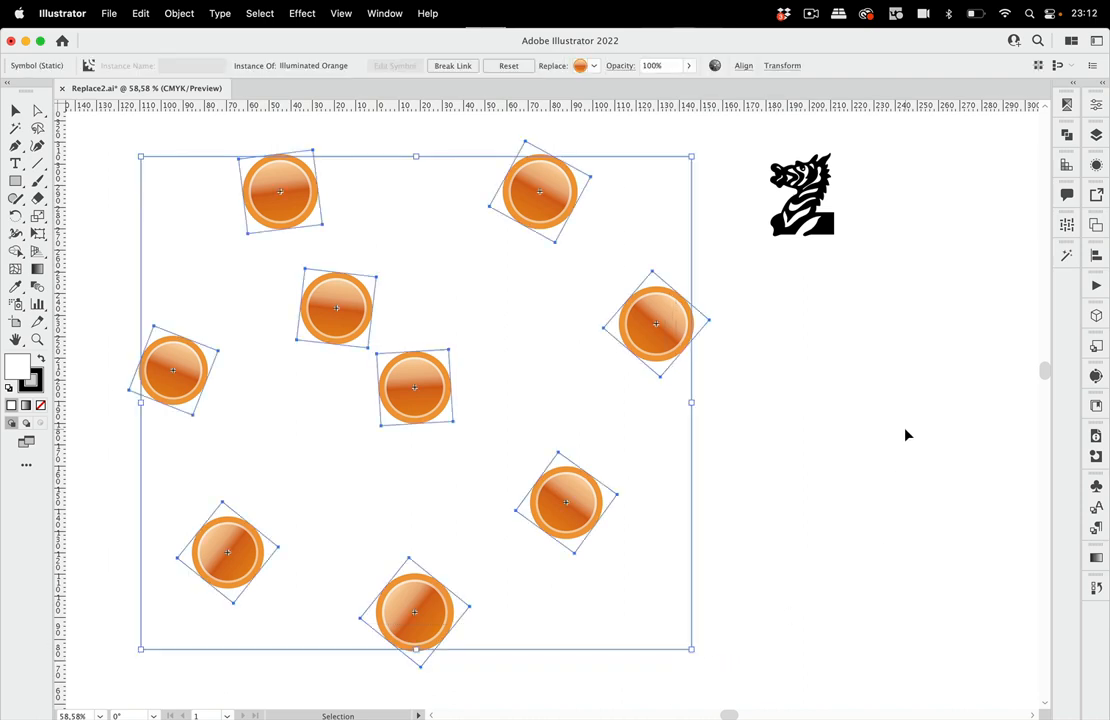
pyautogui.click(540, 190)
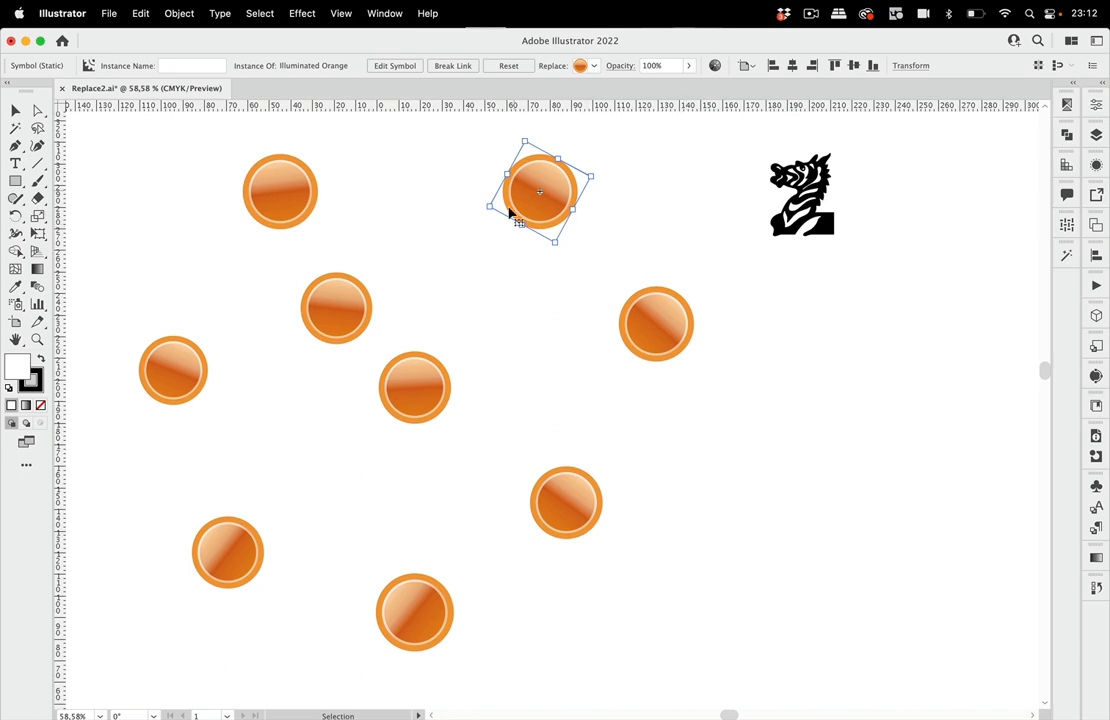
# Select all nine 'Illuminated Orange' instances and show the Control bar's replacement symbol list
pyautogui.click(259, 13)
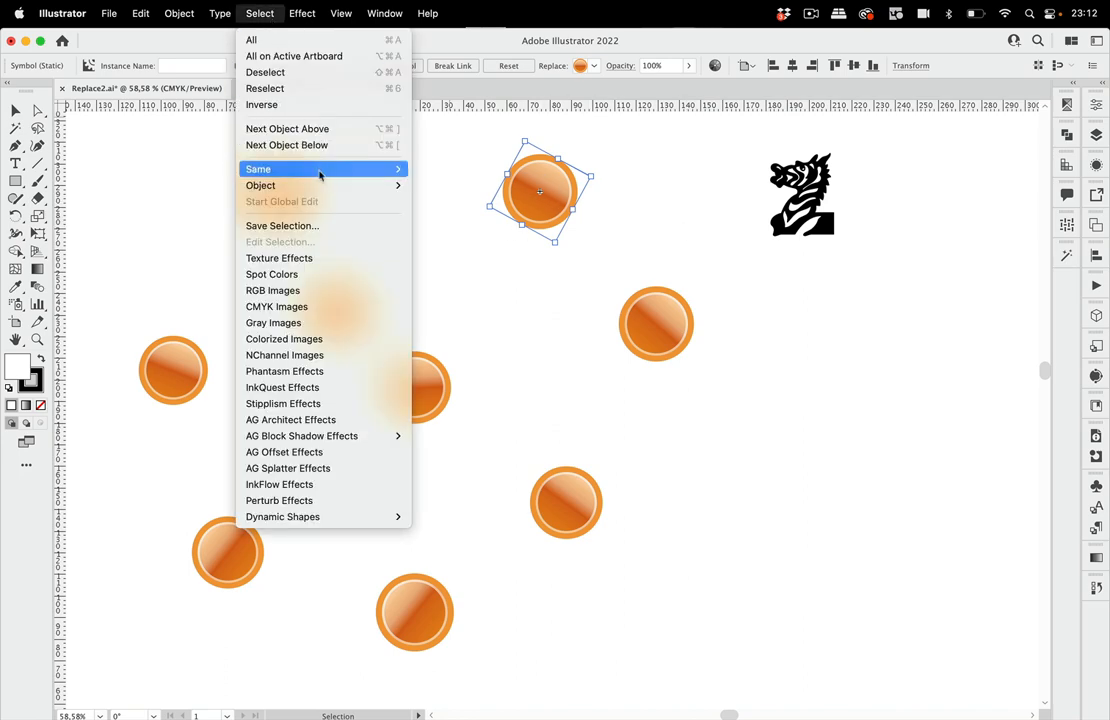
pyautogui.moveTo(258, 169)
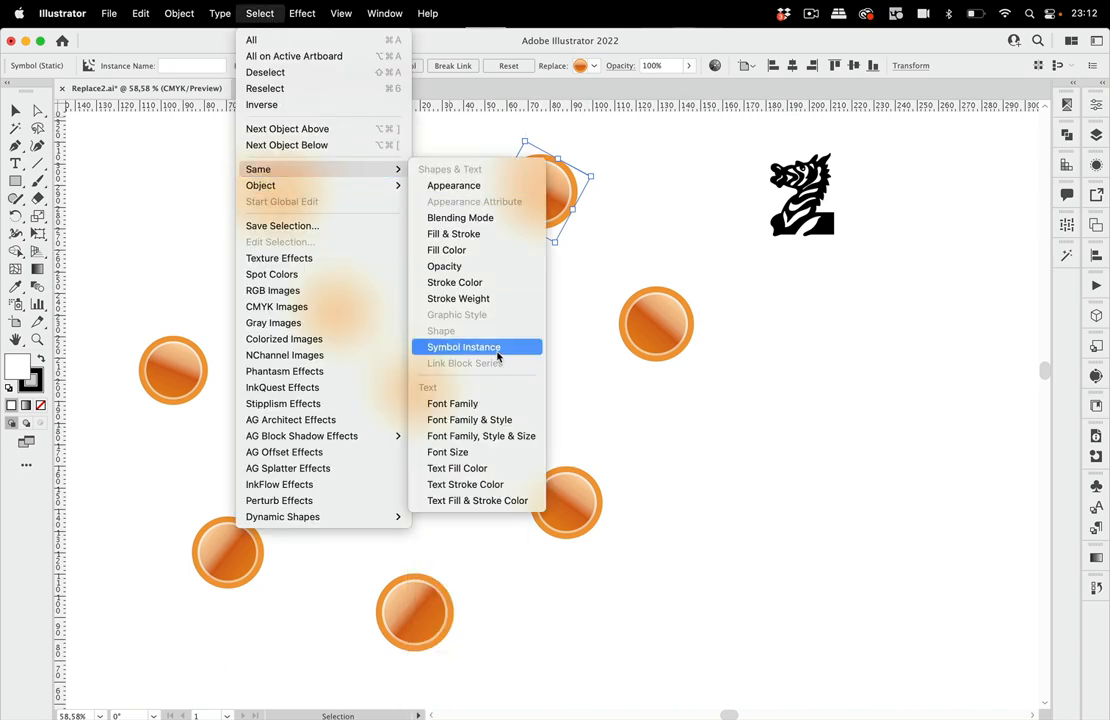
pyautogui.click(463, 347)
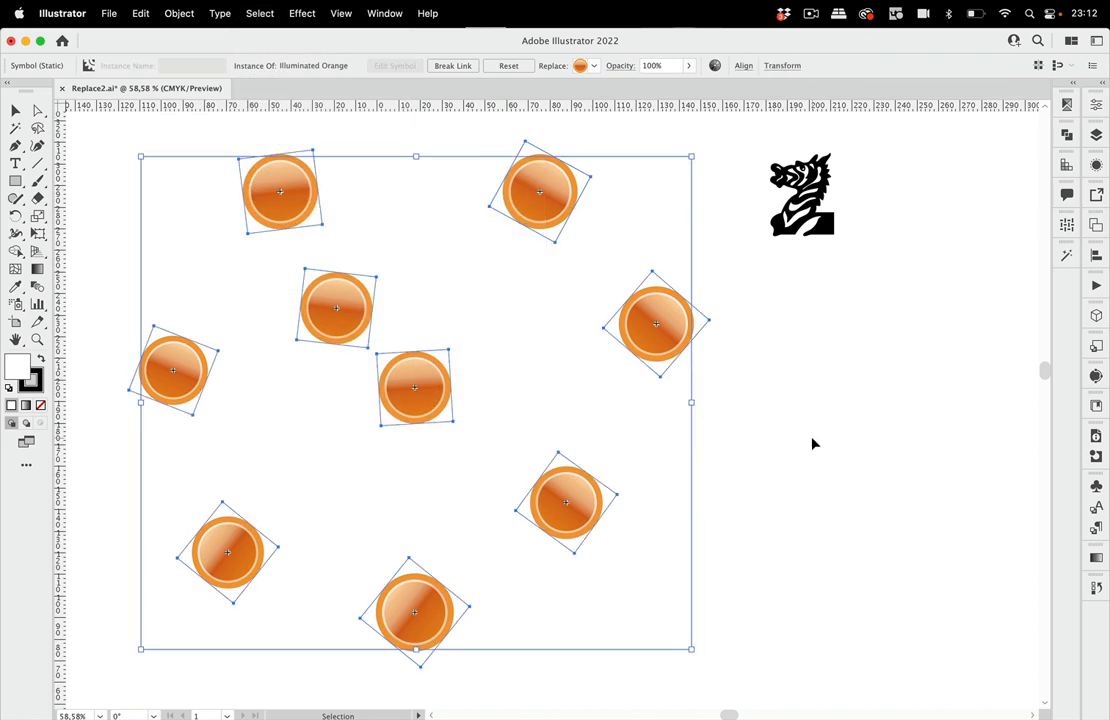
pyautogui.moveTo(785, 441)
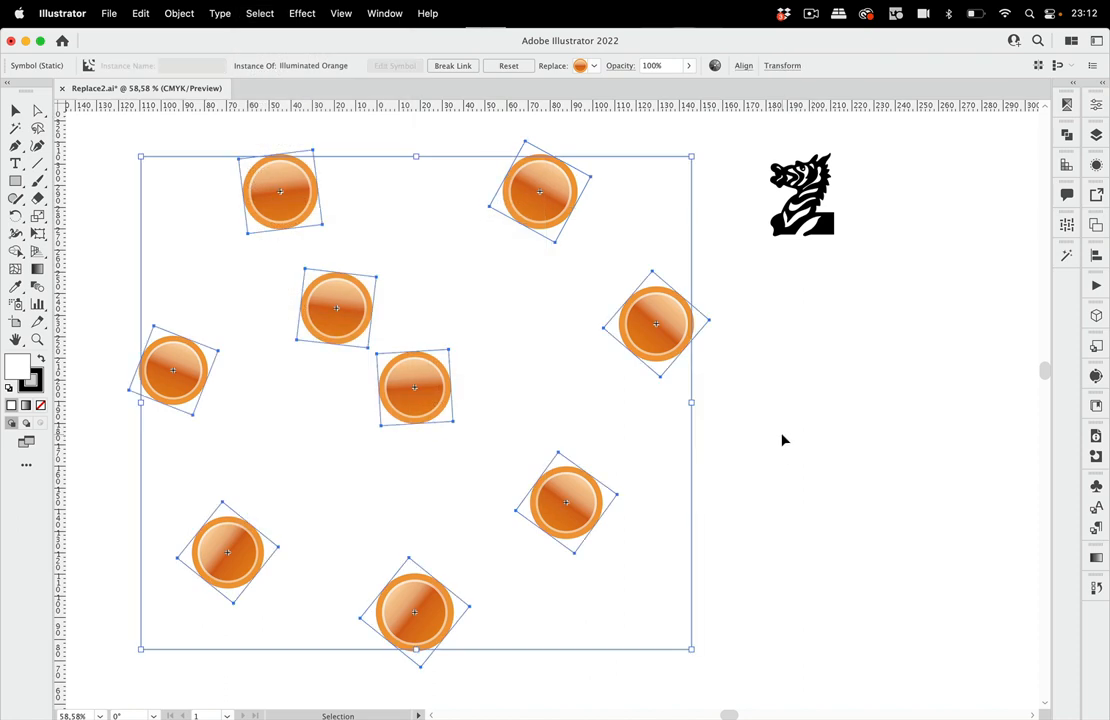
pyautogui.moveTo(779, 435)
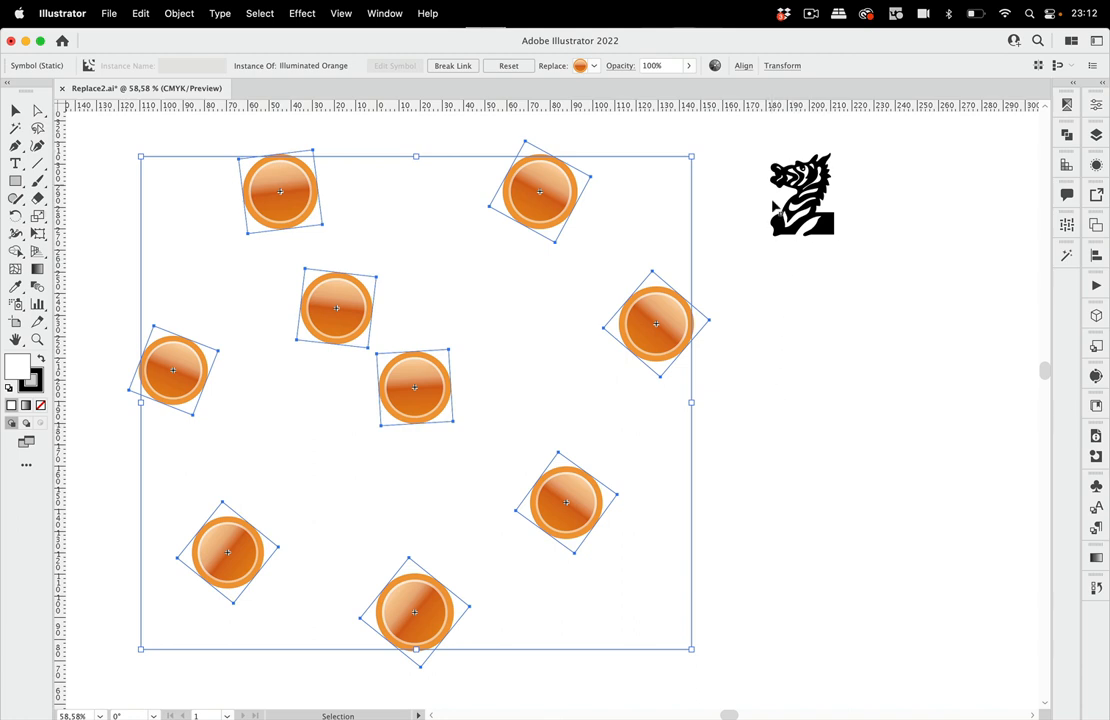
pyautogui.moveTo(617, 125)
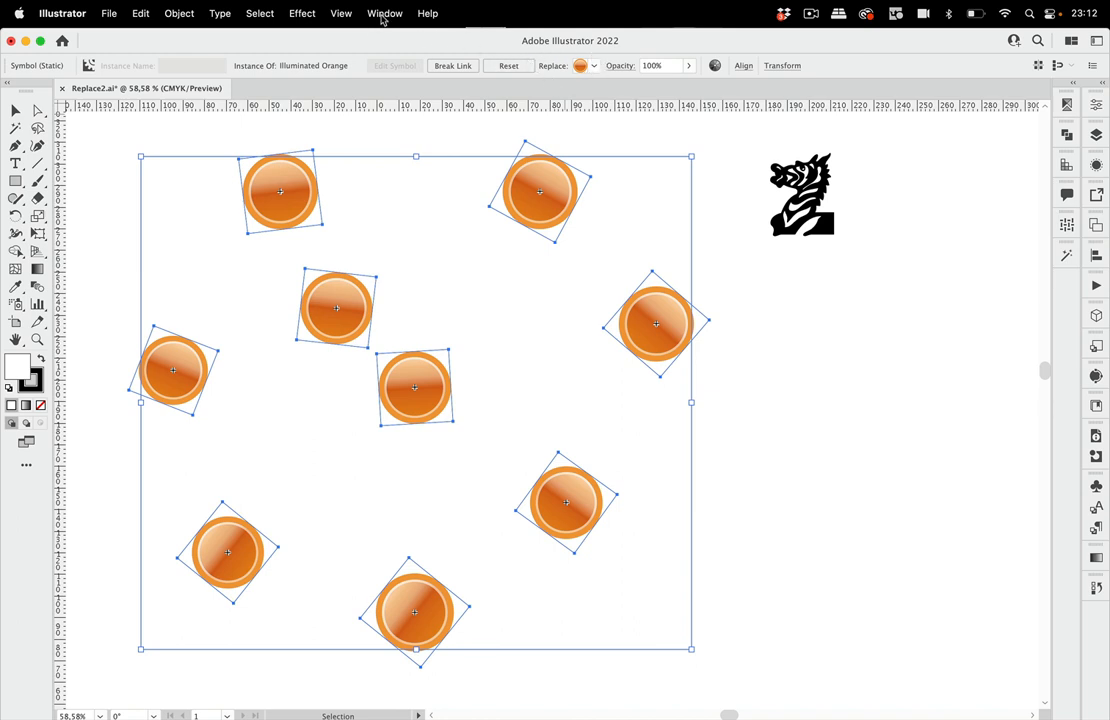
pyautogui.click(385, 13)
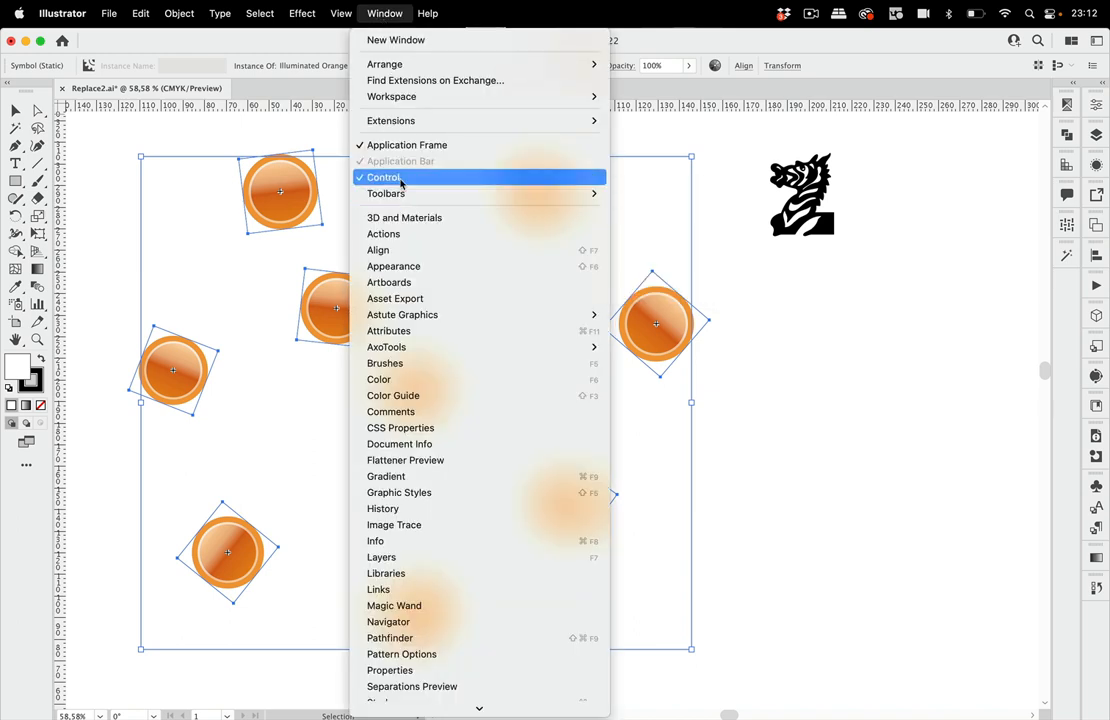
pyautogui.click(384, 177)
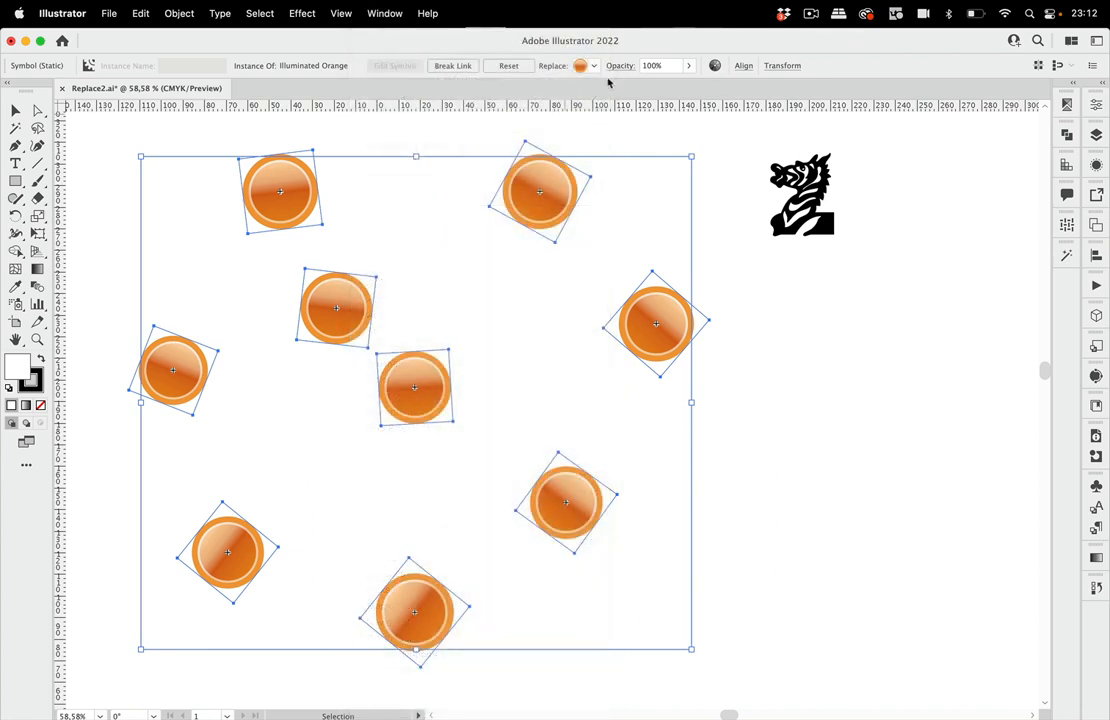
pyautogui.click(593, 65)
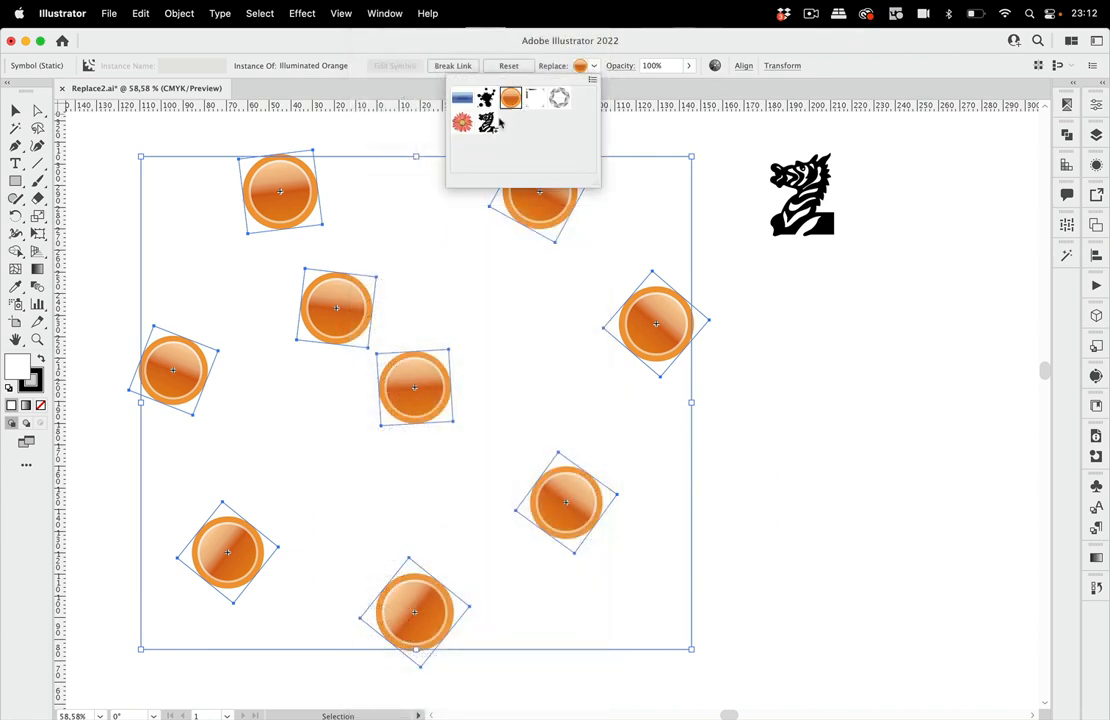
# Swap all nine selected orange circles for the zebra symbol
pyautogui.click(491, 122)
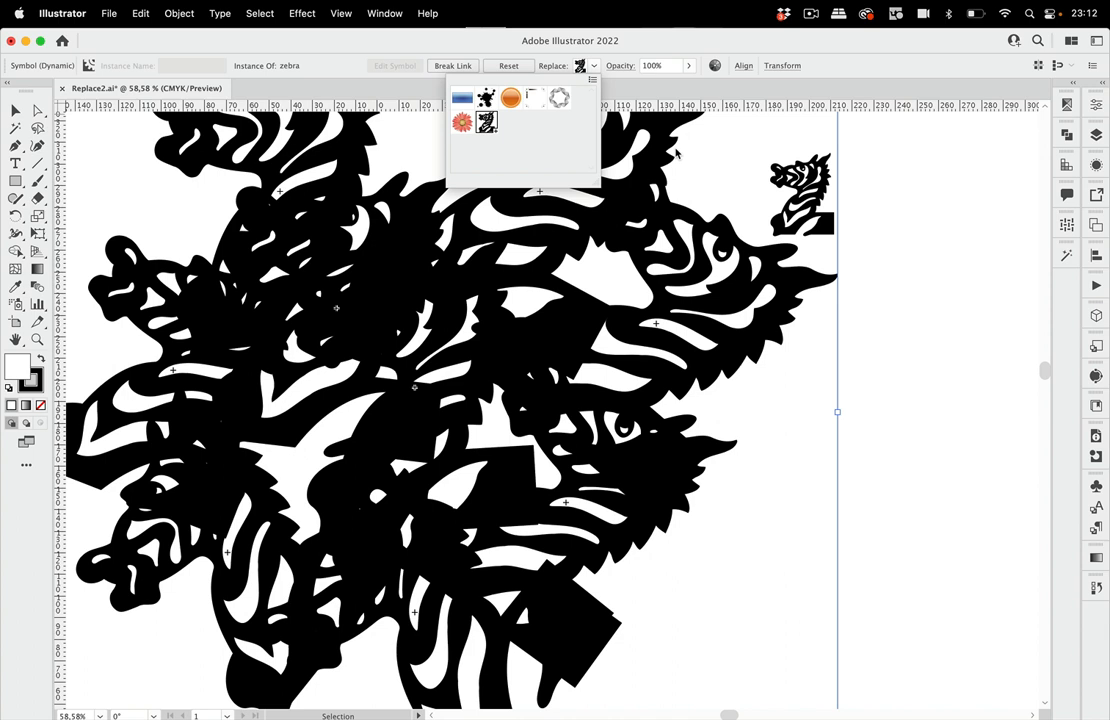
pyautogui.moveTo(472, 558)
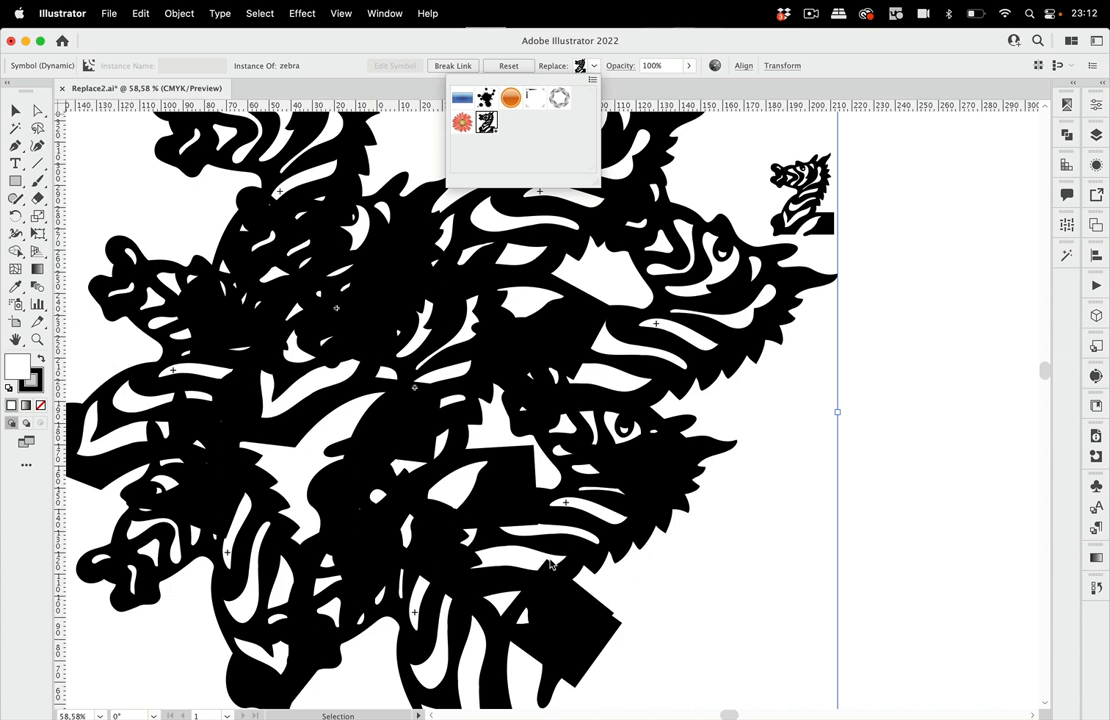
pyautogui.moveTo(598, 266)
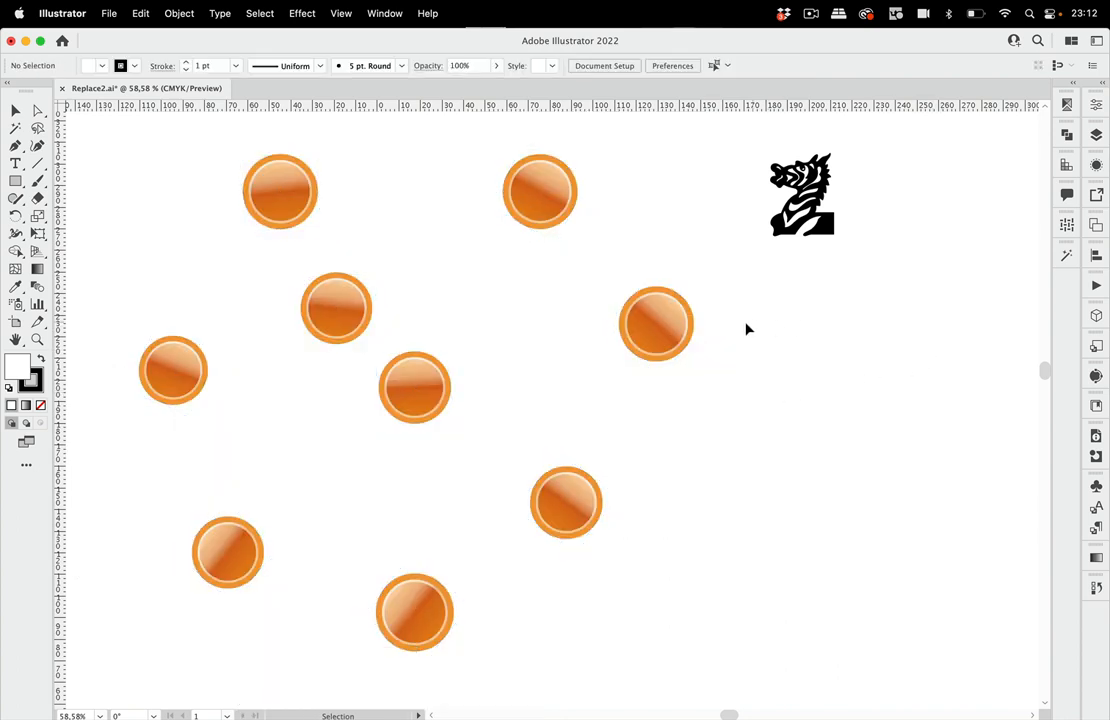
pyautogui.moveTo(1058, 470)
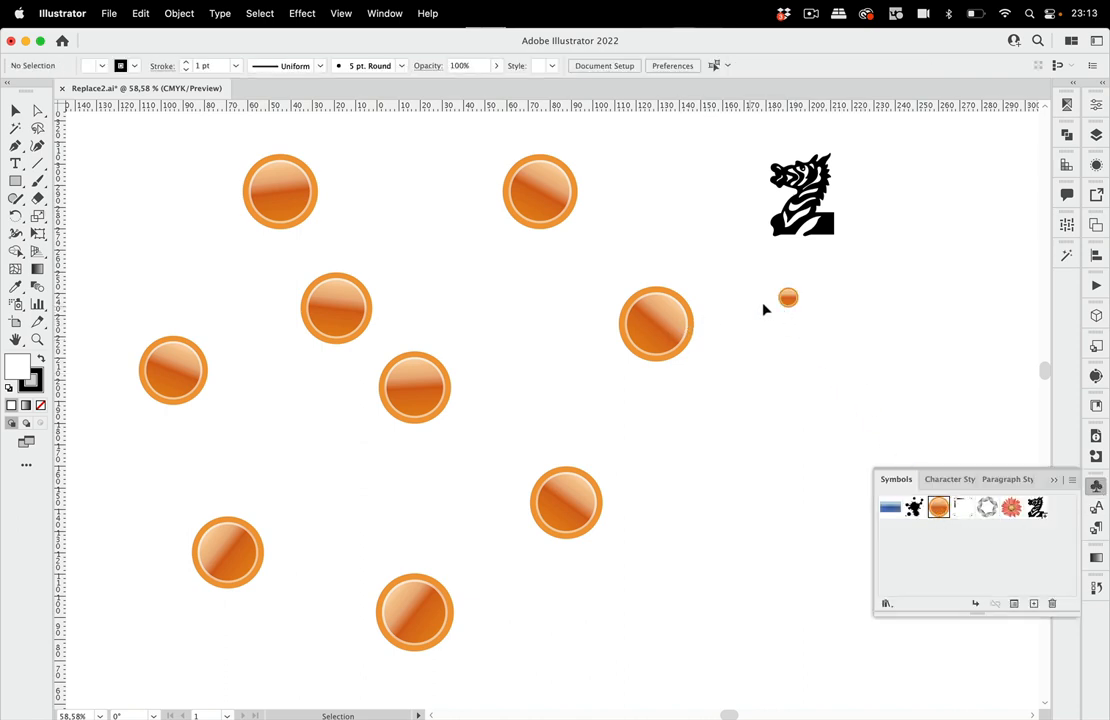
pyautogui.moveTo(650, 343)
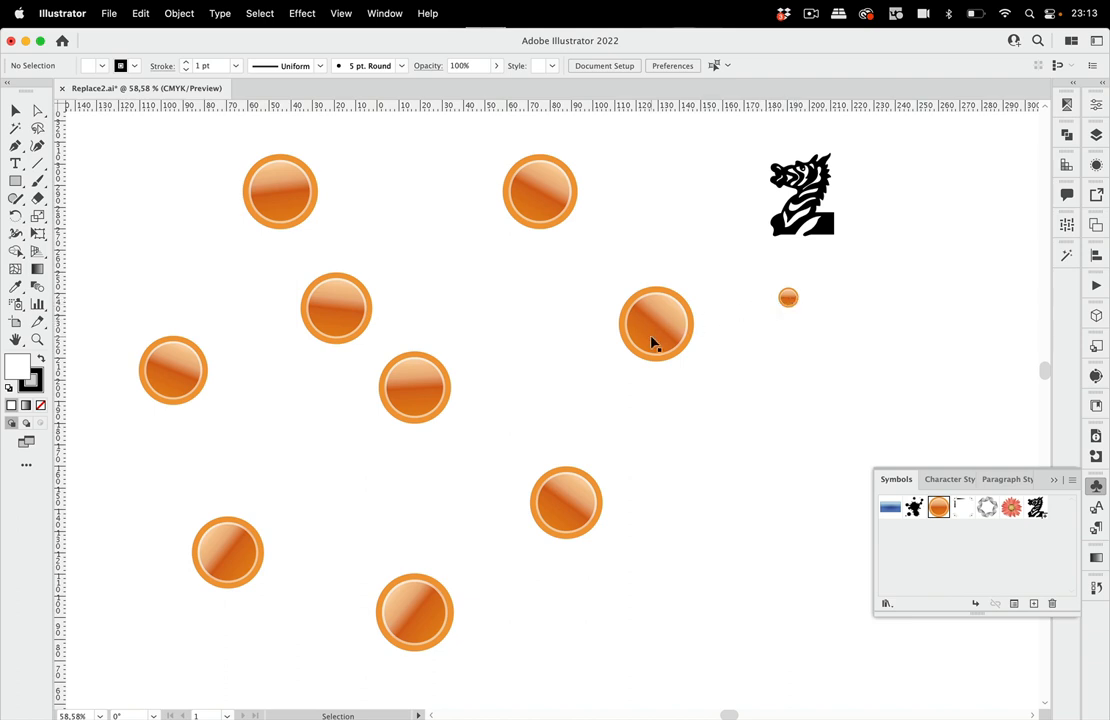
pyautogui.moveTo(857, 236)
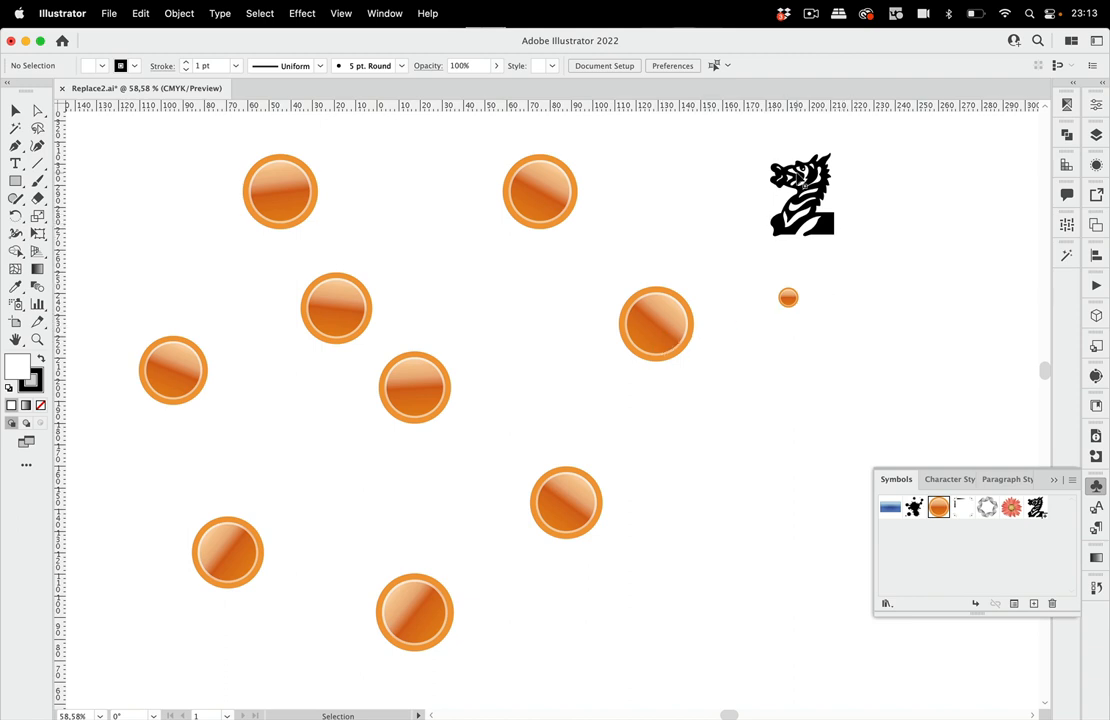
pyautogui.moveTo(1057, 481)
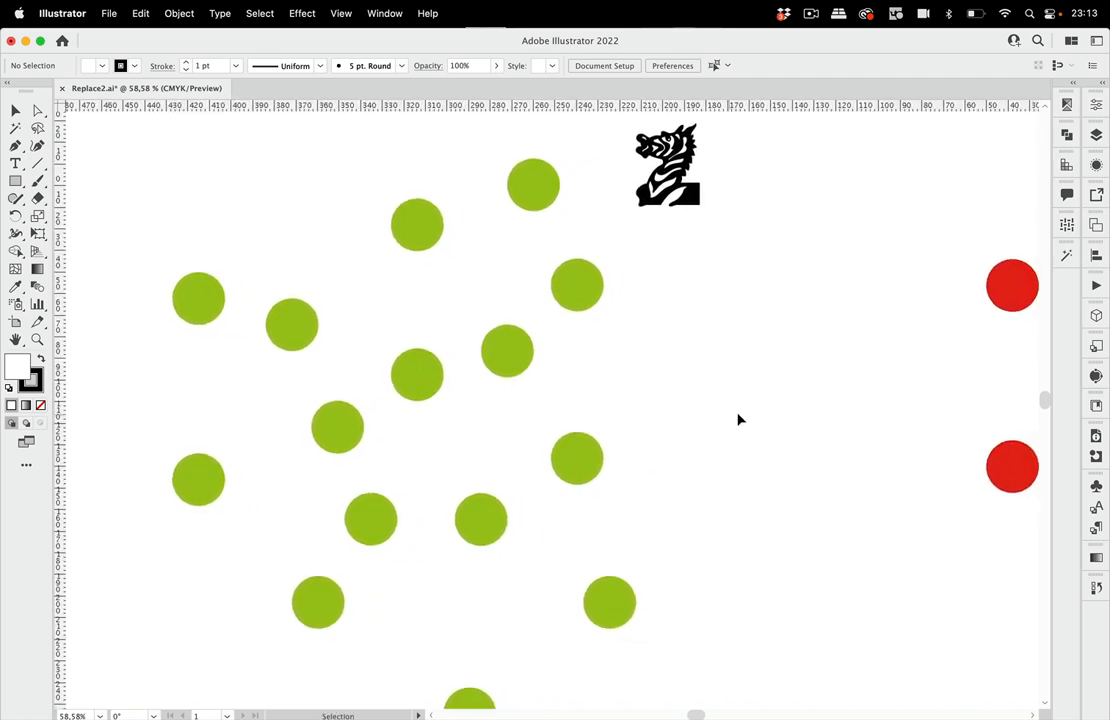
pyautogui.moveTo(672, 287)
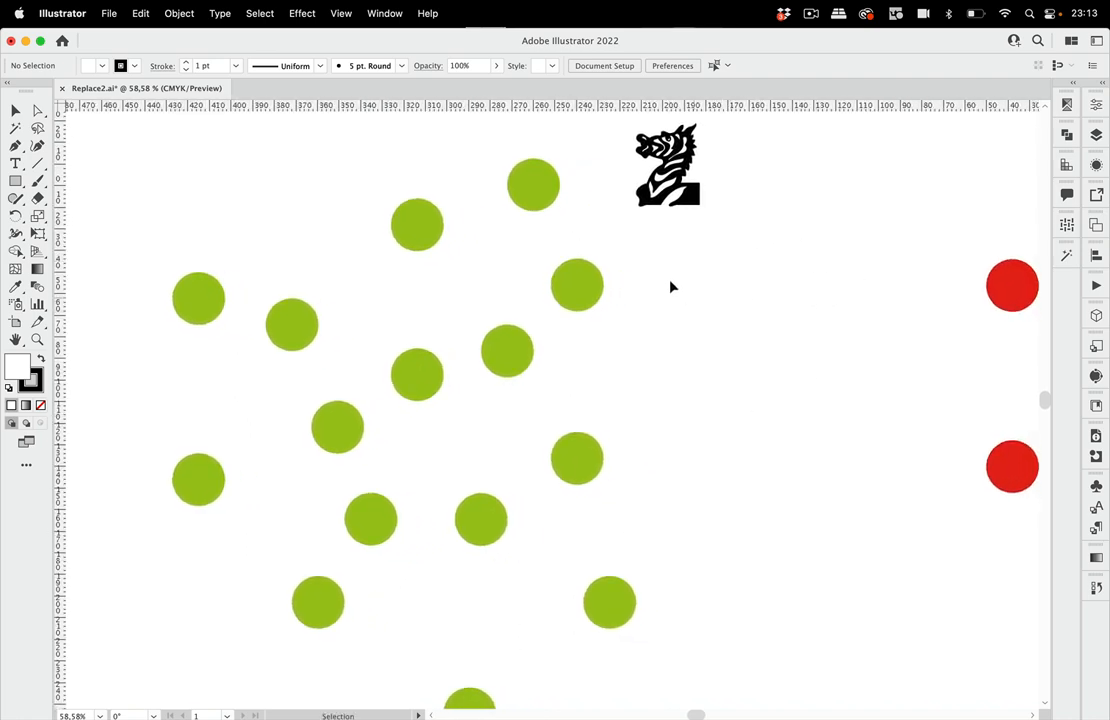
pyautogui.click(533, 184)
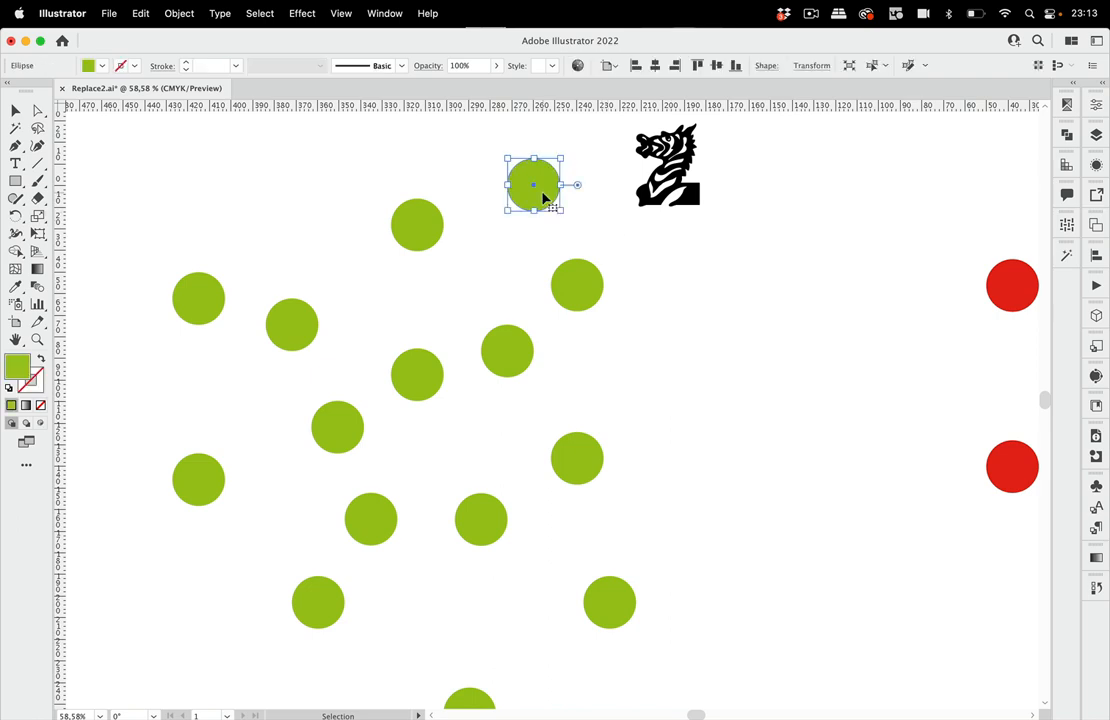
pyautogui.moveTo(575, 223)
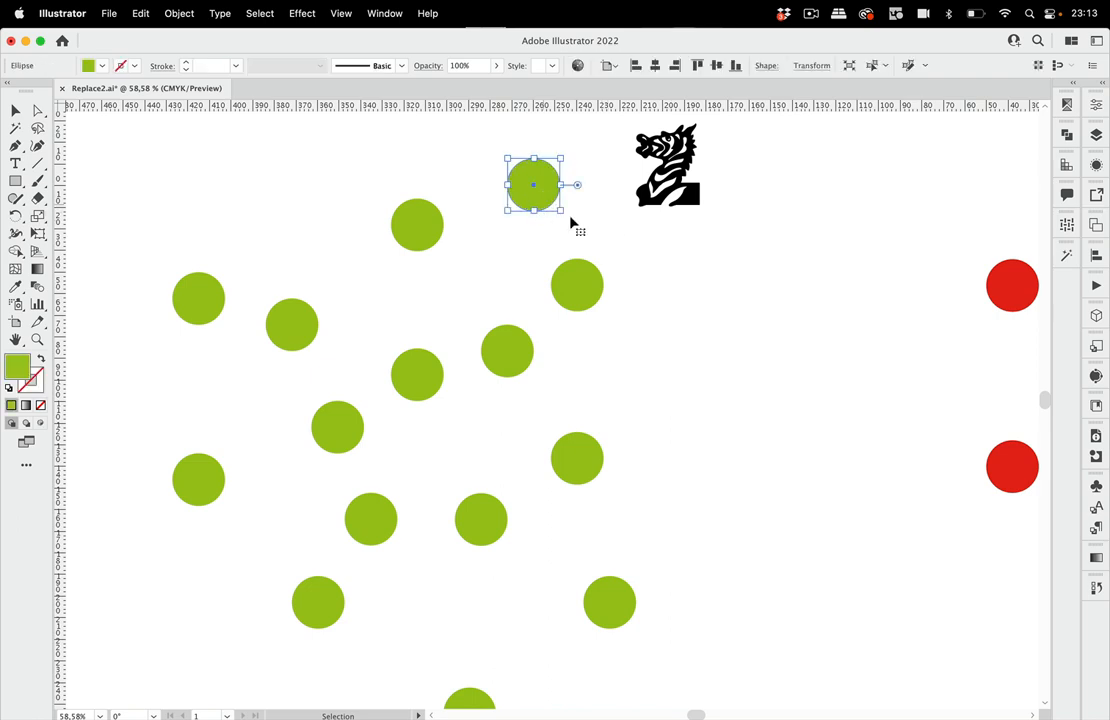
pyautogui.moveTo(724, 269)
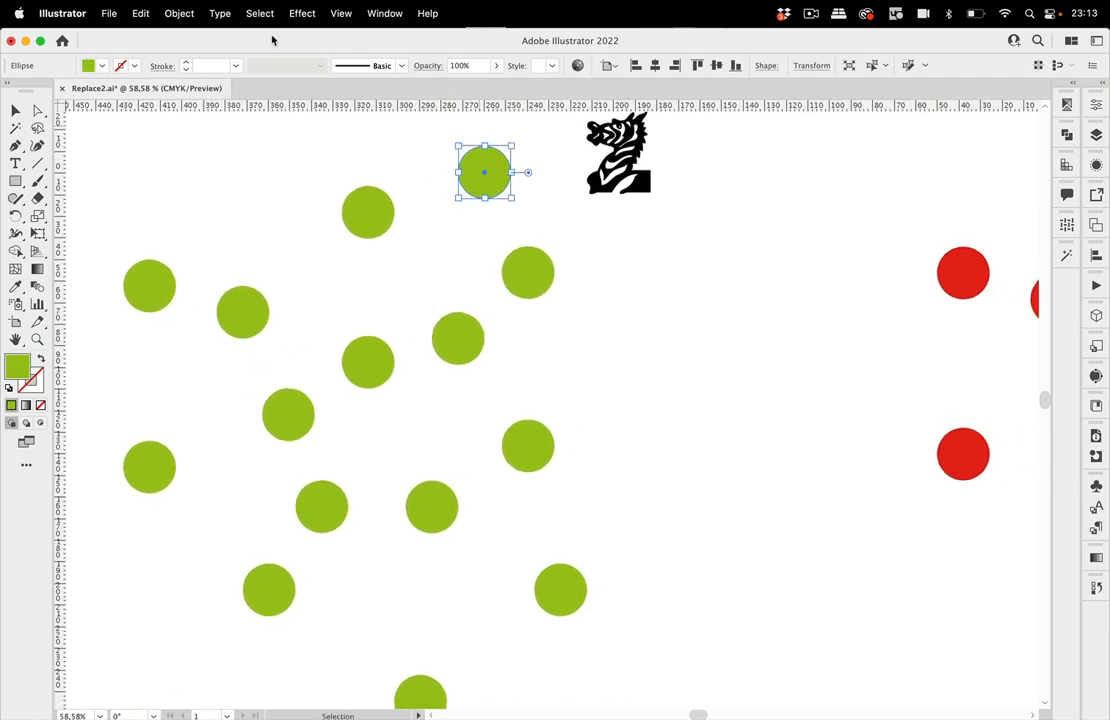
pyautogui.click(259, 13)
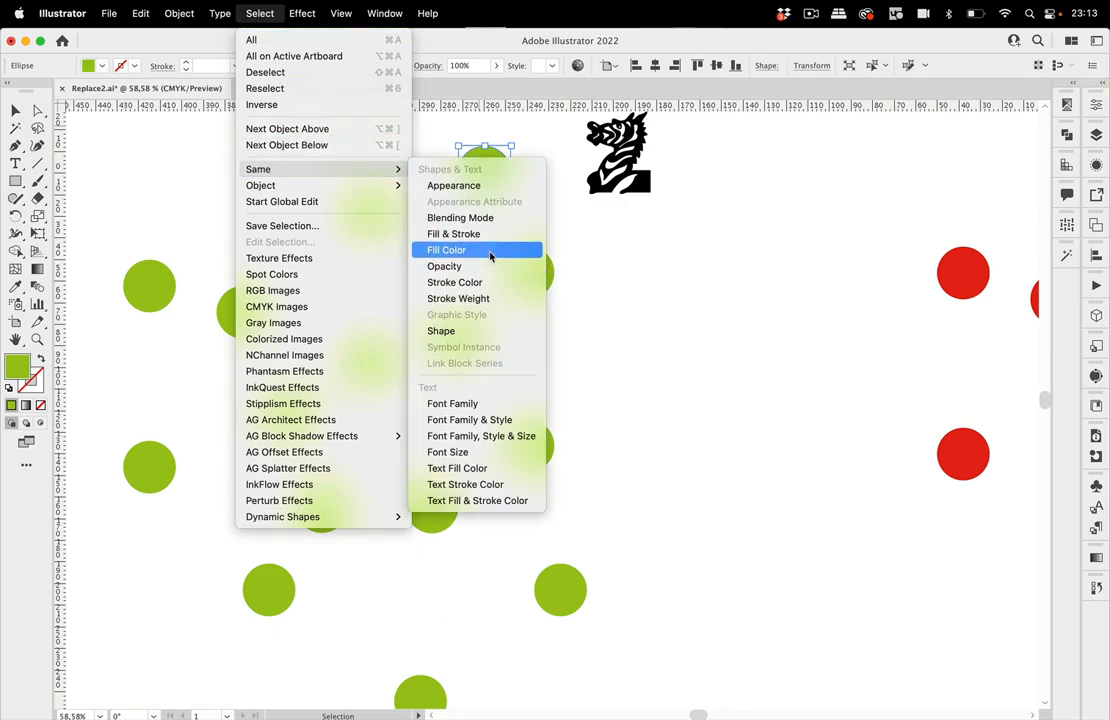
pyautogui.click(446, 249)
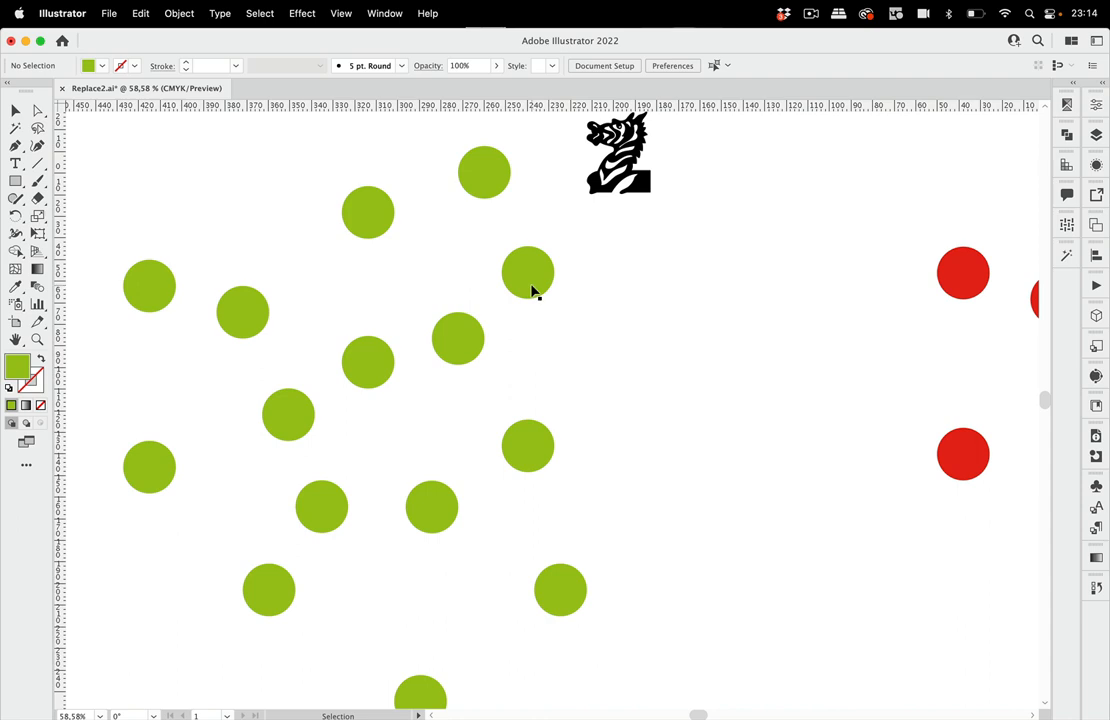
# Select the green dot below the zebra and highlight objects similar to it
pyautogui.click(527, 272)
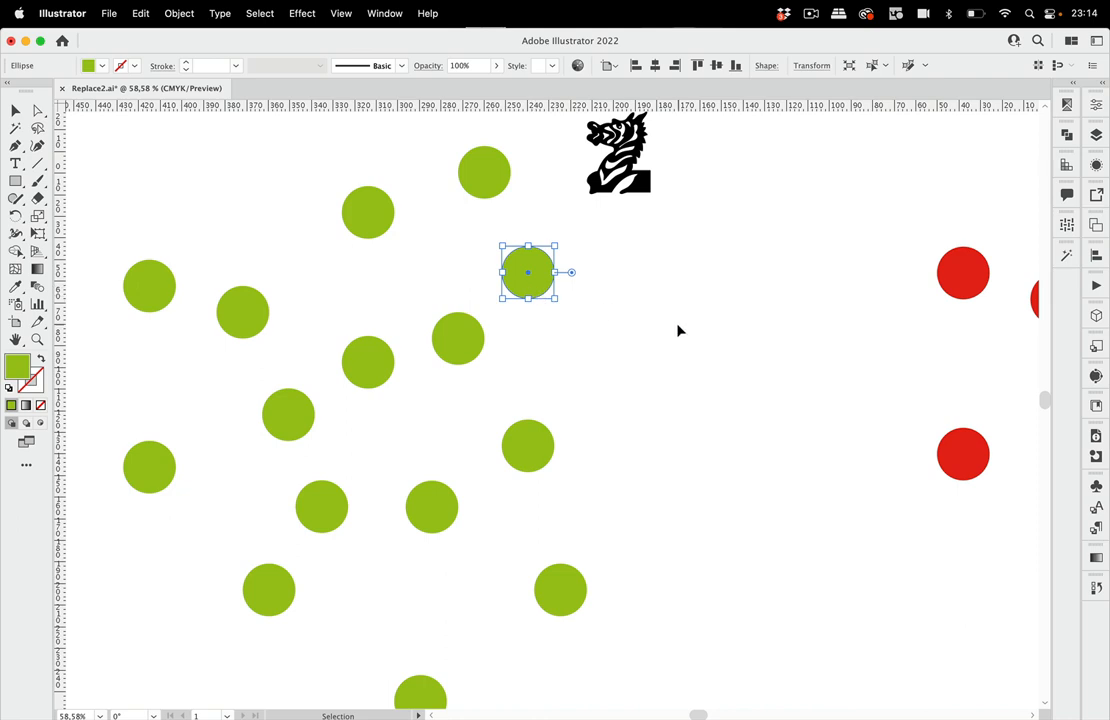
pyautogui.moveTo(878, 177)
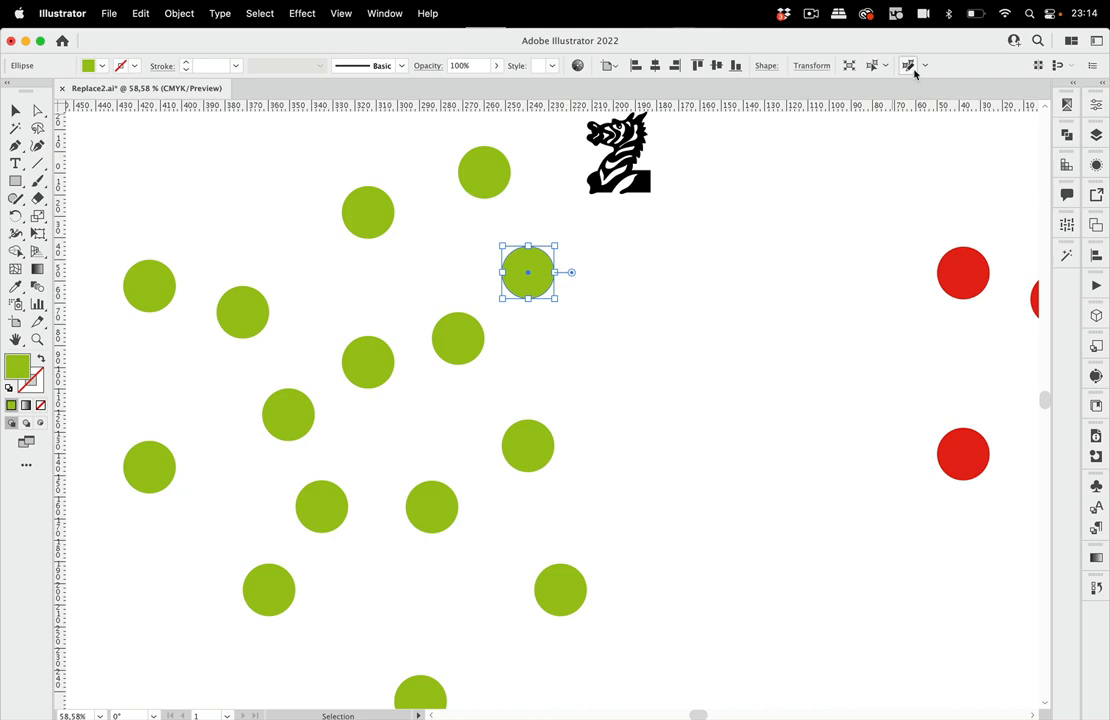
pyautogui.click(908, 65)
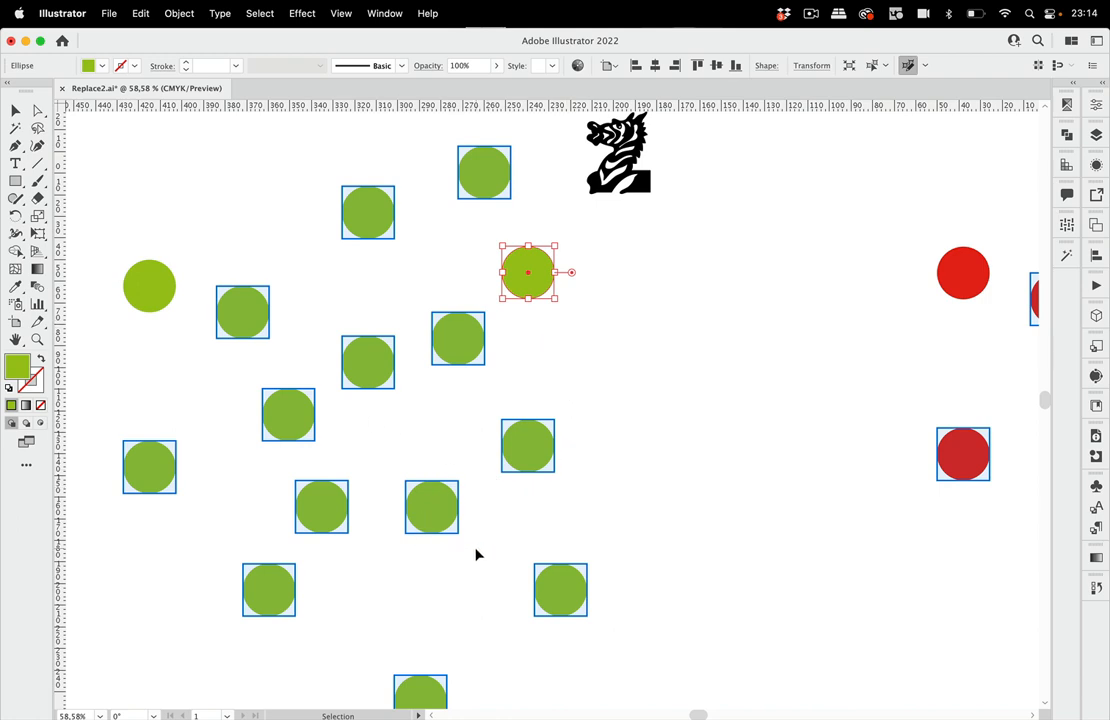
pyautogui.moveTo(448, 197)
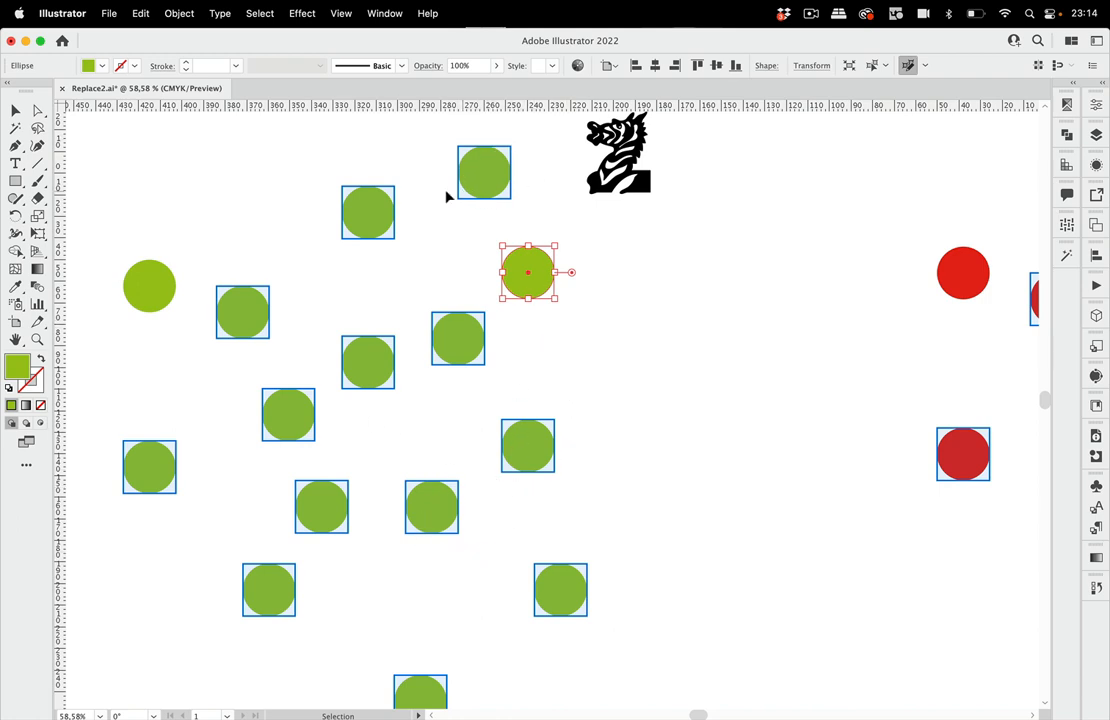
pyautogui.moveTo(420, 368)
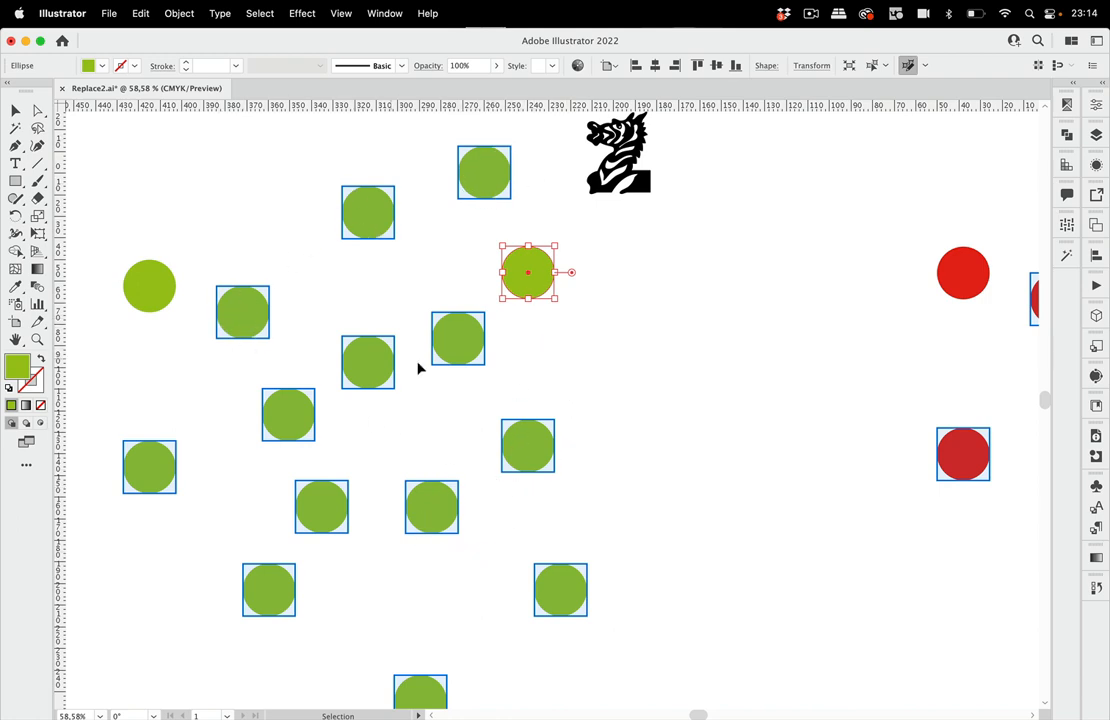
pyautogui.moveTo(512, 283)
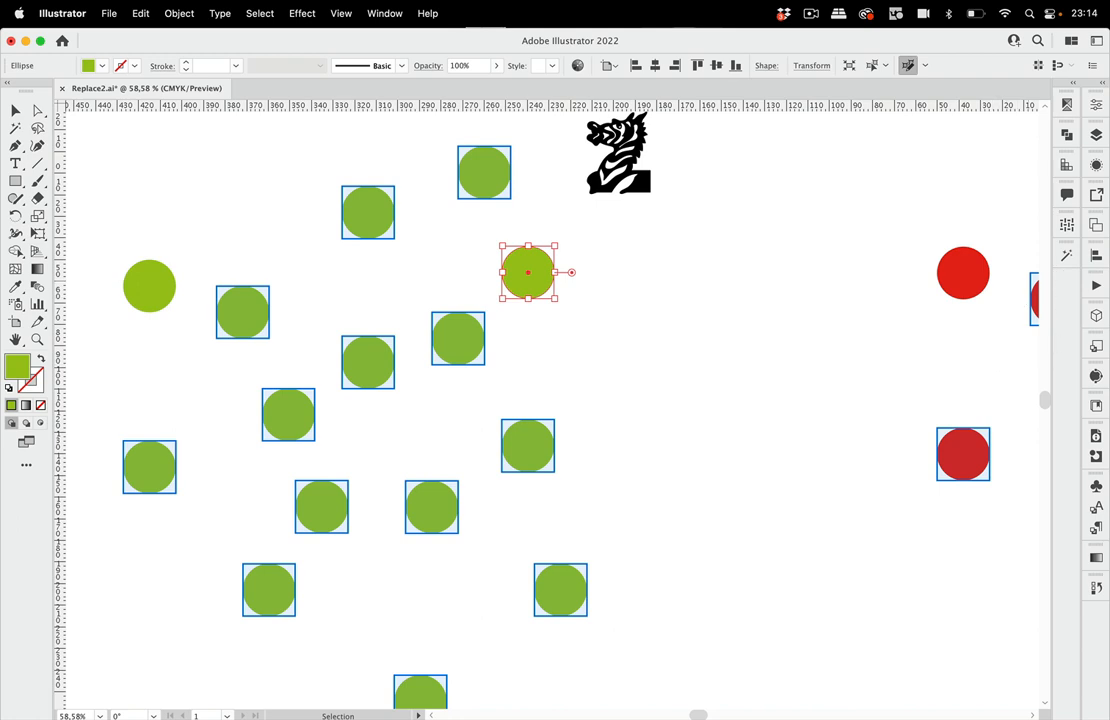
pyautogui.moveTo(930, 104)
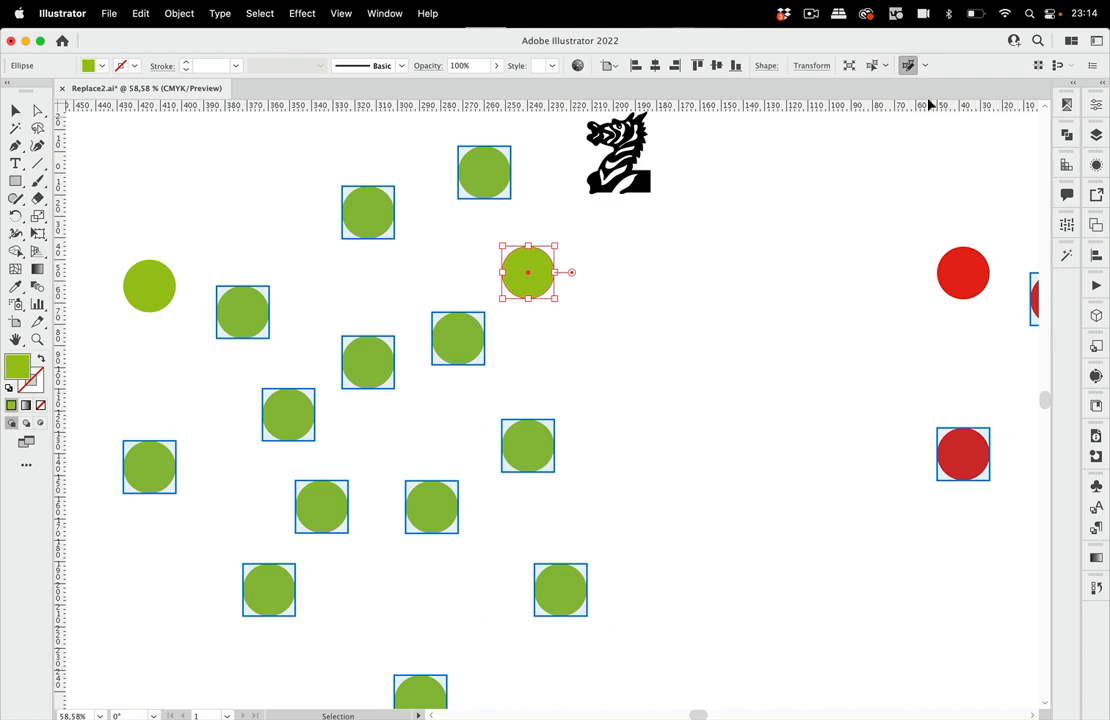
pyautogui.moveTo(925, 68)
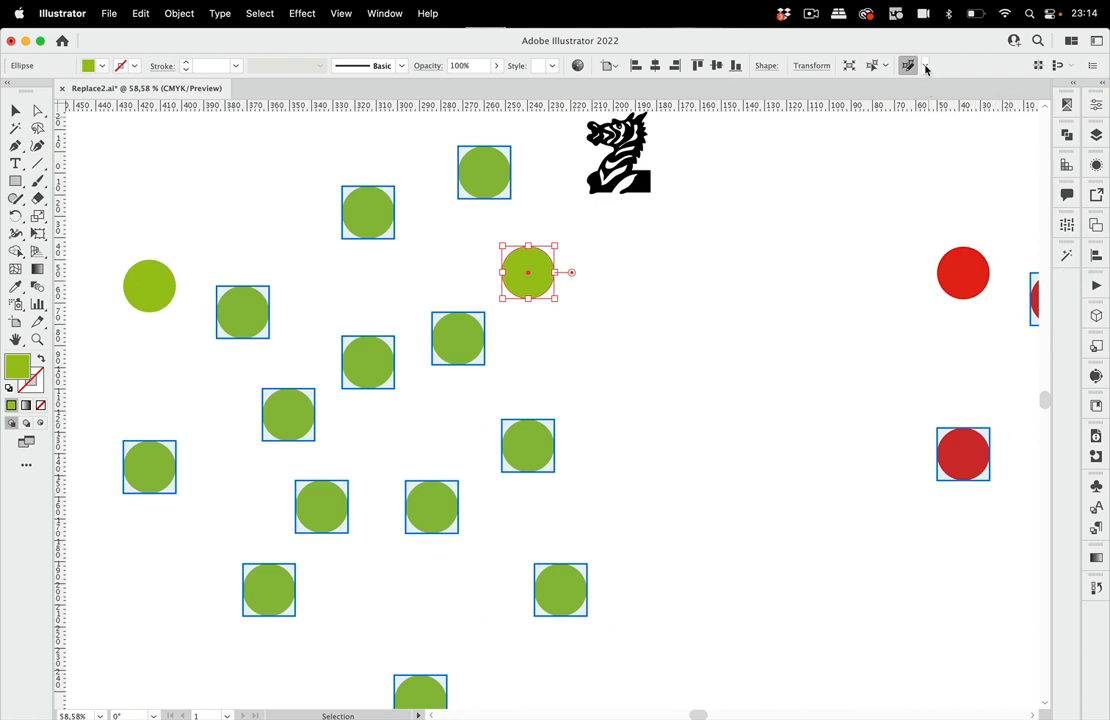
# Turn on Match Appearance in the Find & Replace Art options
pyautogui.click(925, 65)
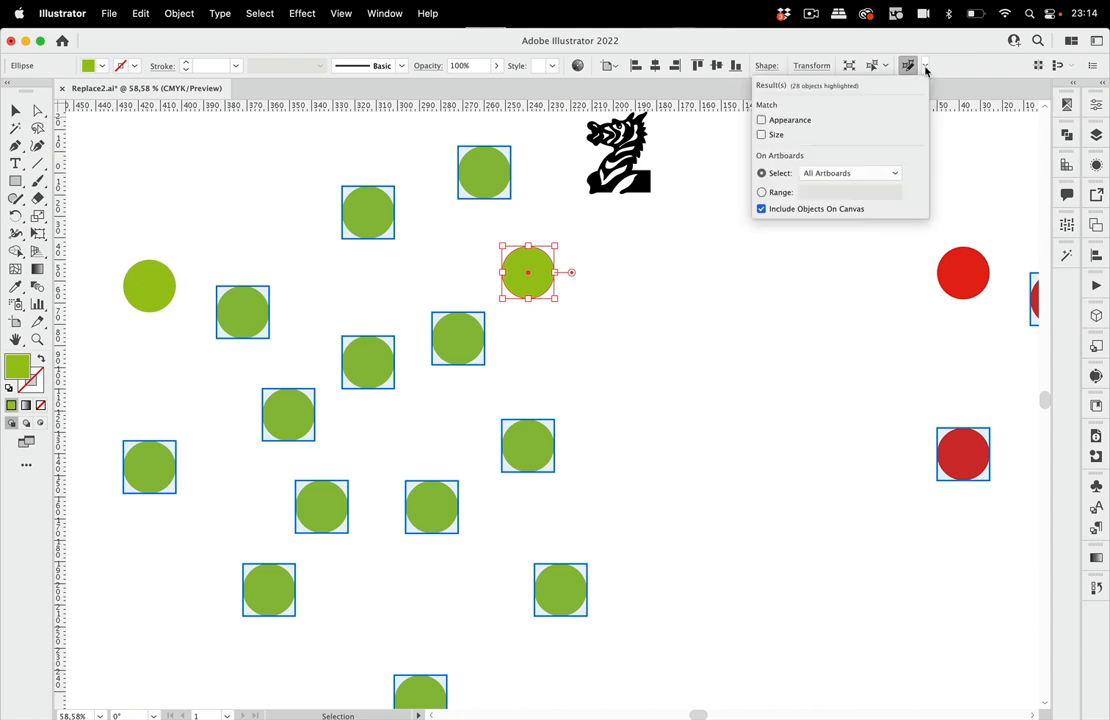
pyautogui.click(761, 120)
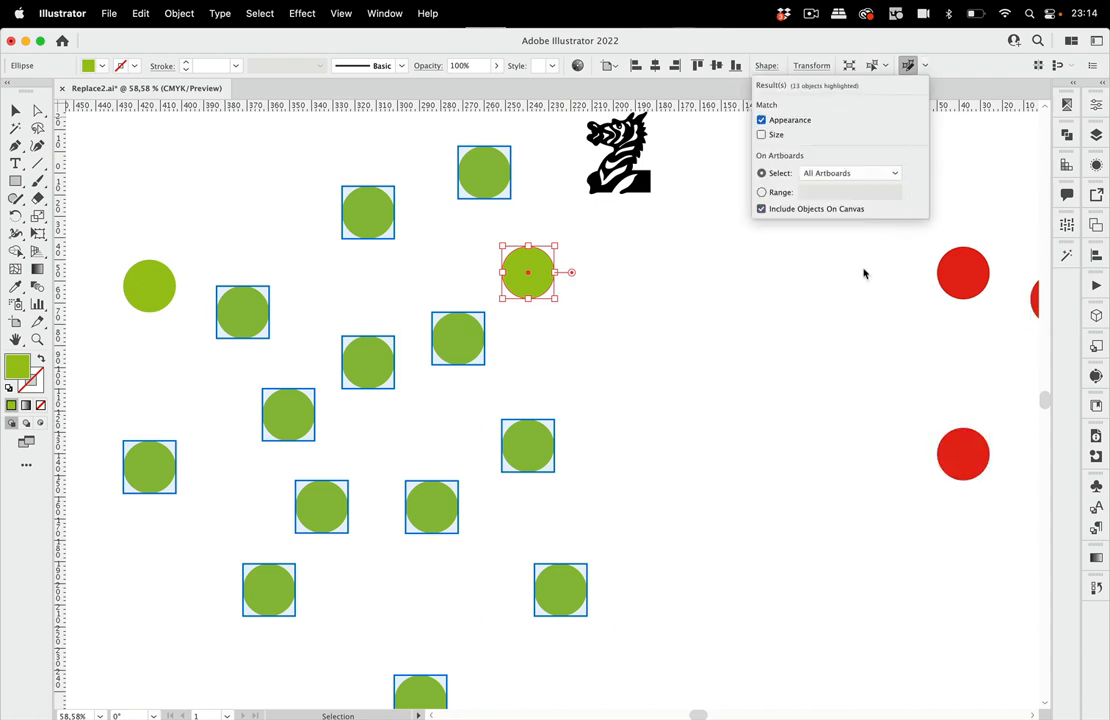
pyautogui.moveTo(852, 301)
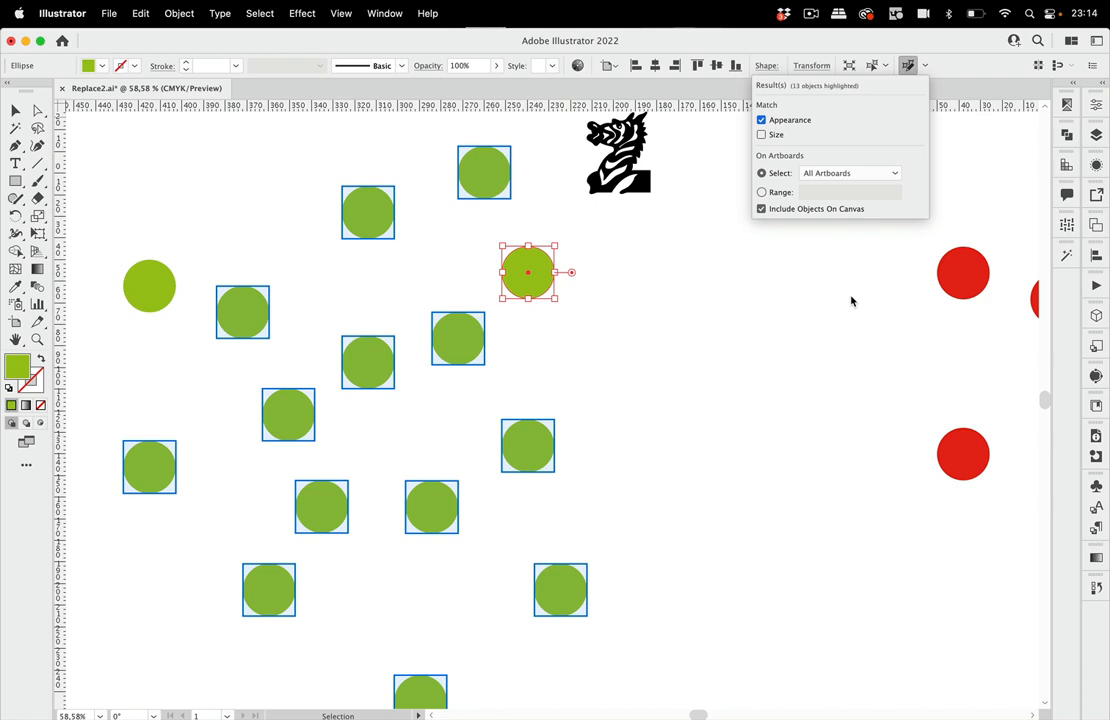
pyautogui.moveTo(851, 302)
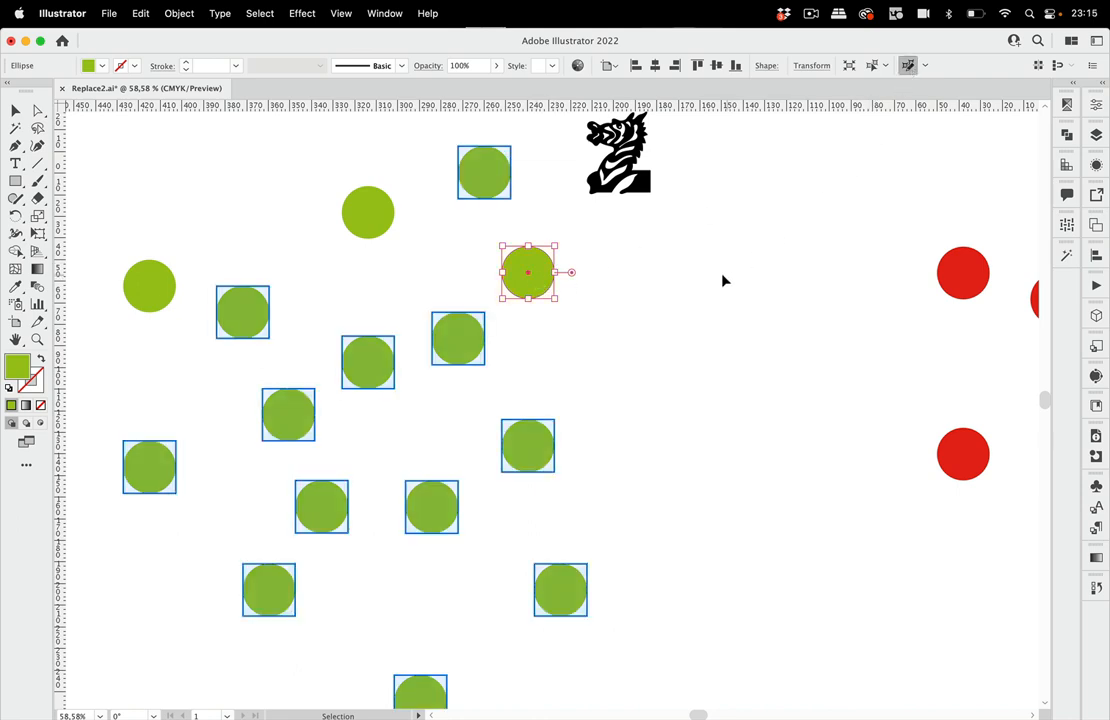
pyautogui.moveTo(673, 301)
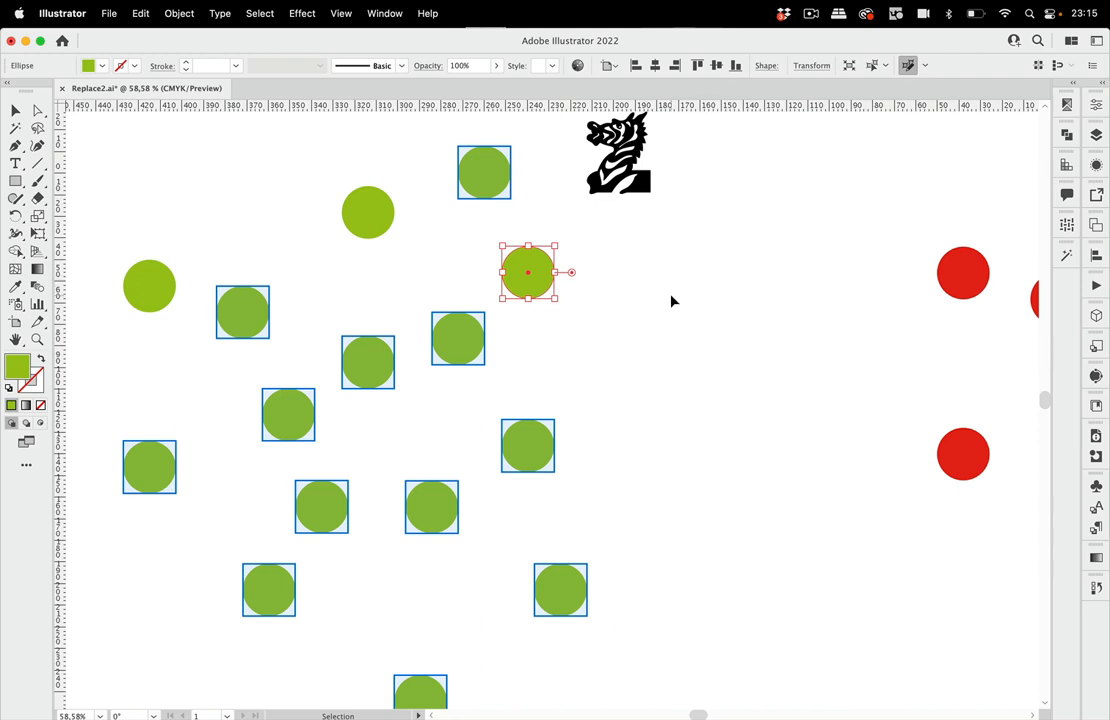
# Clear the selection and select the zebra symbol on its own
pyautogui.click(673, 301)
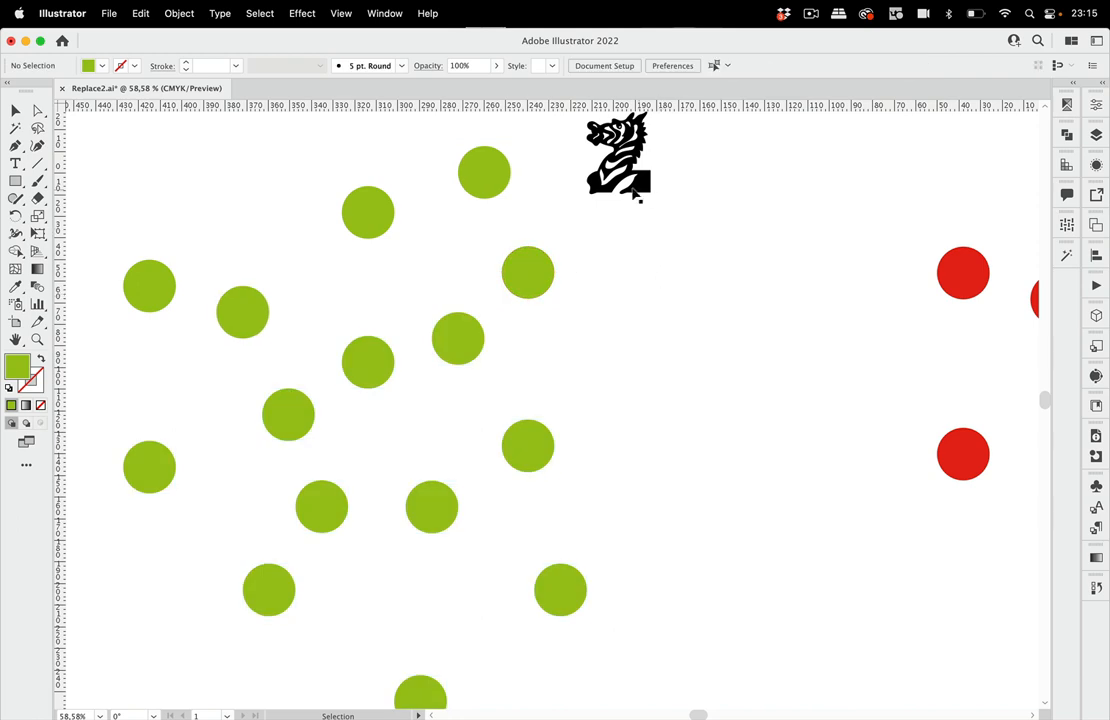
pyautogui.click(617, 155)
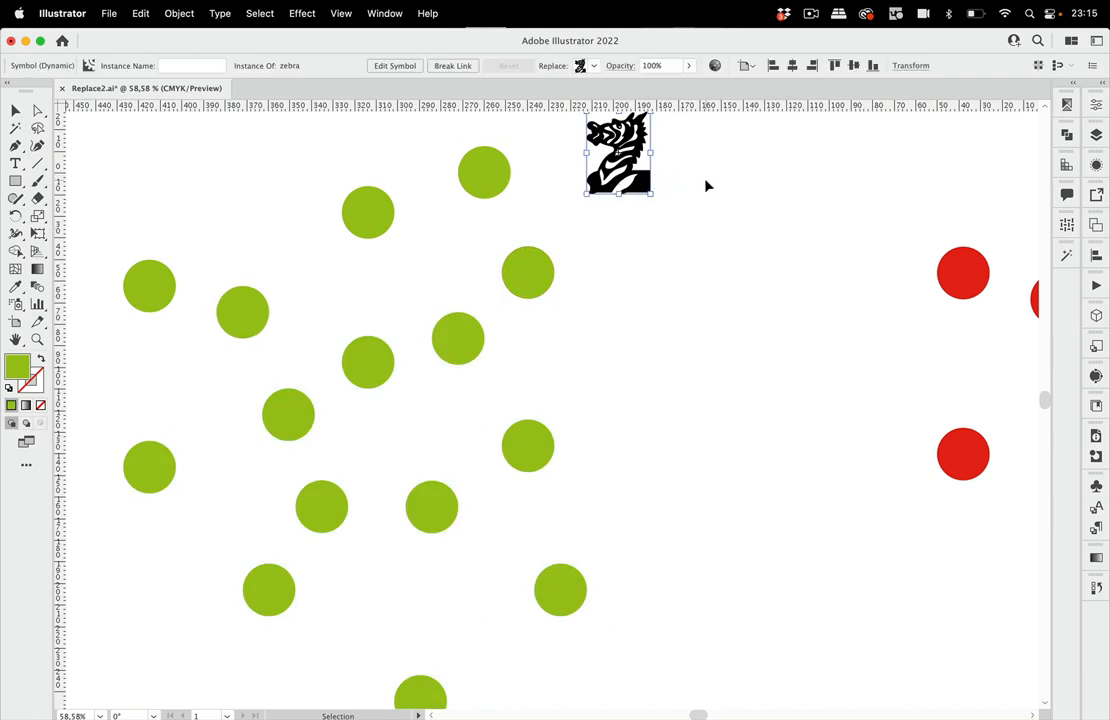
pyautogui.moveTo(492, 170)
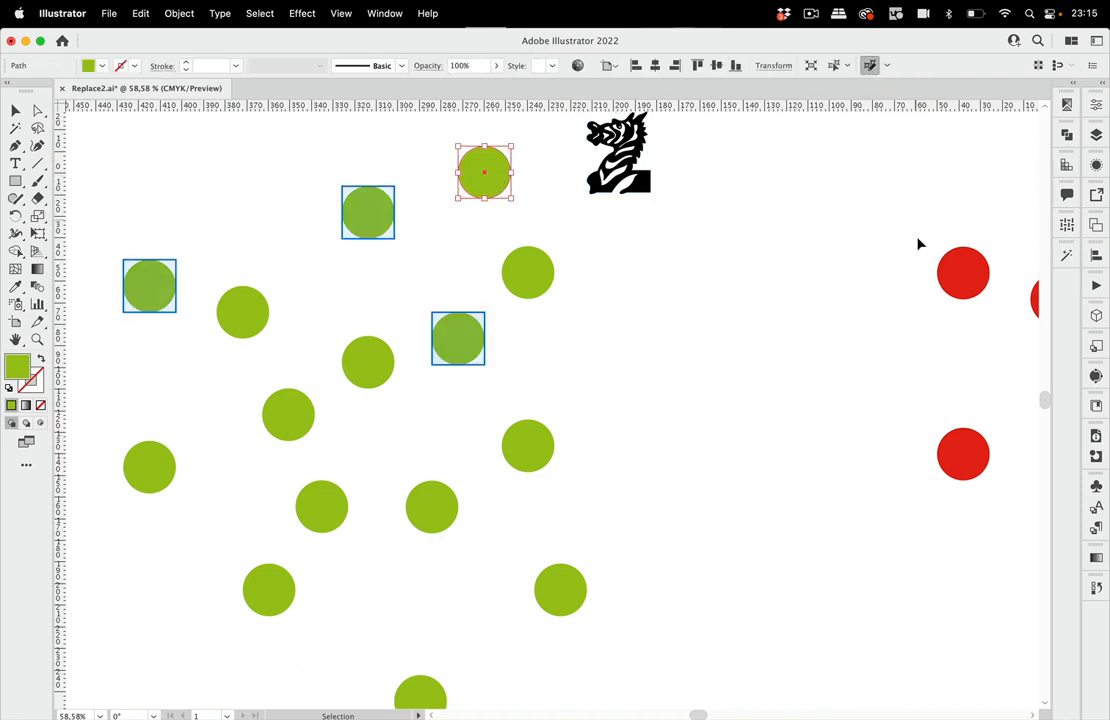
pyautogui.moveTo(641, 402)
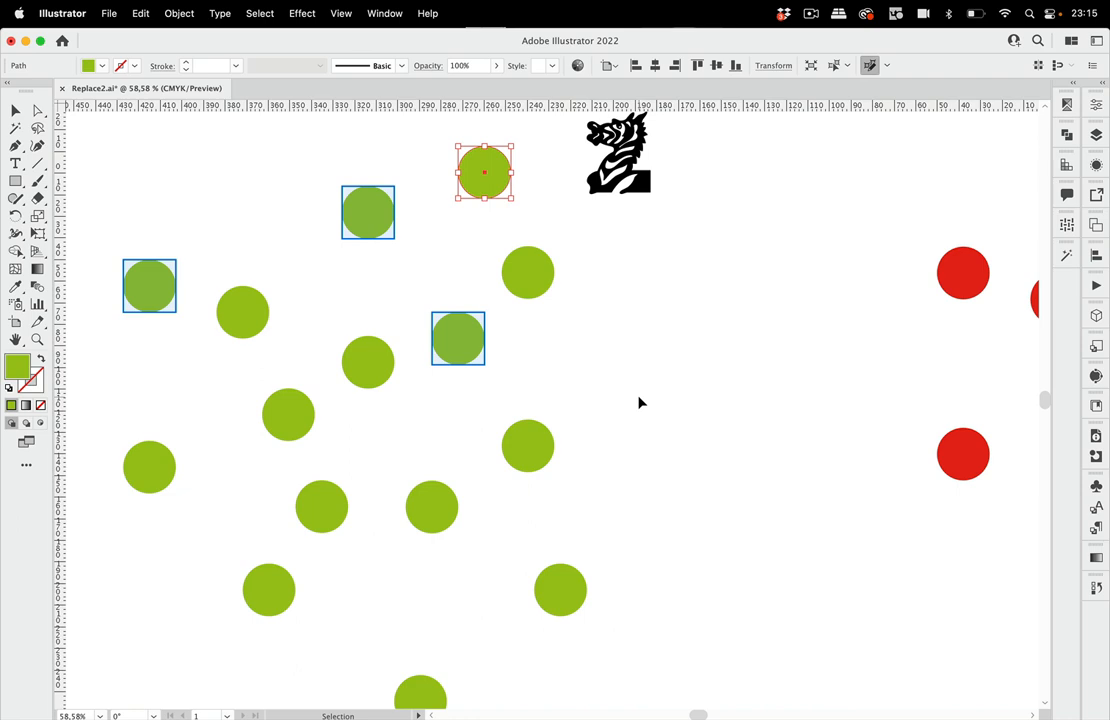
pyautogui.moveTo(574, 343)
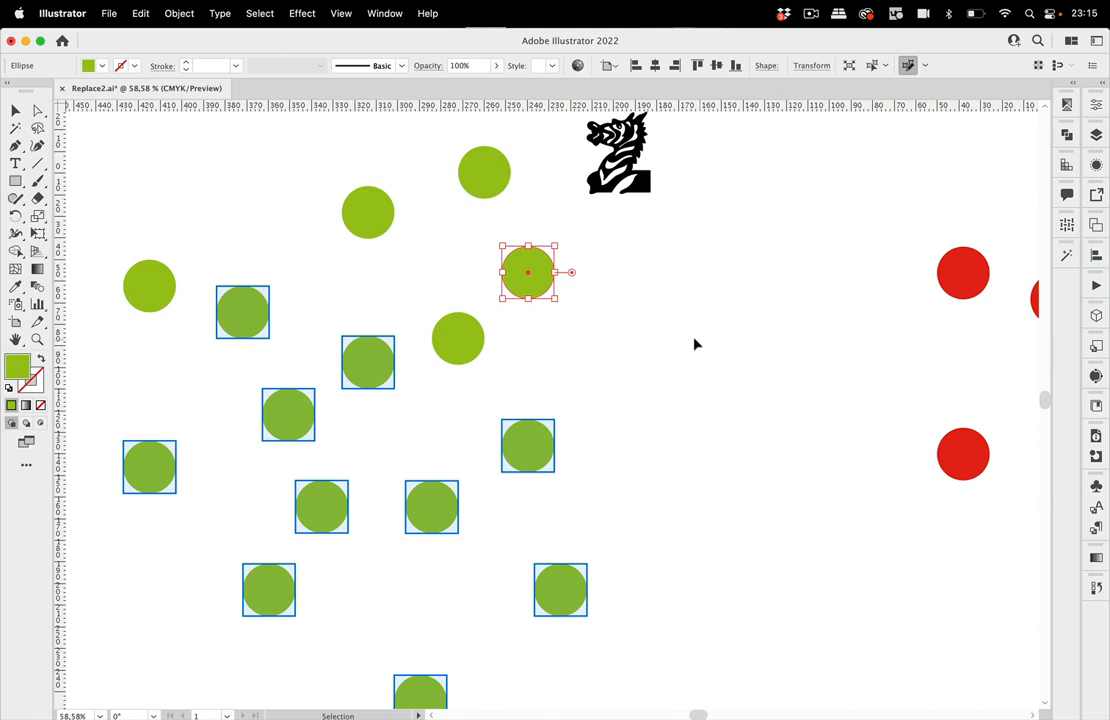
pyautogui.moveTo(672, 290)
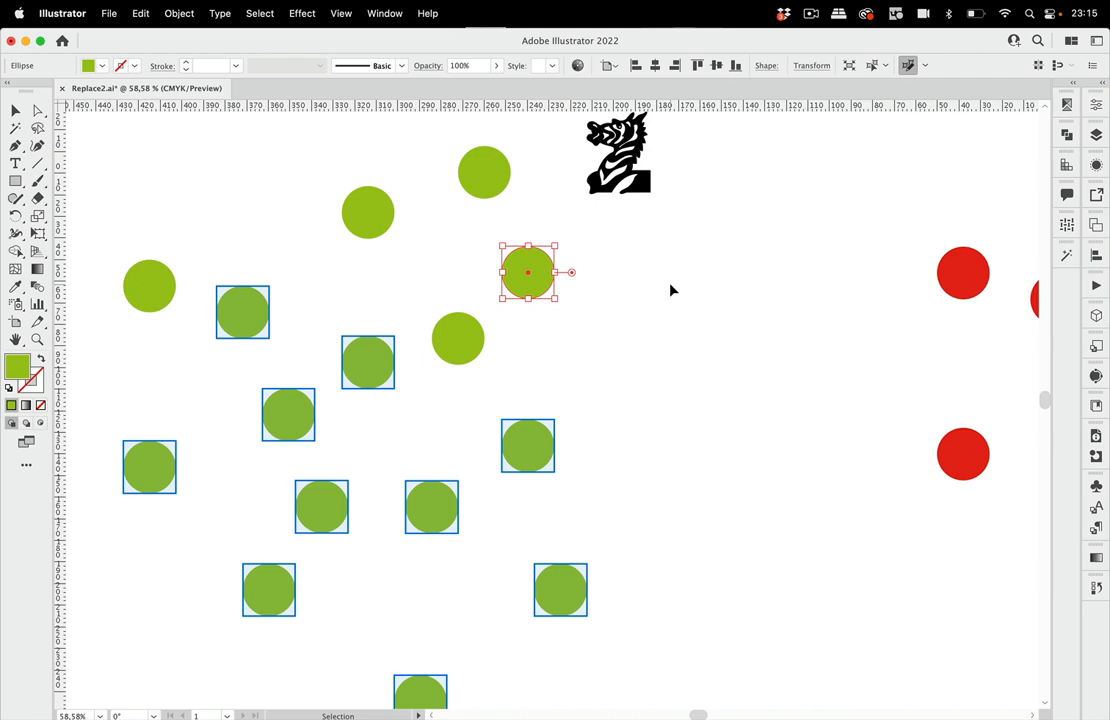
pyautogui.moveTo(684, 299)
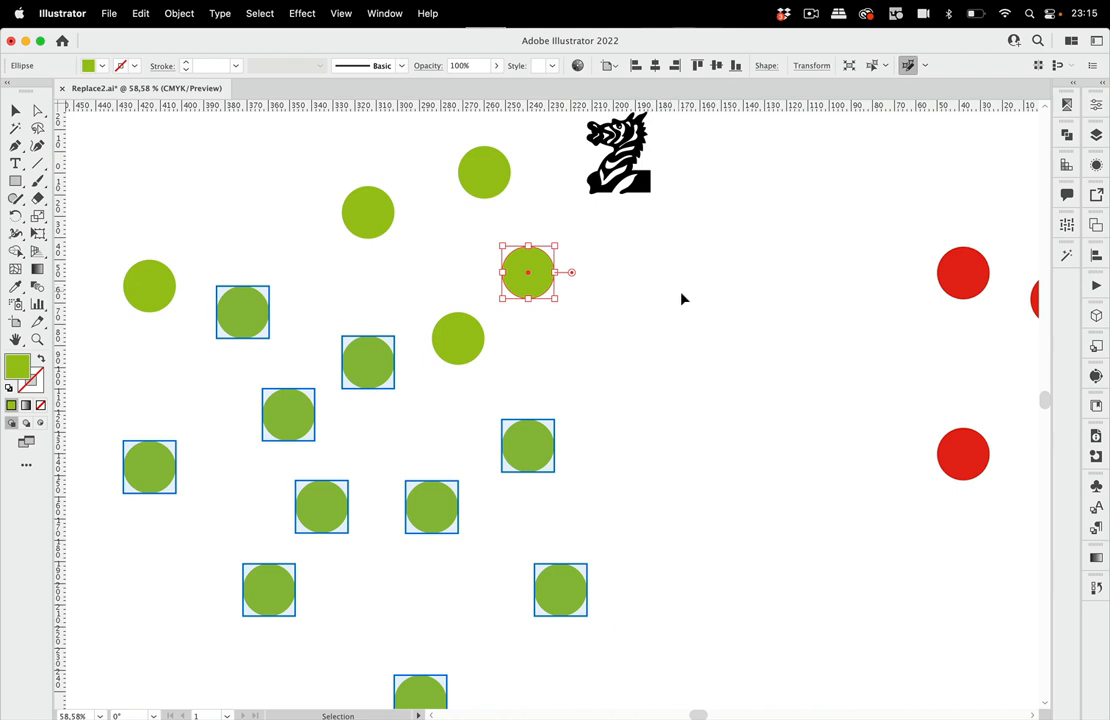
pyautogui.moveTo(670, 316)
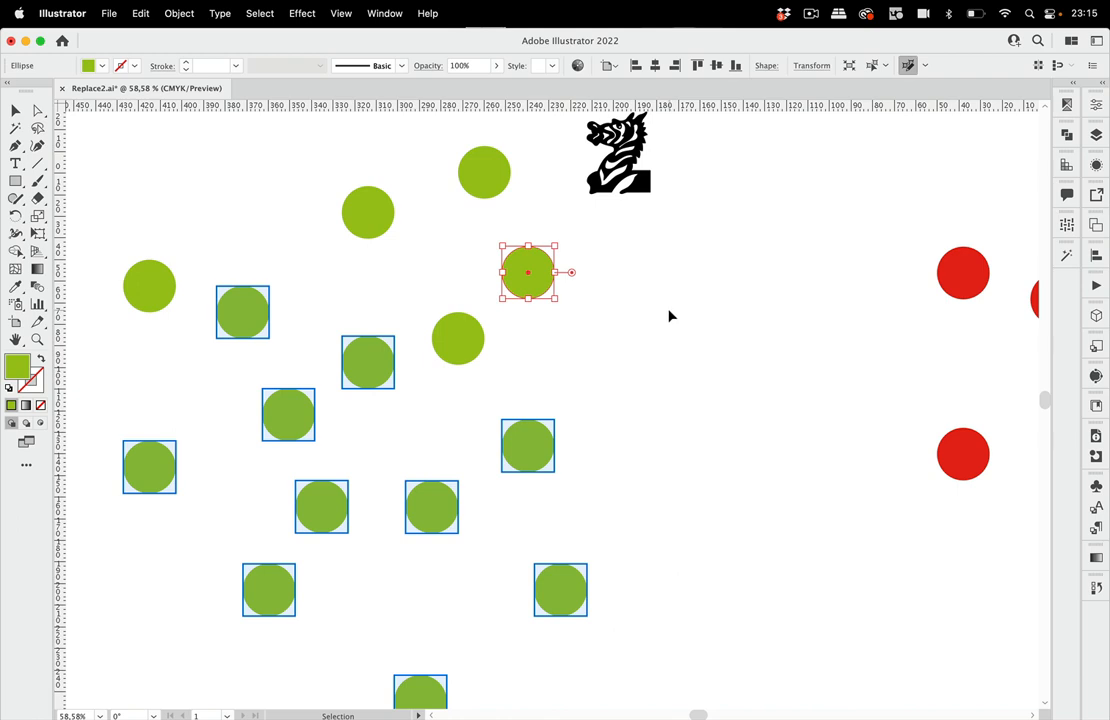
pyautogui.moveTo(668, 324)
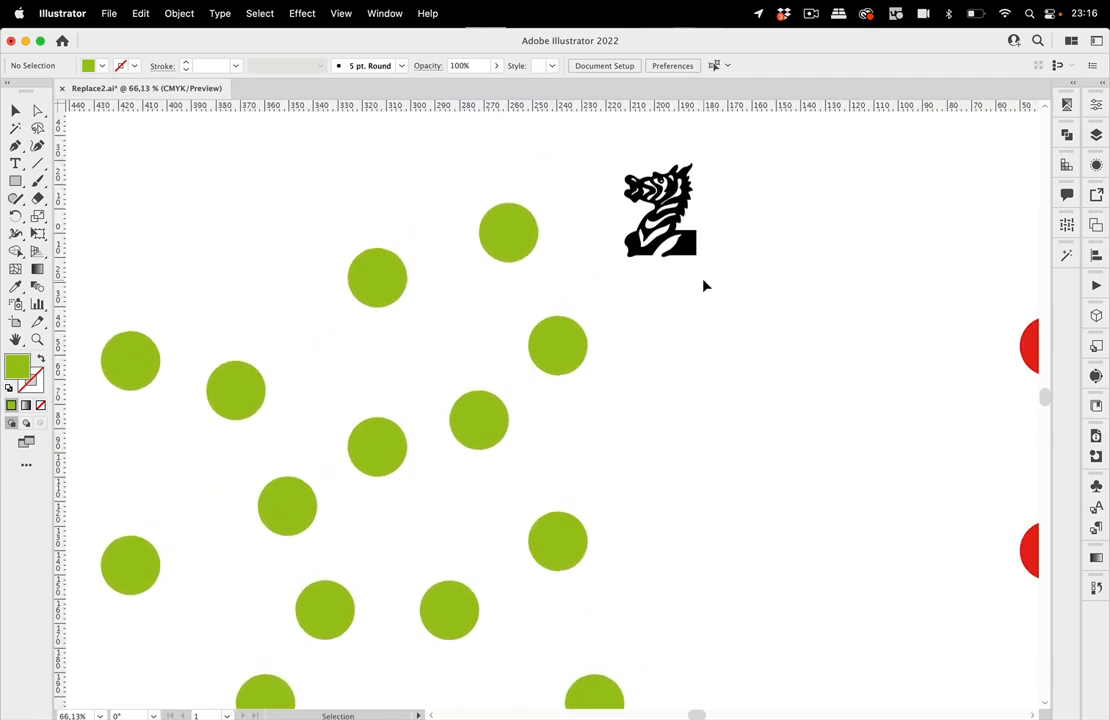
# Change the zebra symbol selection above the green dots
pyautogui.click(659, 210)
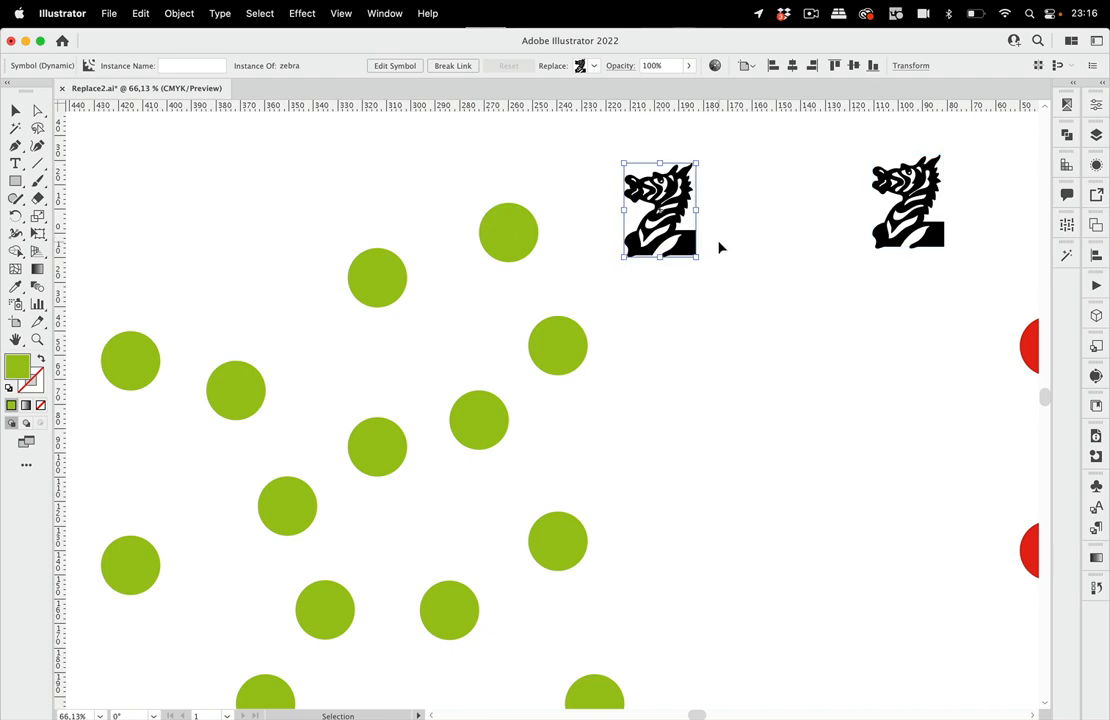
pyautogui.click(385, 13)
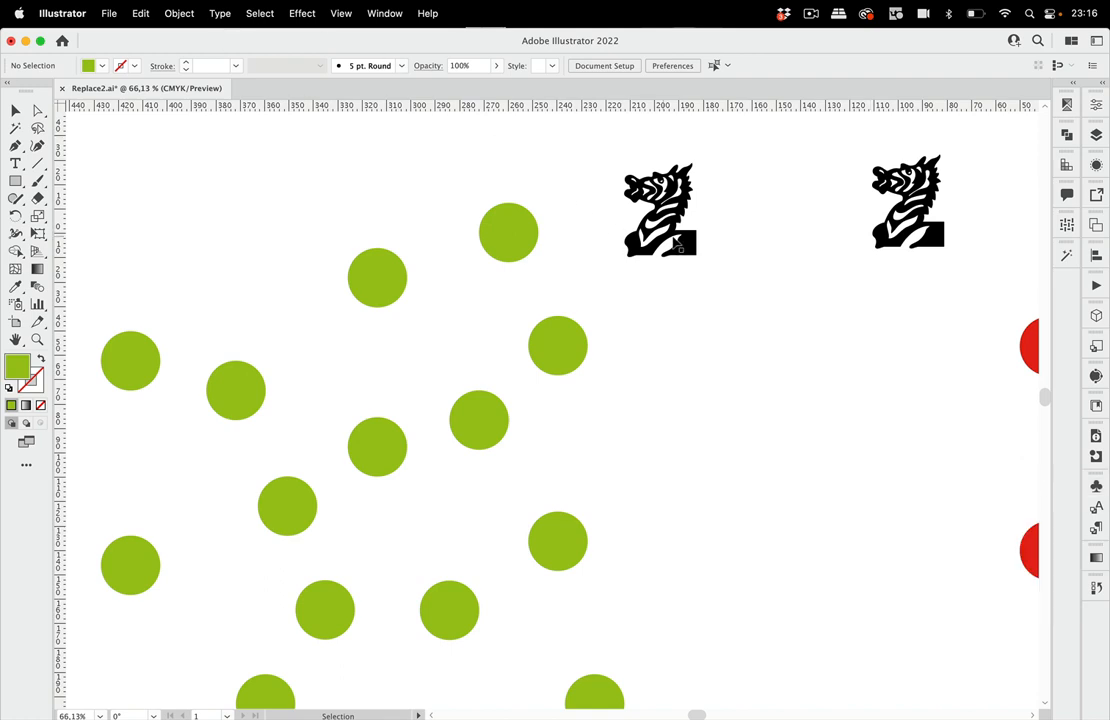
pyautogui.click(659, 209)
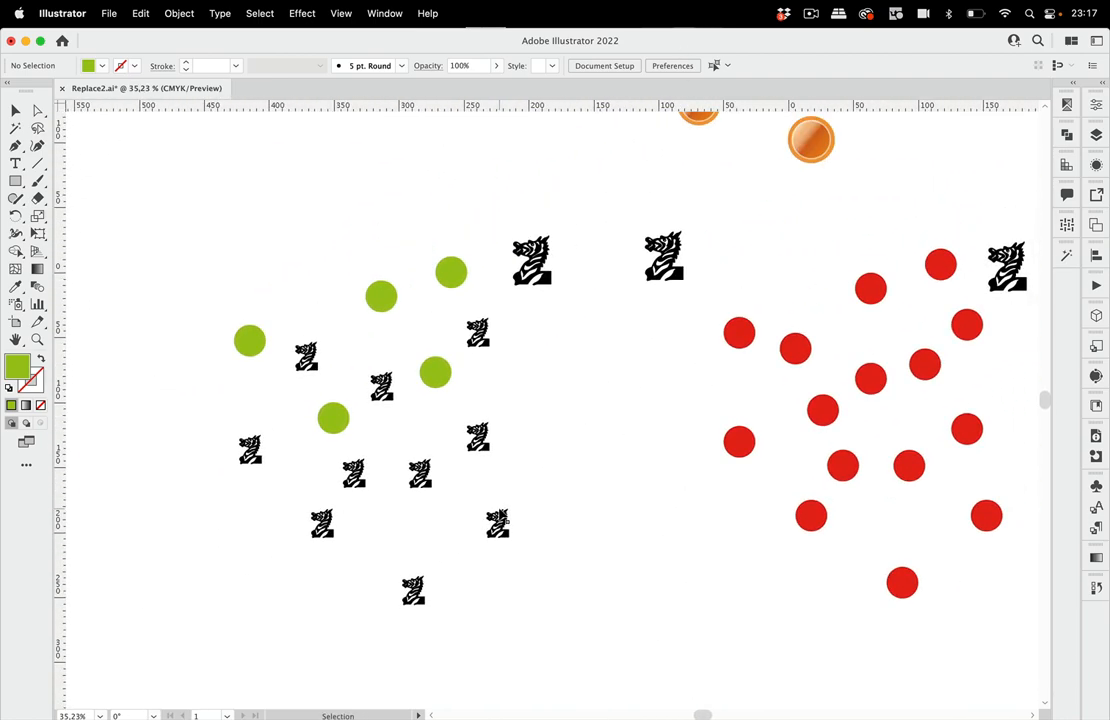
pyautogui.moveTo(213, 347)
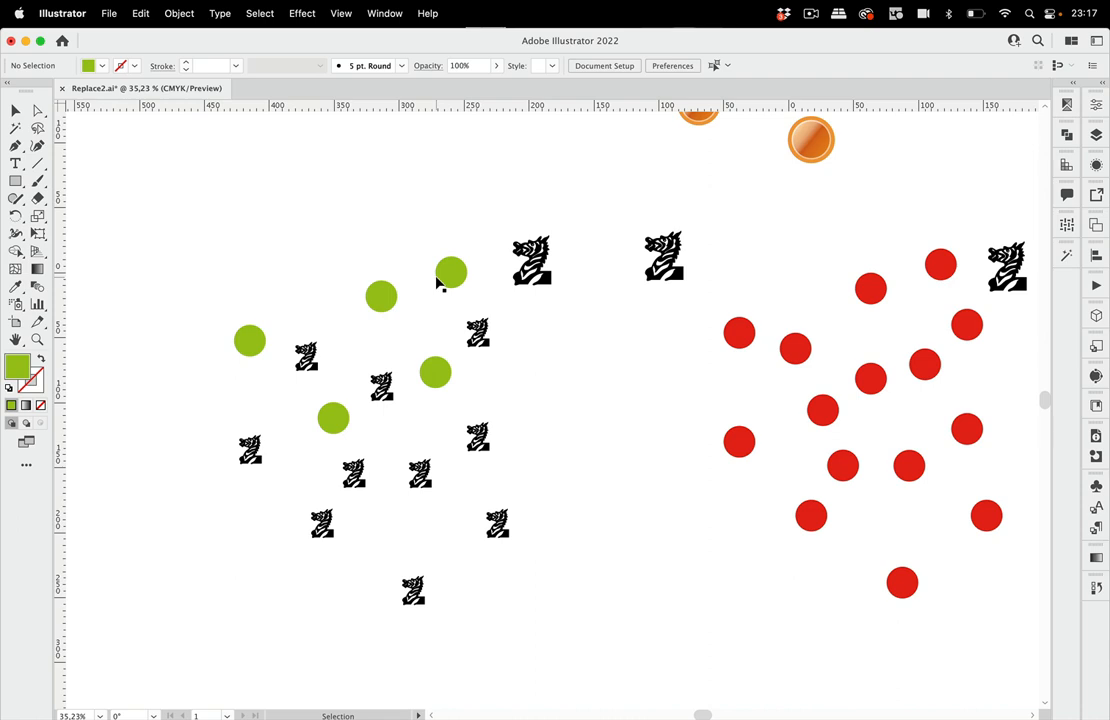
pyautogui.moveTo(588, 438)
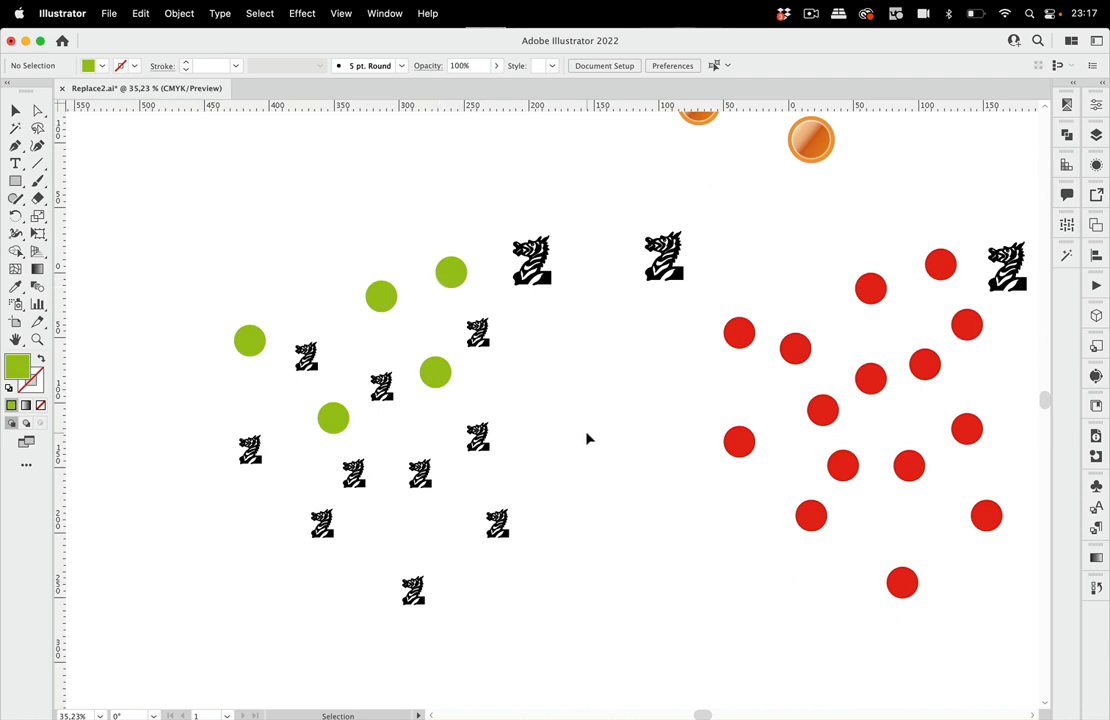
pyautogui.moveTo(594, 447)
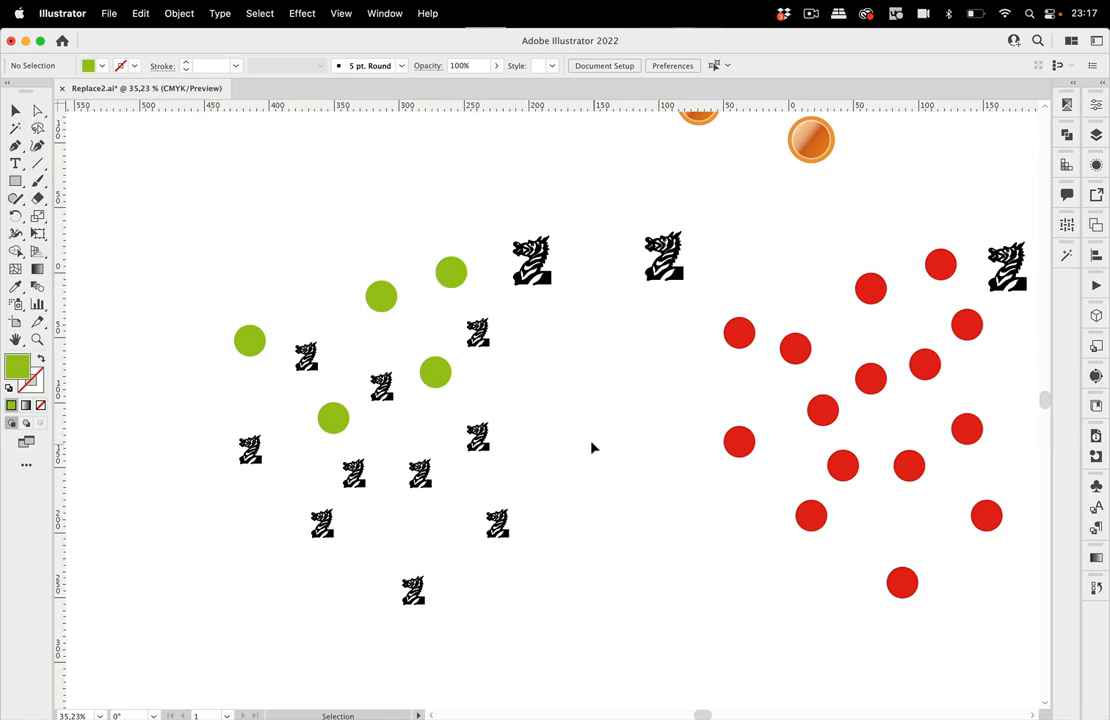
pyautogui.moveTo(520, 387)
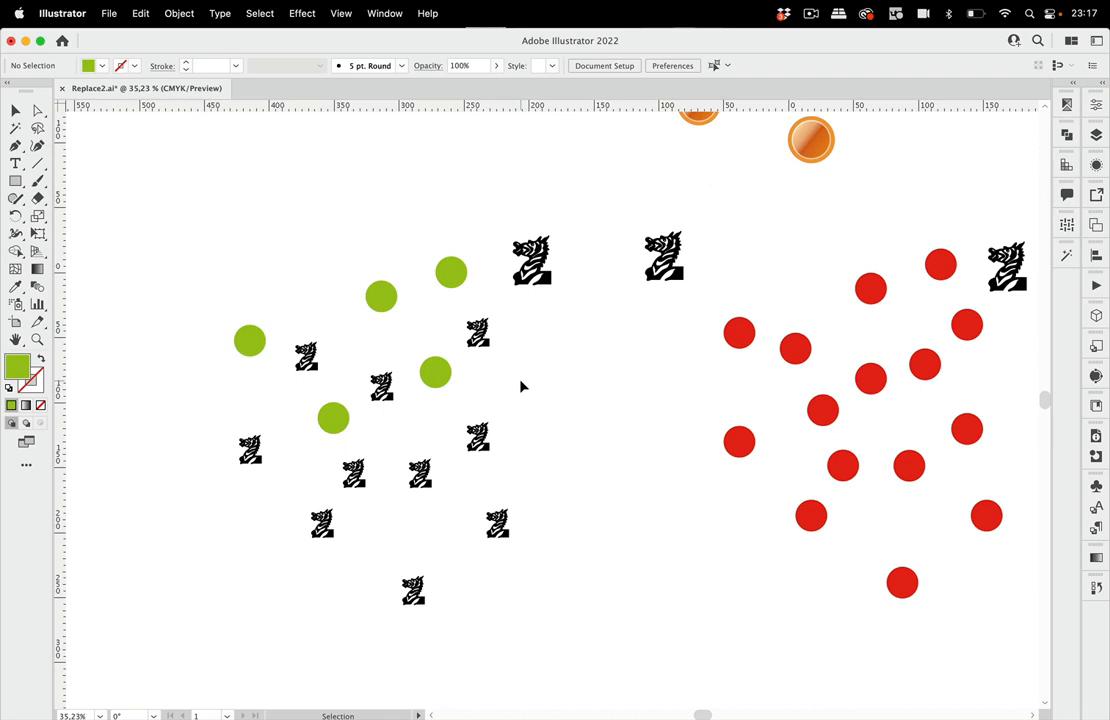
pyautogui.moveTo(517, 383)
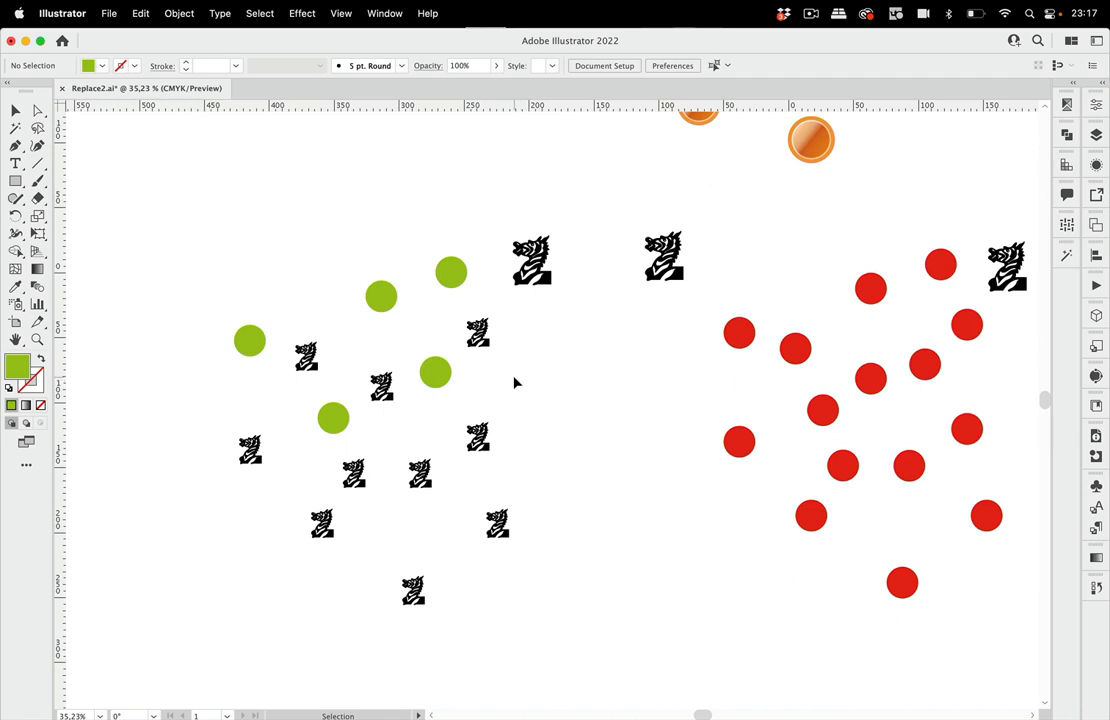
pyautogui.moveTo(545, 408)
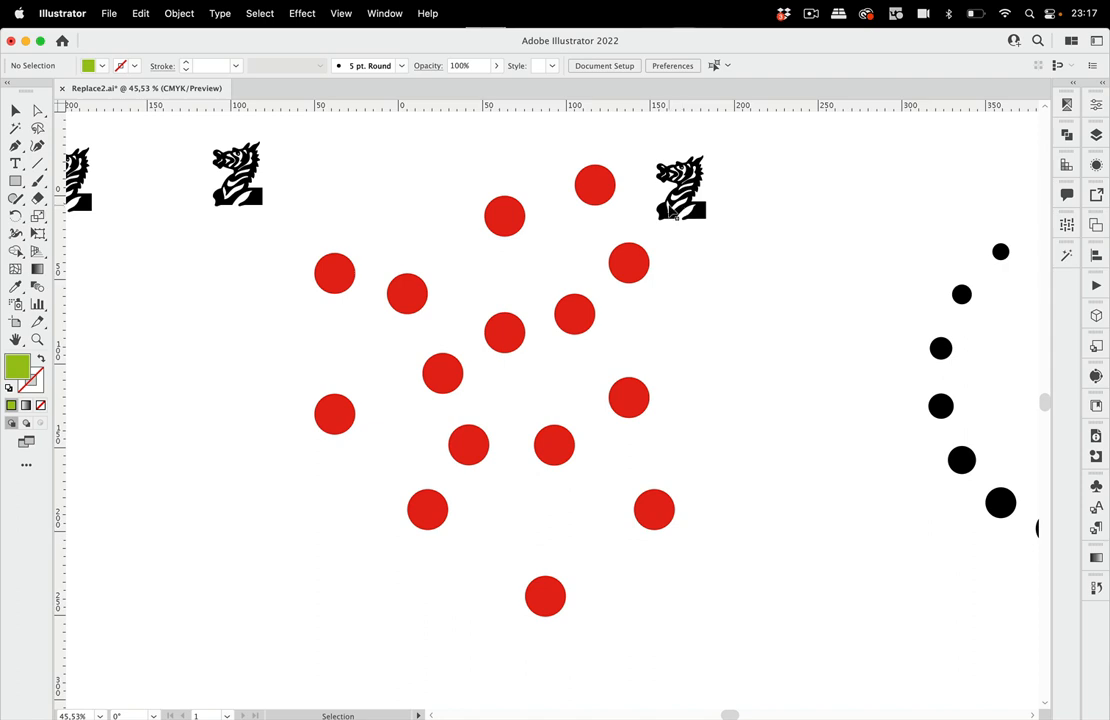
# Select the fifteen red dots and add the zebra symbol via the Layers panel
pyautogui.click(681, 187)
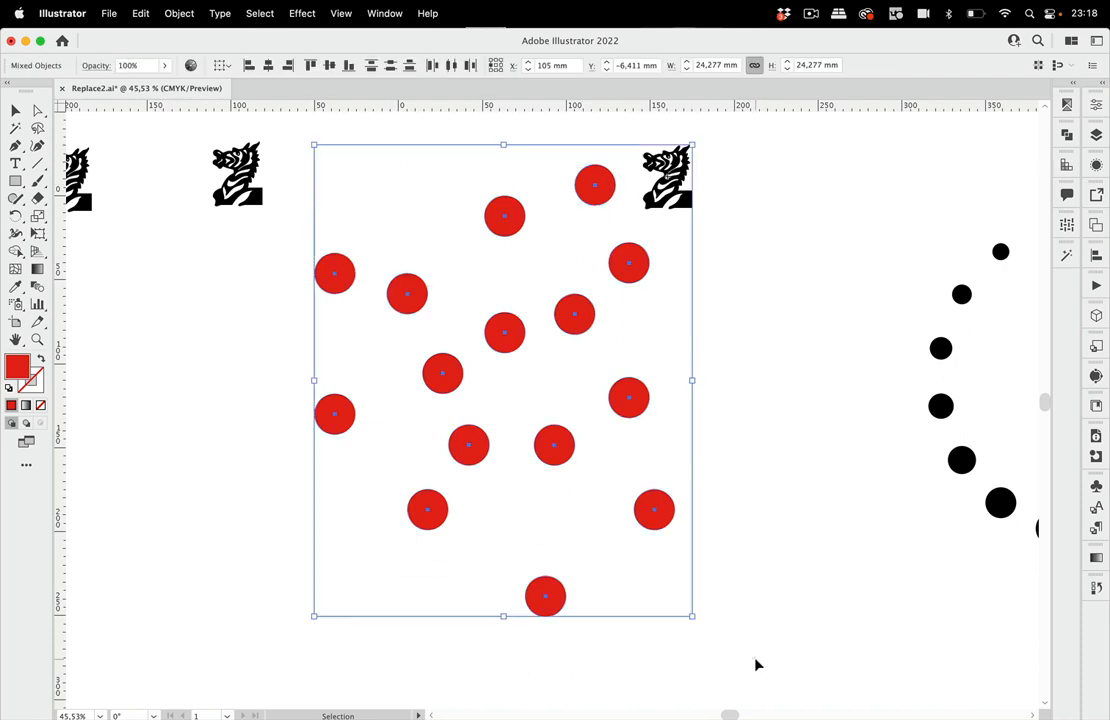
pyautogui.click(385, 13)
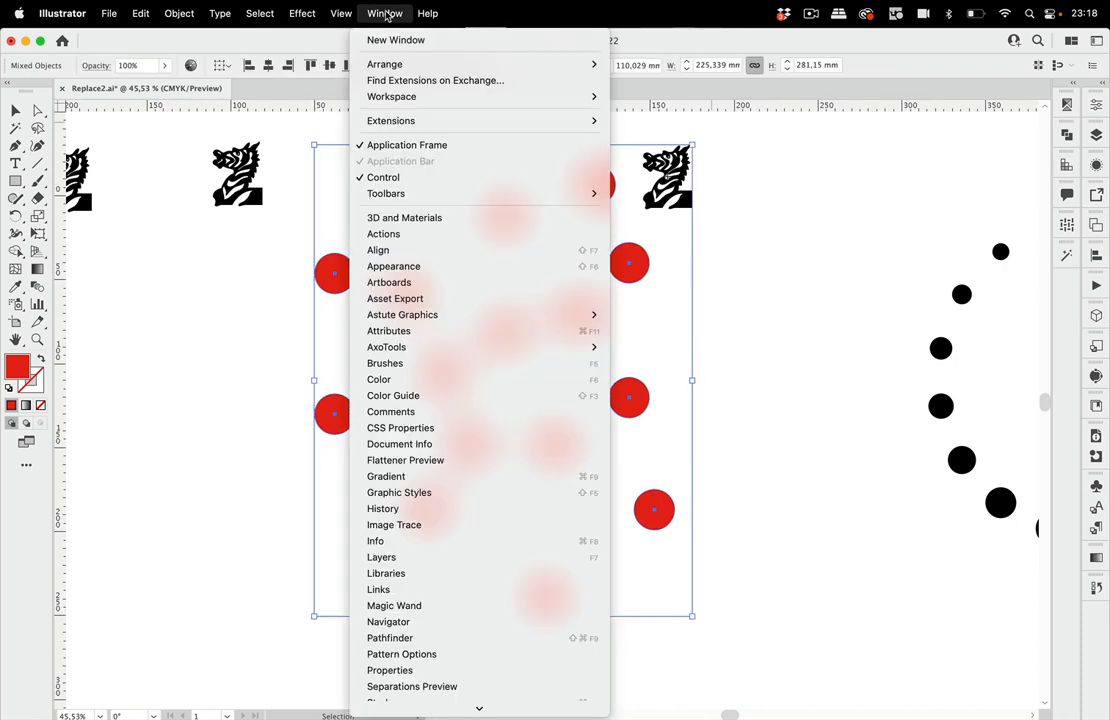
pyautogui.click(381, 557)
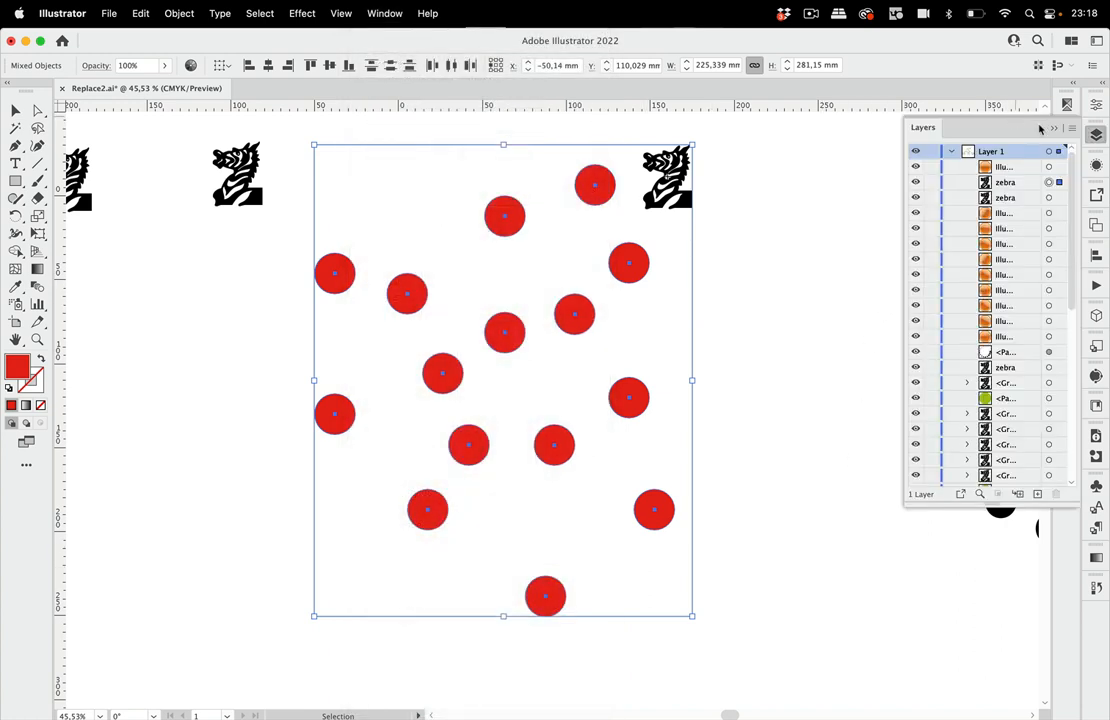
pyautogui.moveTo(1026, 182)
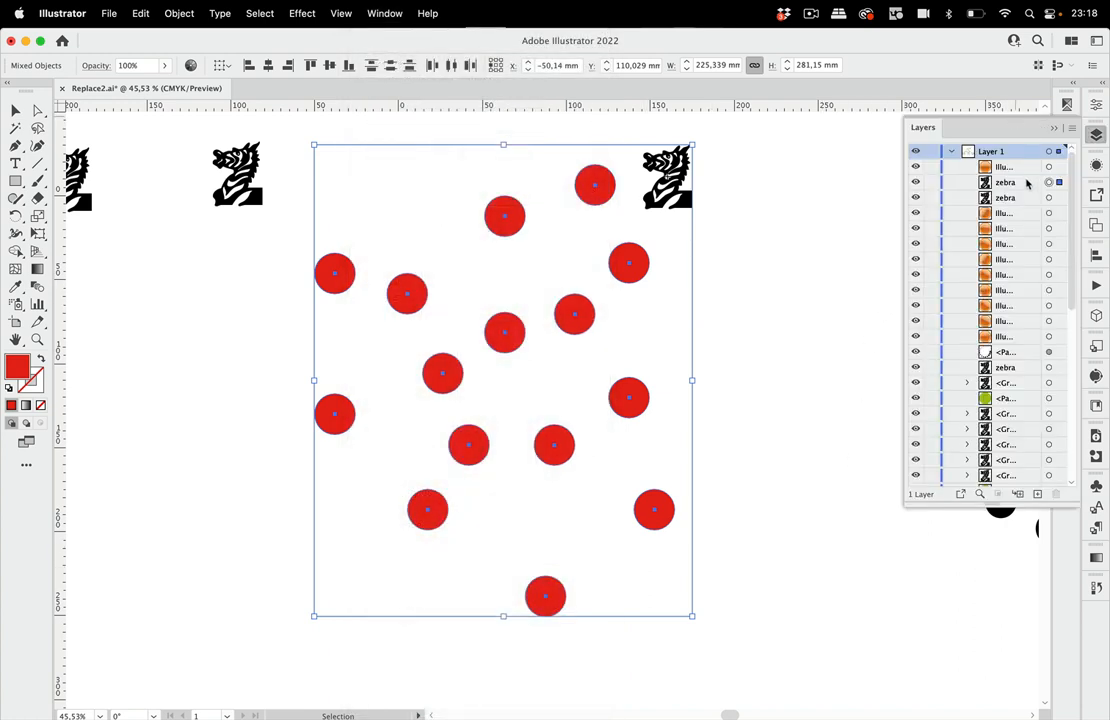
pyautogui.click(1005, 182)
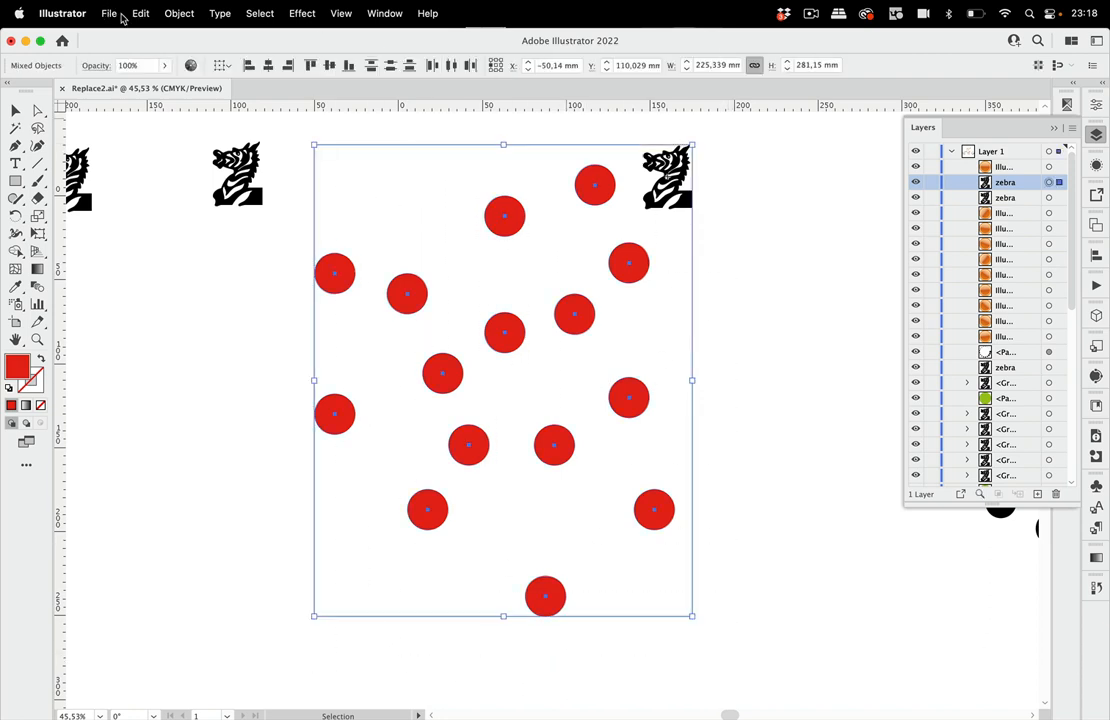
# Run the findAndReplaceGraphic_transformToFit.jsx script to turn the red dots into zebras
pyautogui.click(109, 13)
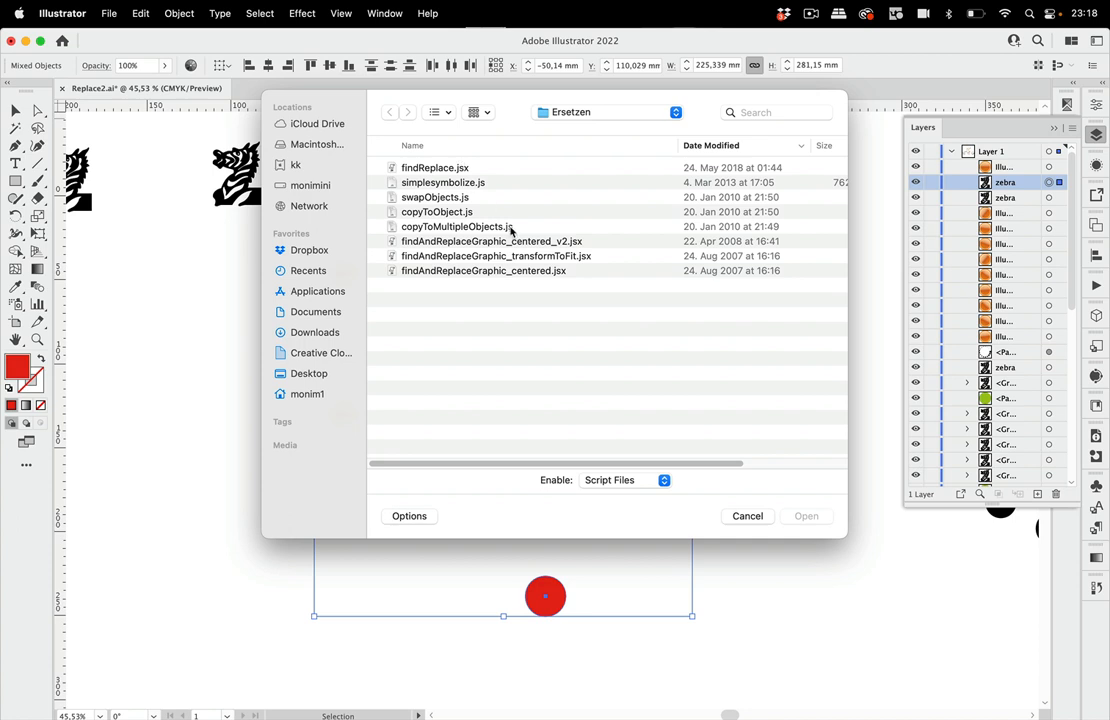
pyautogui.moveTo(572, 287)
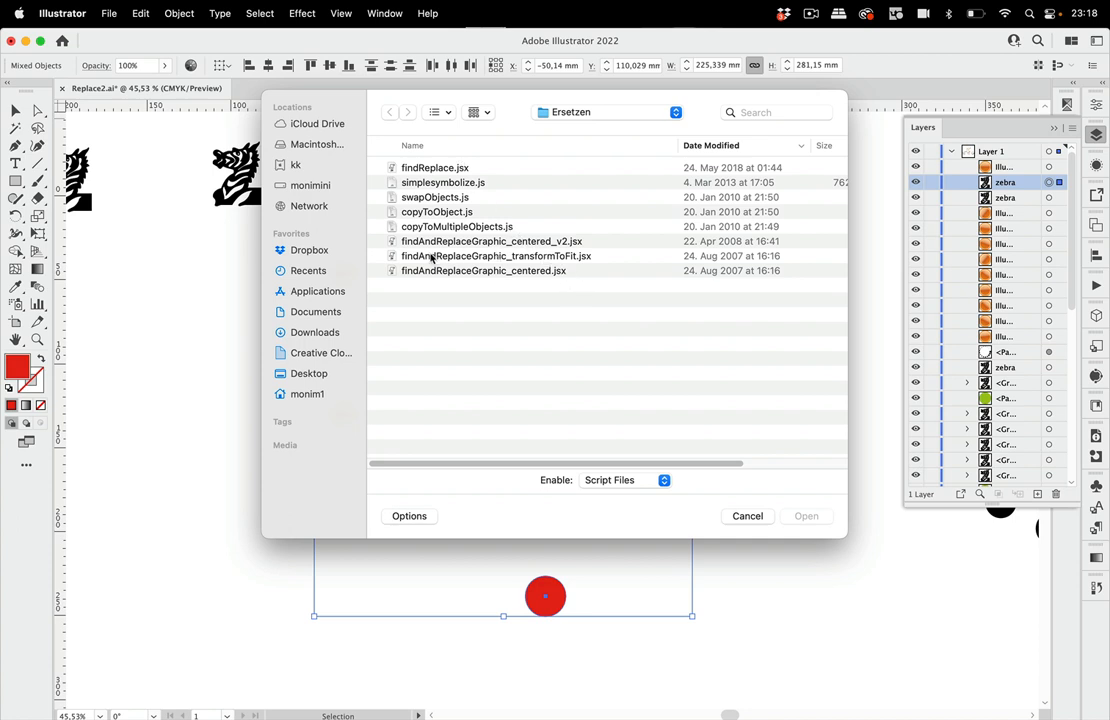
pyautogui.click(497, 255)
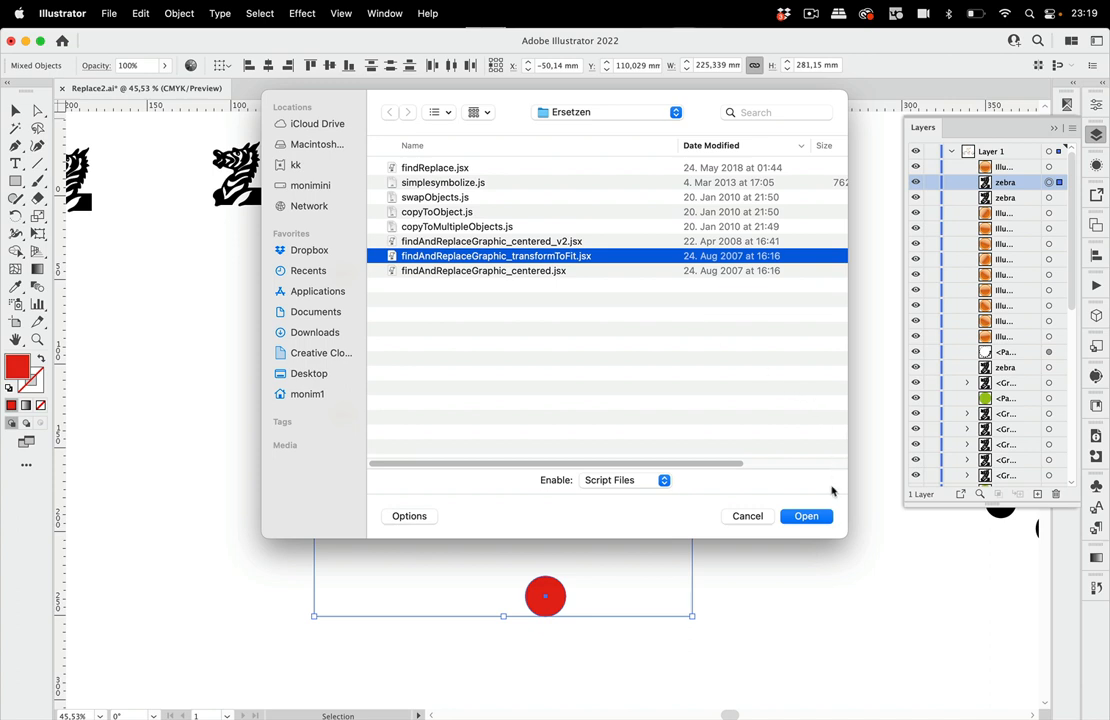
pyautogui.click(806, 516)
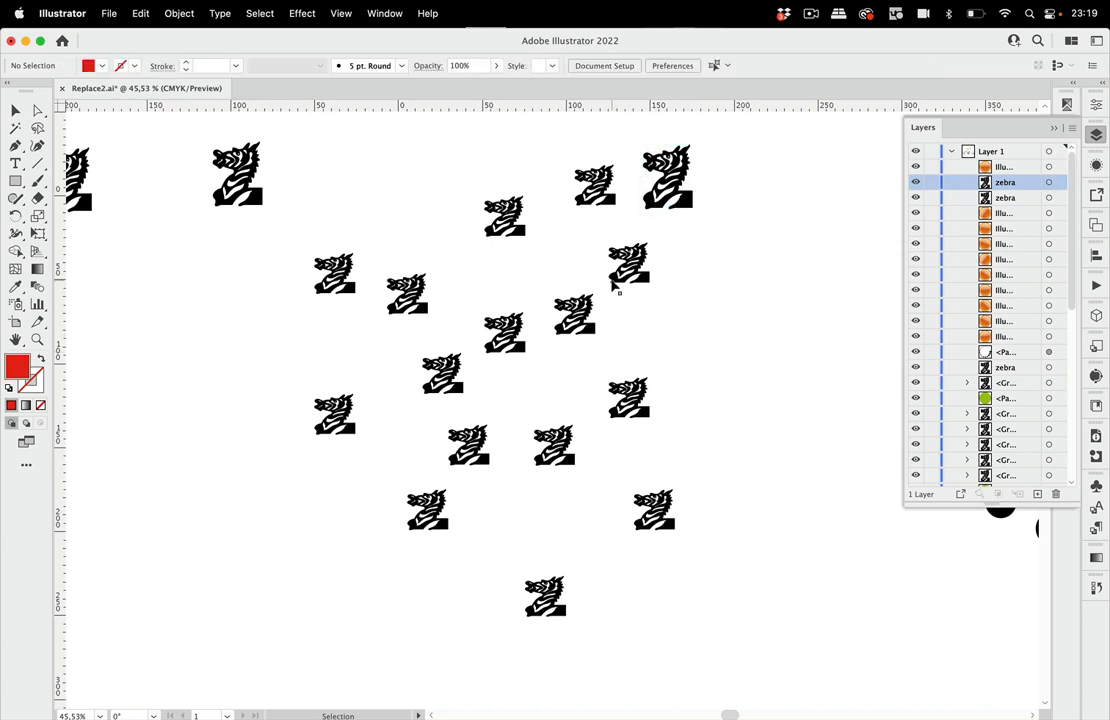
pyautogui.click(628, 263)
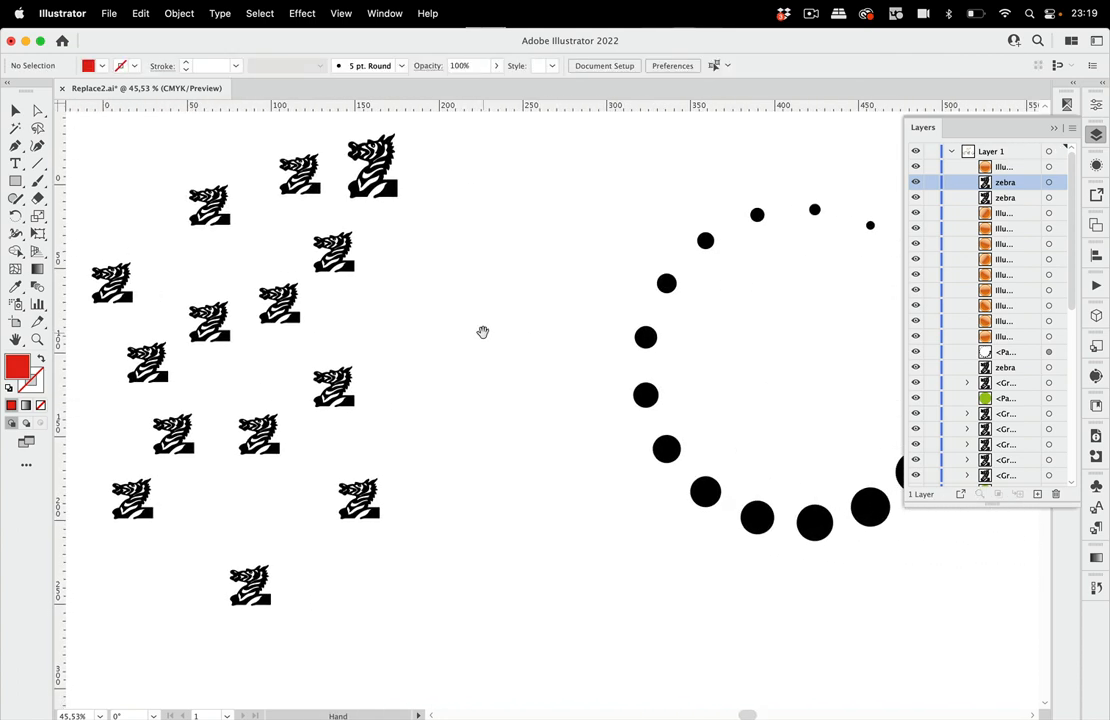
pyautogui.moveTo(728, 357)
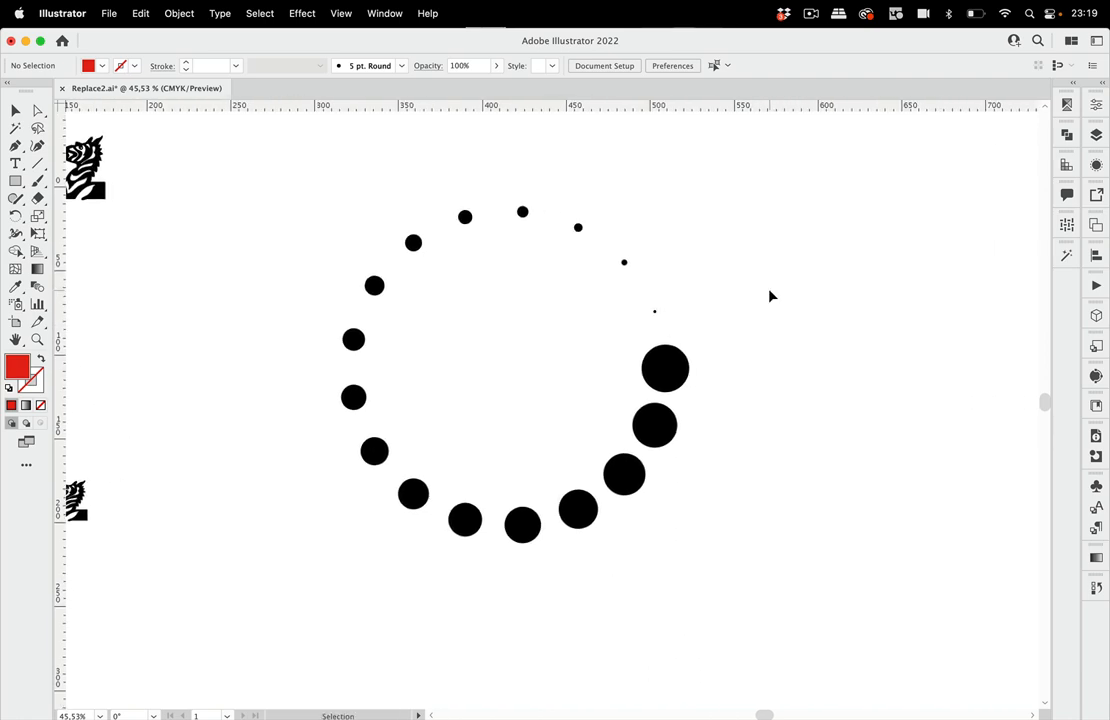
pyautogui.moveTo(730, 345)
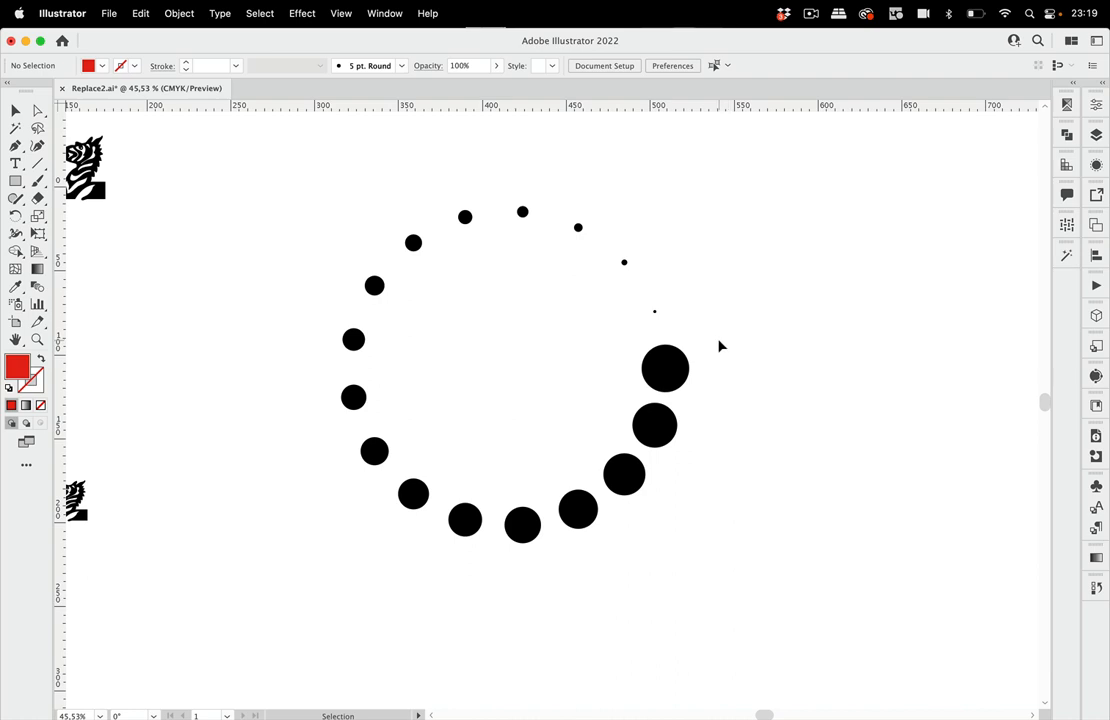
pyautogui.moveTo(733, 390)
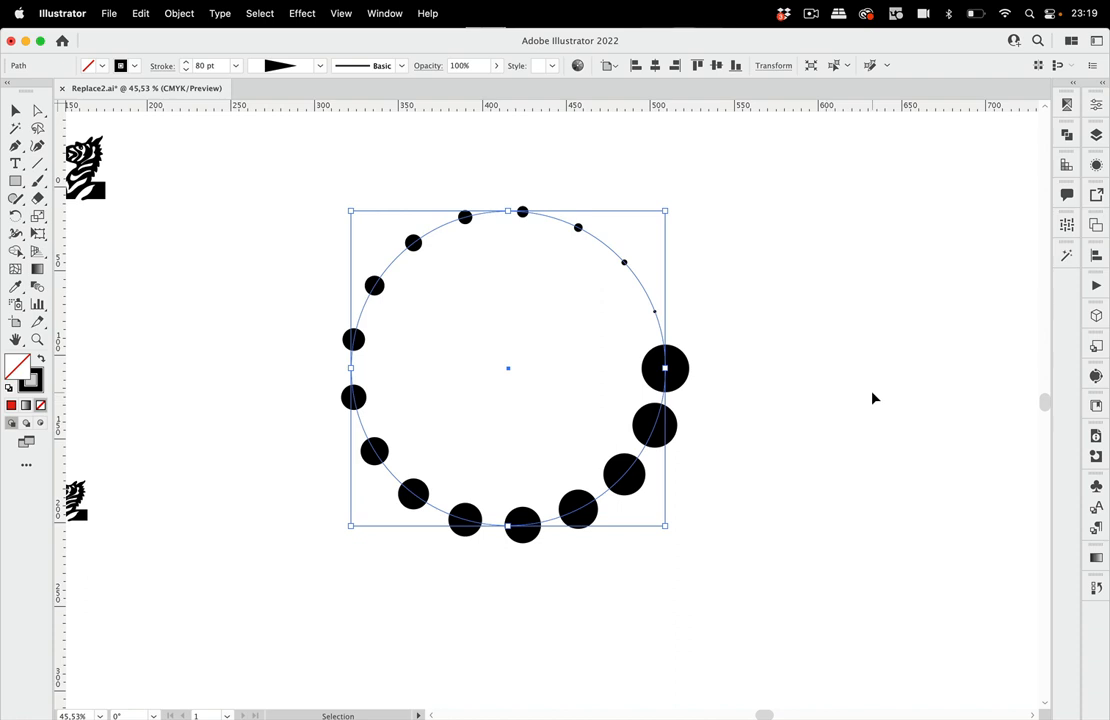
pyautogui.moveTo(702, 457)
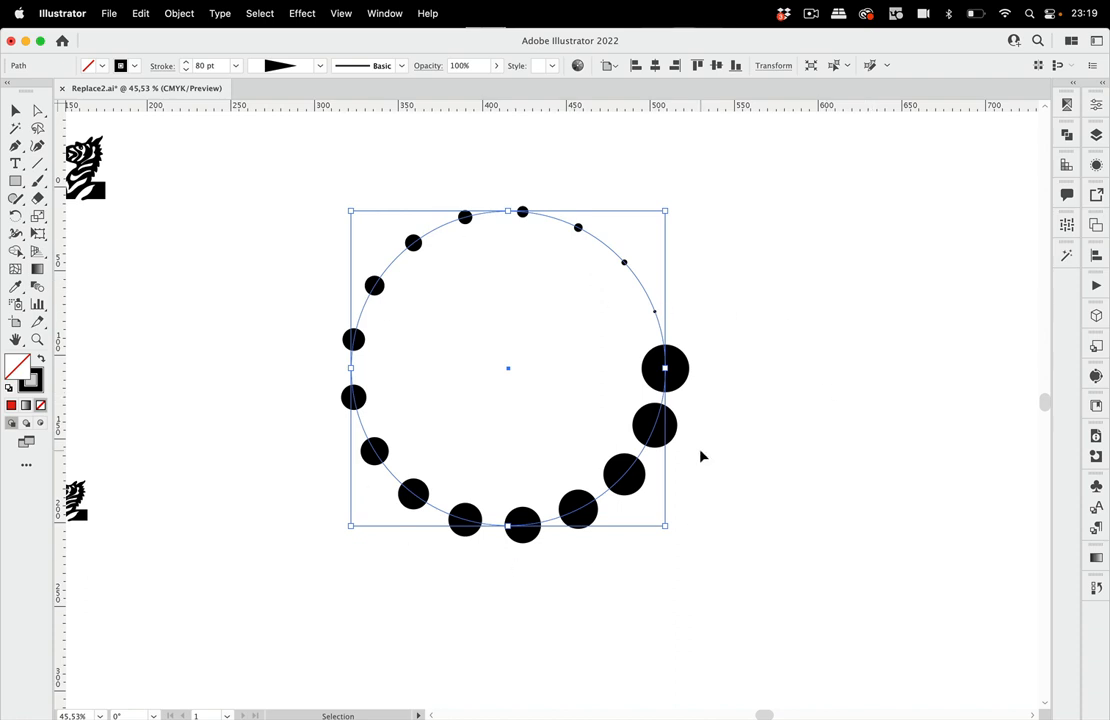
pyautogui.moveTo(335, 91)
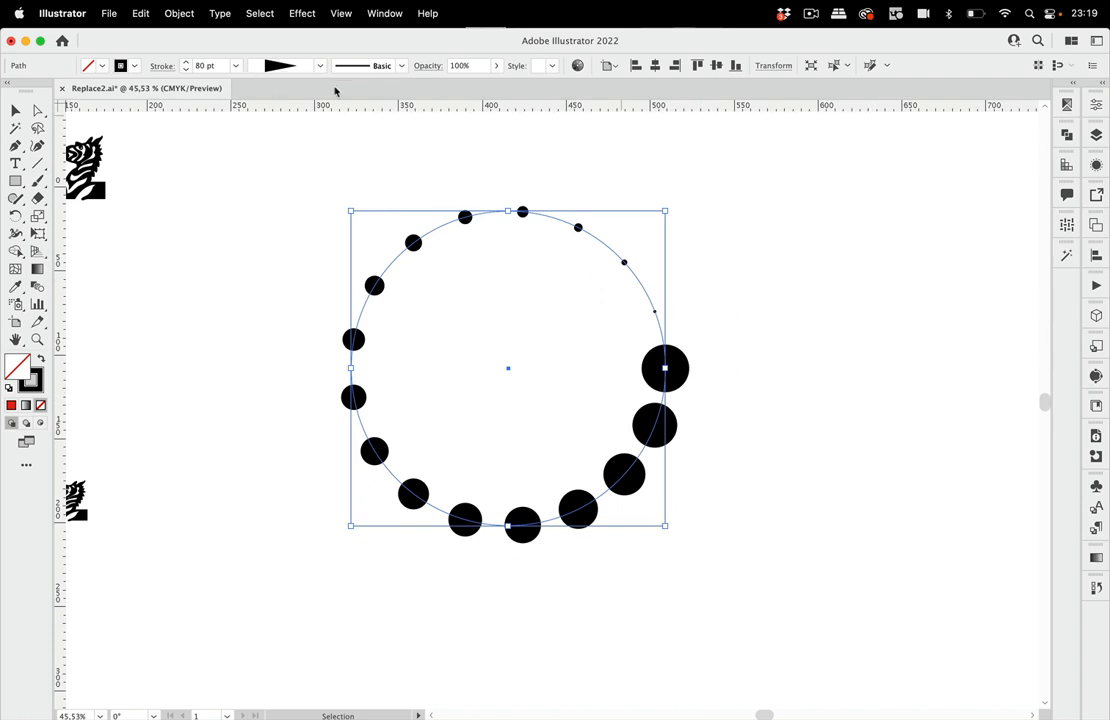
pyautogui.click(179, 13)
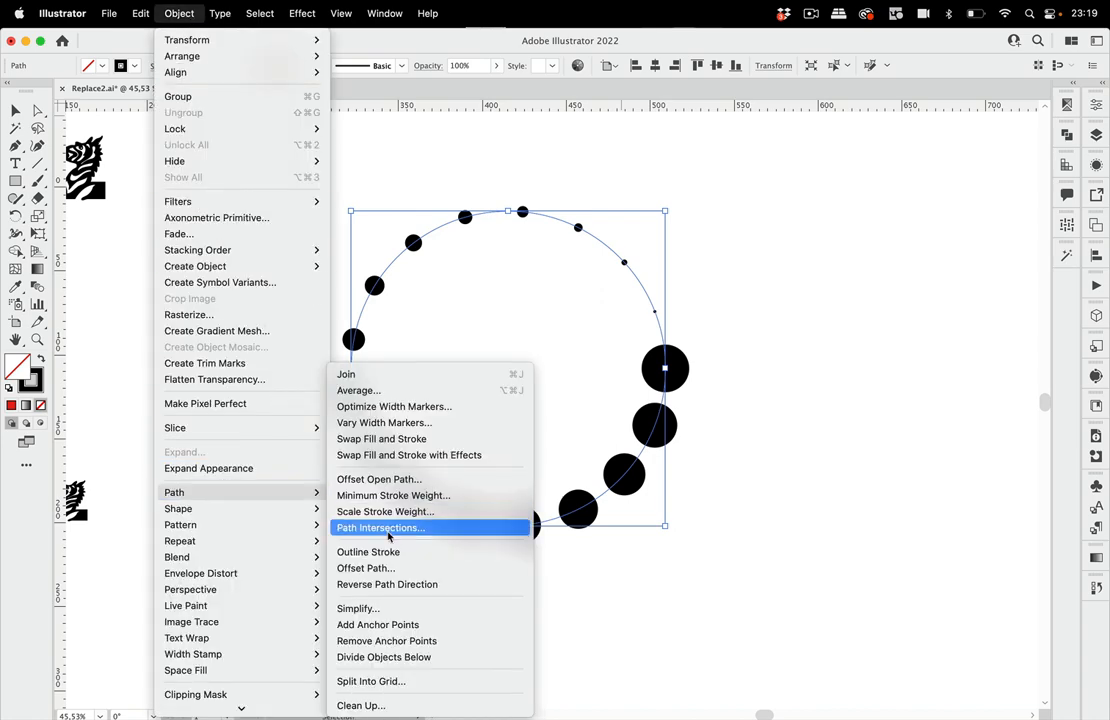
pyautogui.click(380, 527)
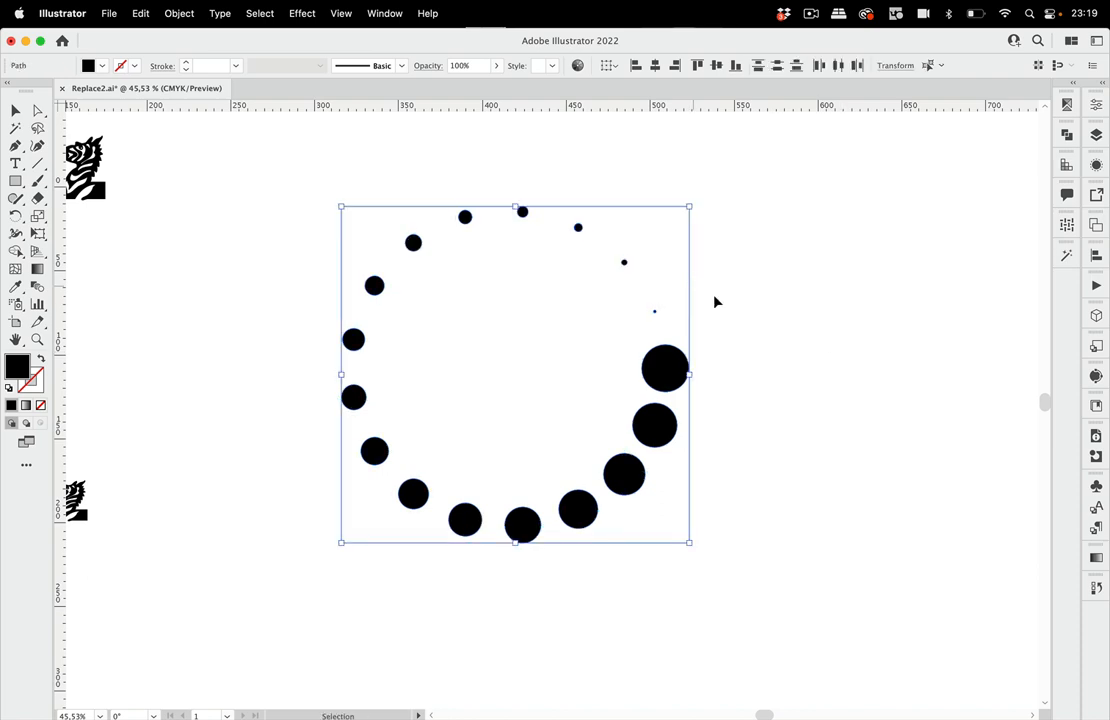
pyautogui.click(665, 368)
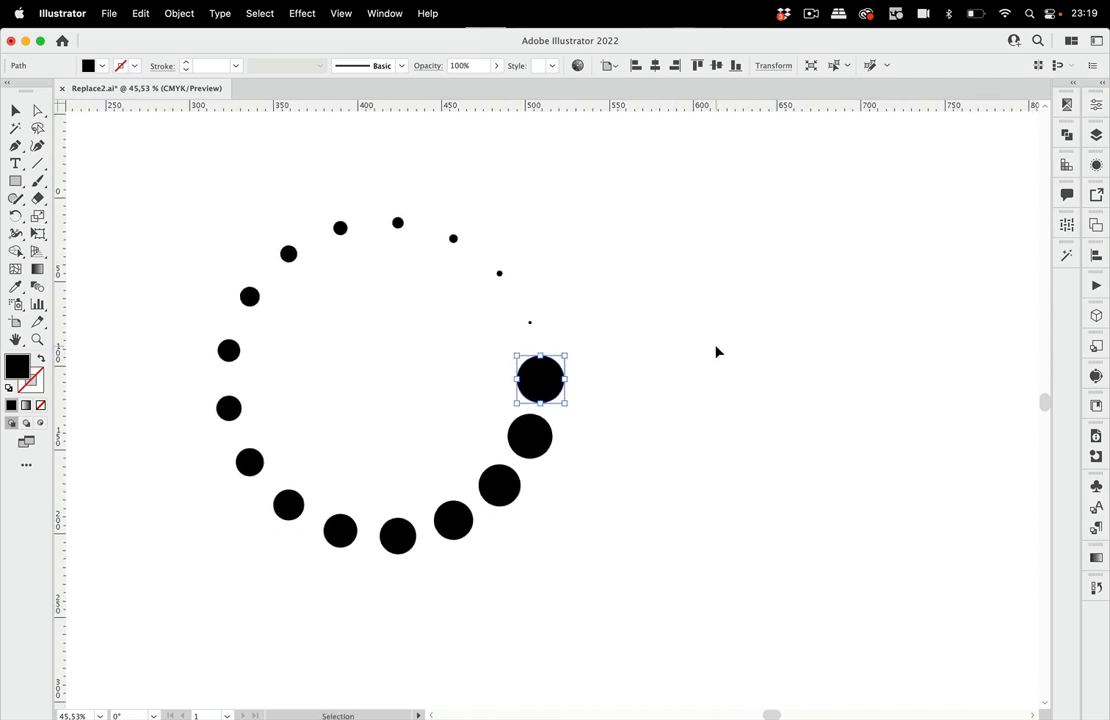
pyautogui.moveTo(701, 352)
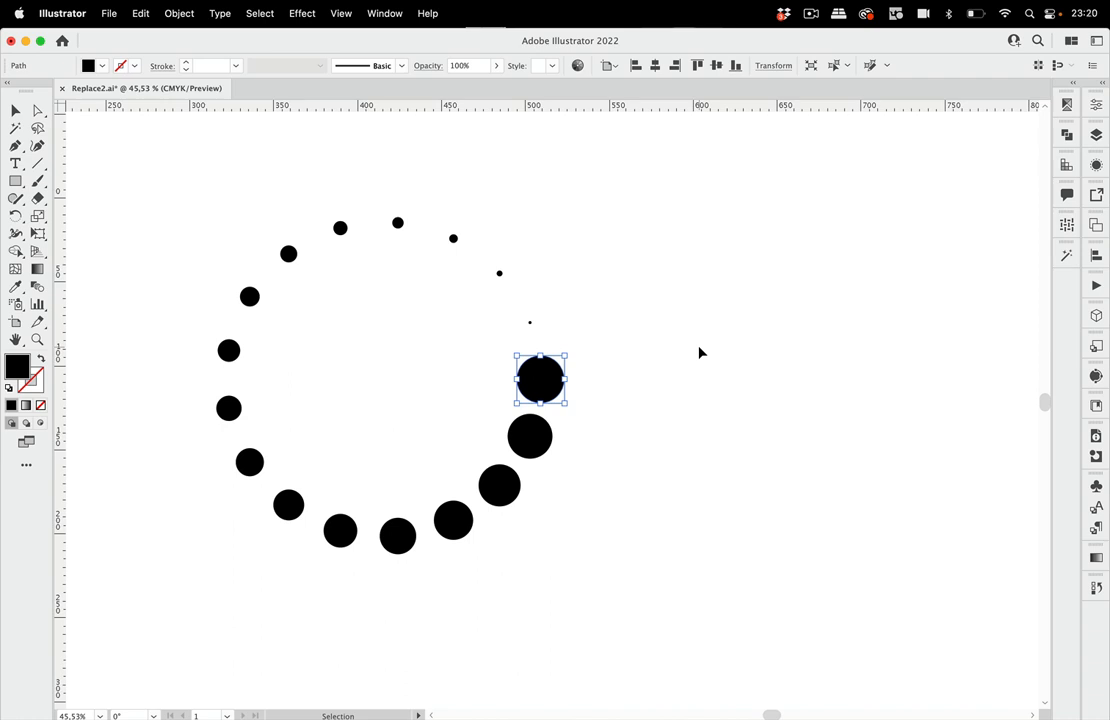
pyautogui.moveTo(690, 420)
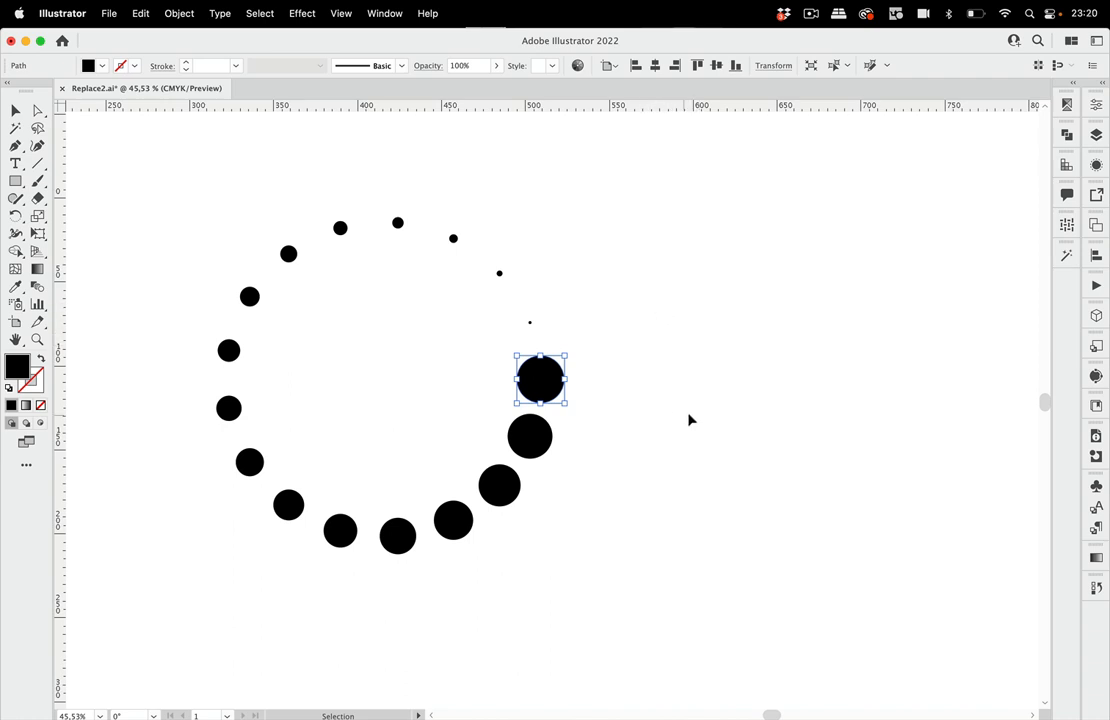
pyautogui.moveTo(545, 390)
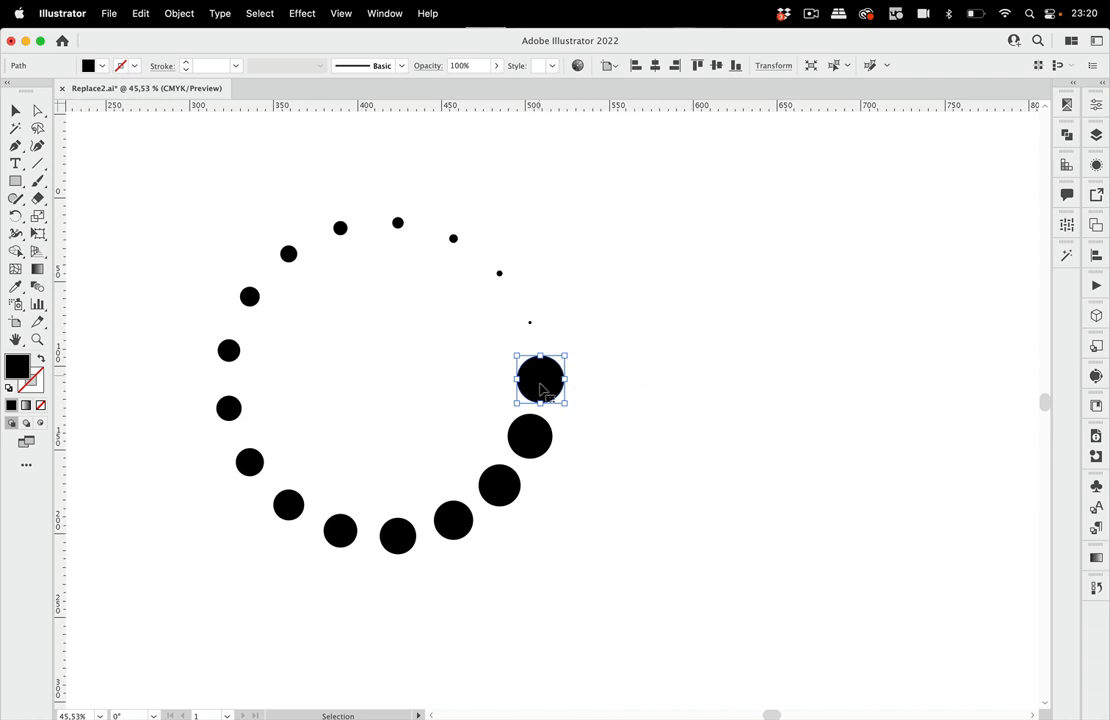
# Set FindReplace Art to find black-filled paths and select all matching black dots
pyautogui.click(384, 13)
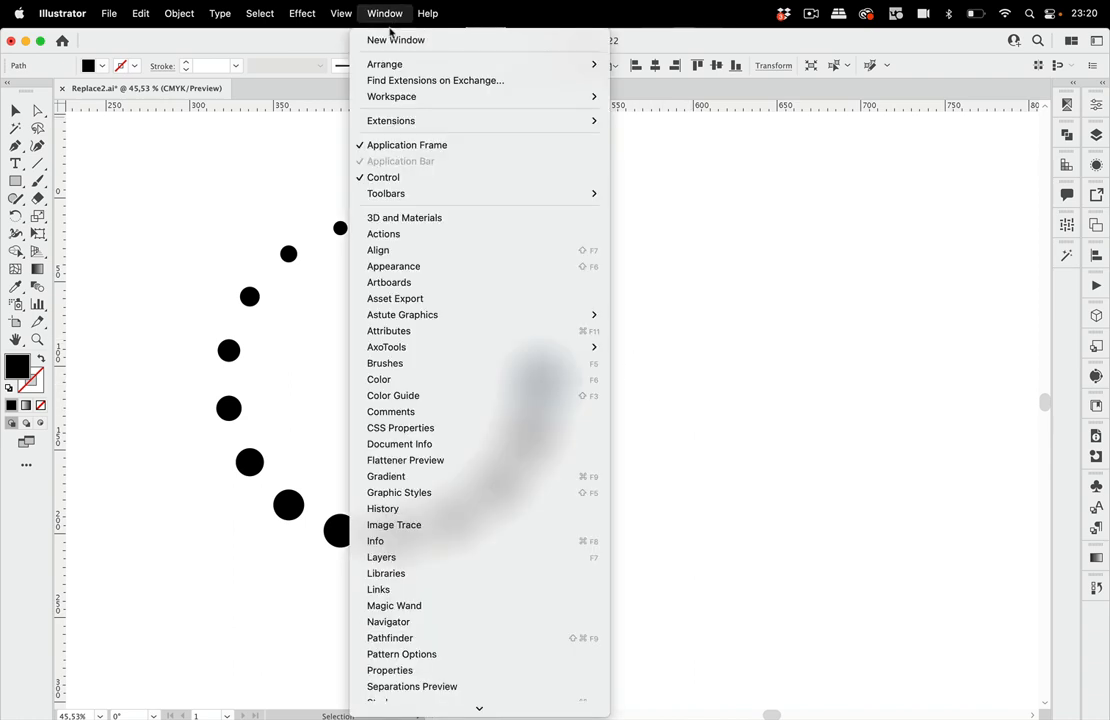
pyautogui.moveTo(402, 314)
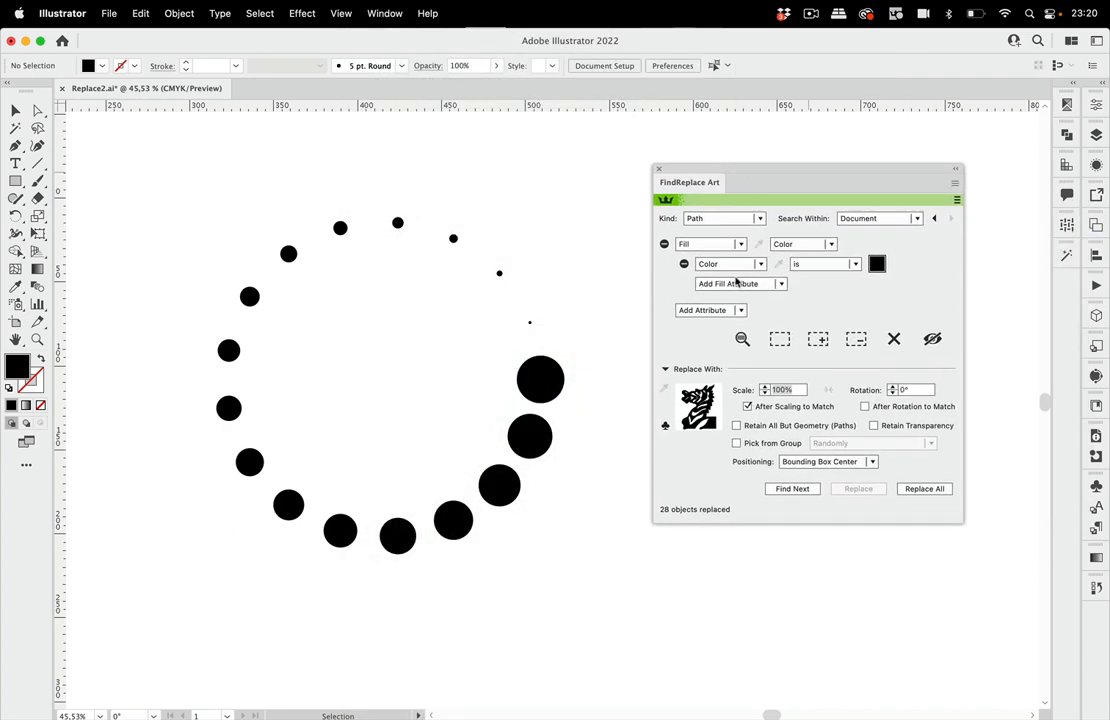
pyautogui.click(663, 264)
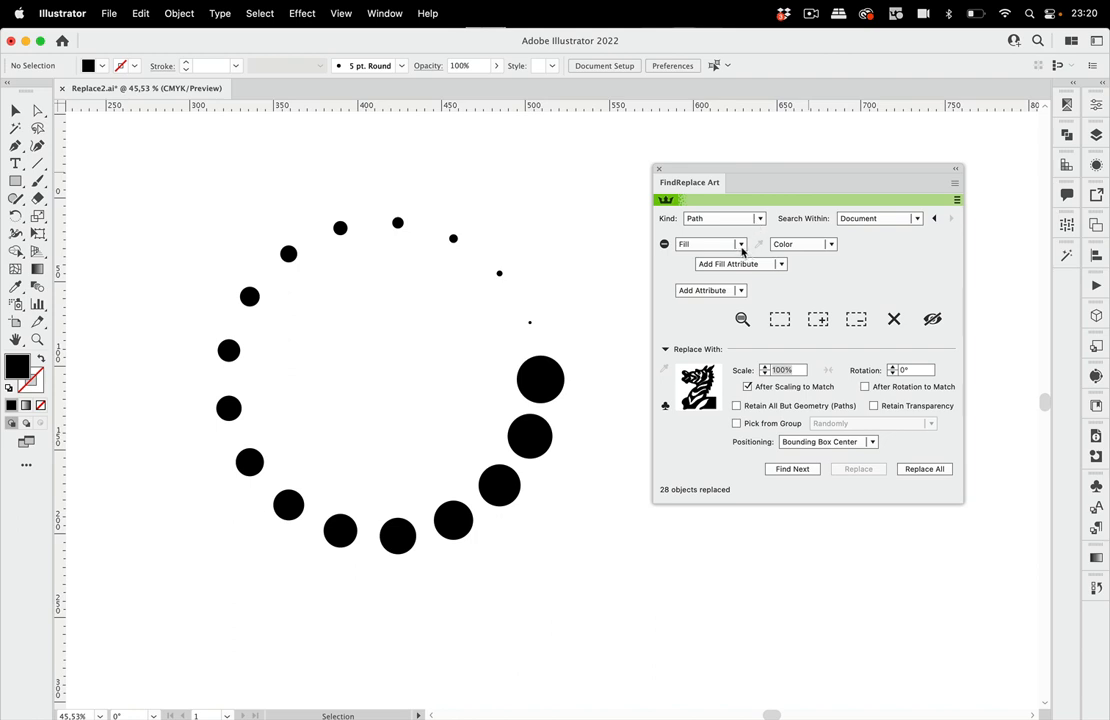
pyautogui.click(740, 263)
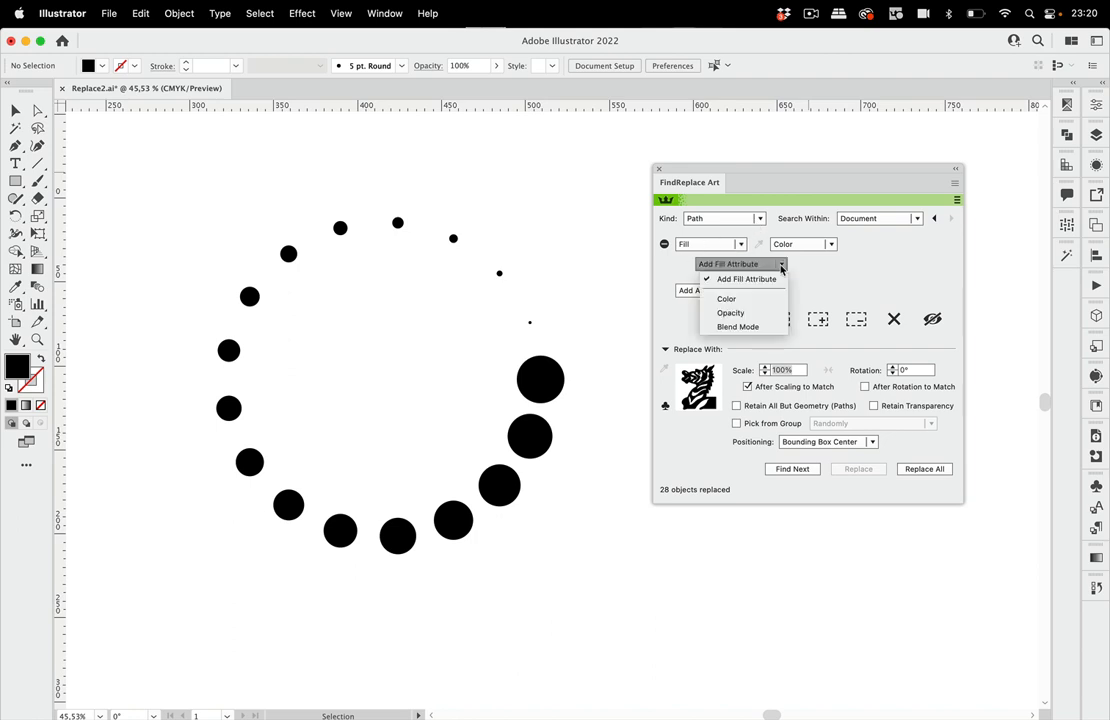
pyautogui.click(726, 298)
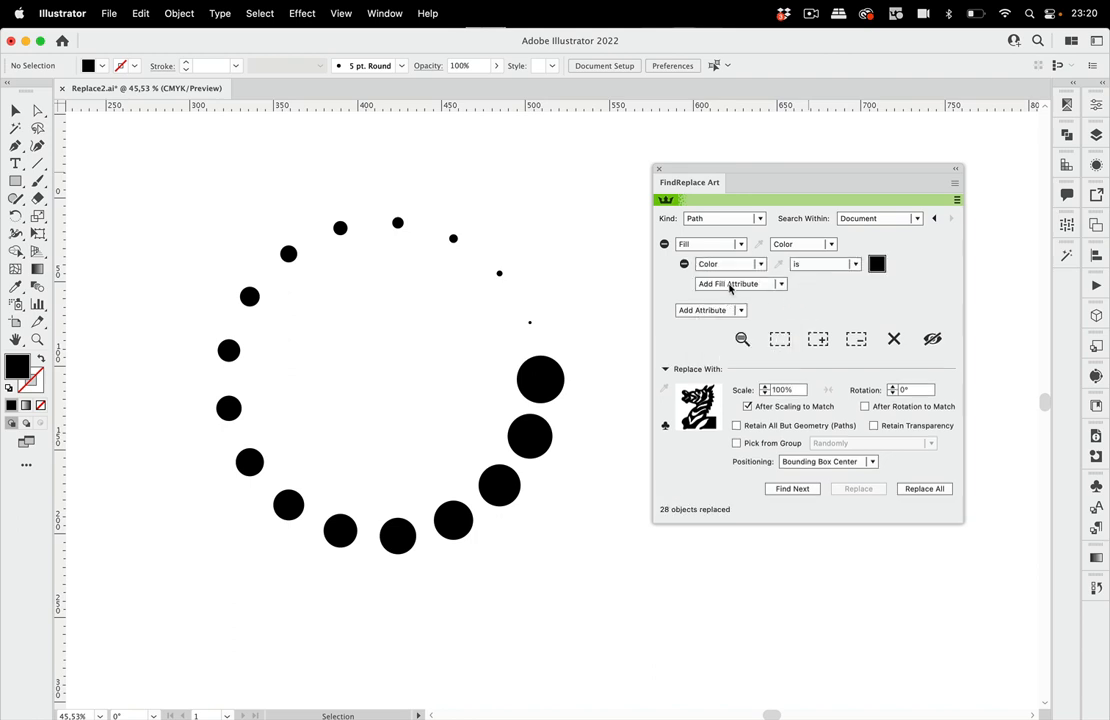
pyautogui.moveTo(775, 258)
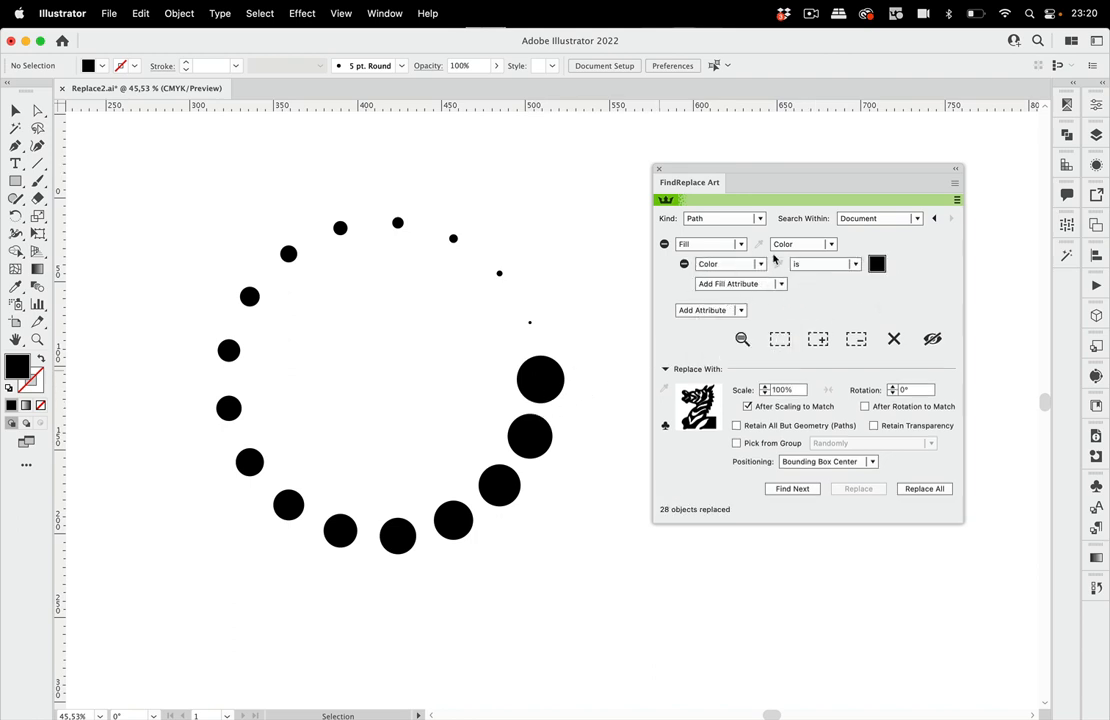
pyautogui.click(540, 378)
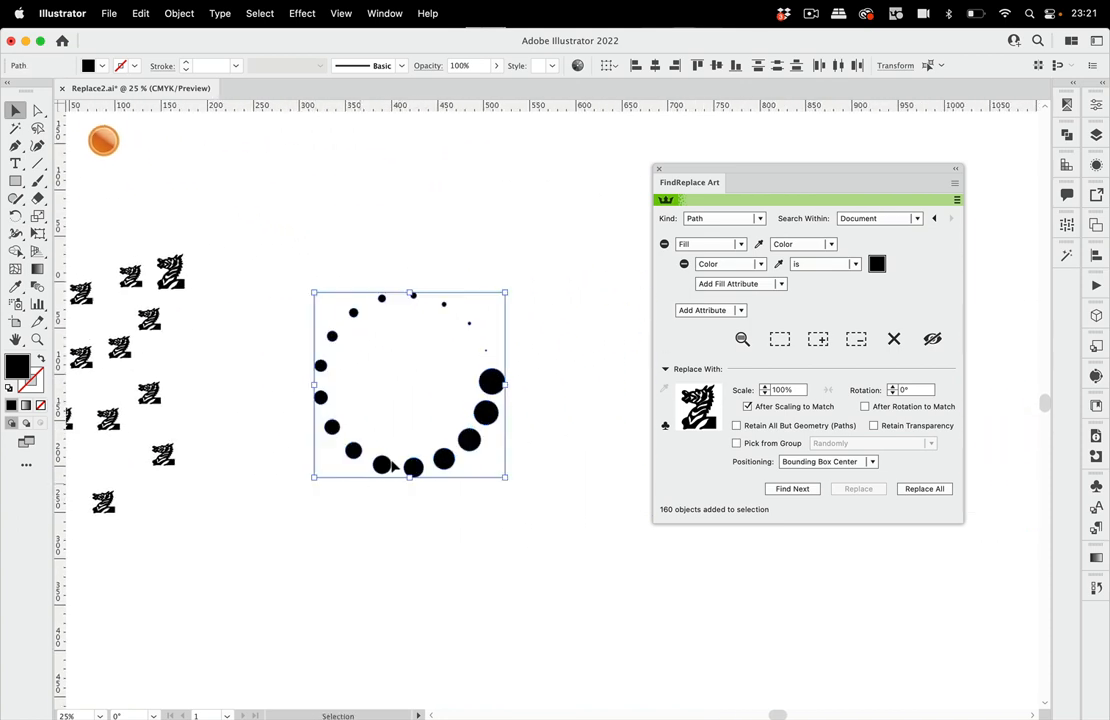
pyautogui.moveTo(573, 455)
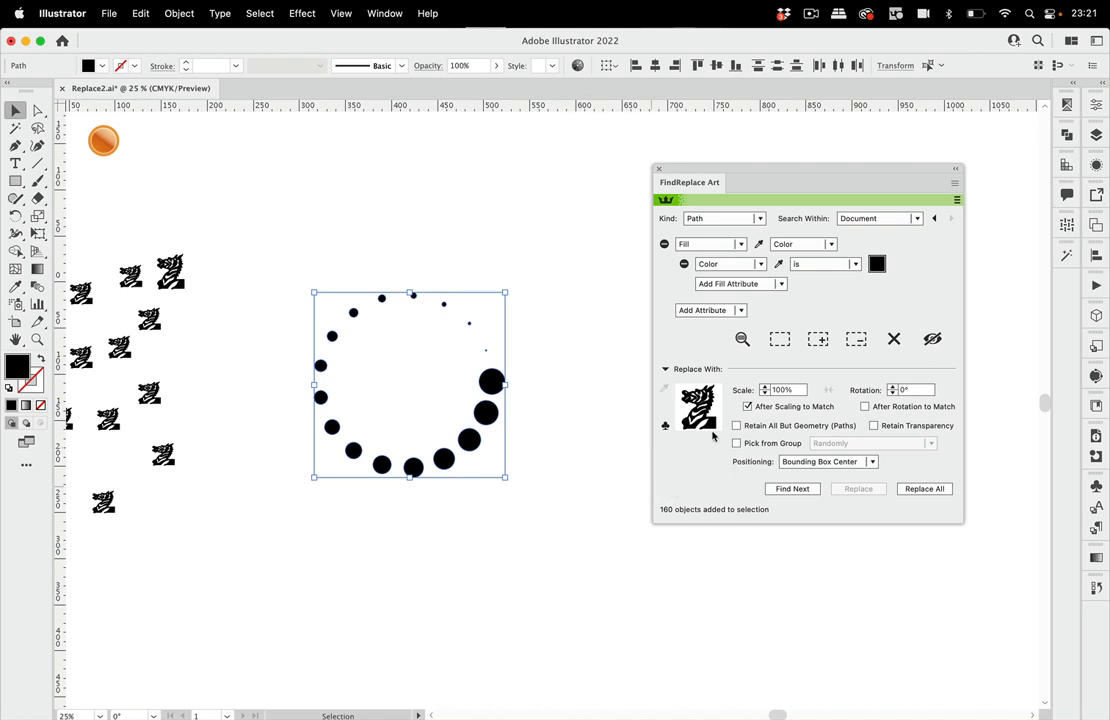
pyautogui.moveTo(665, 440)
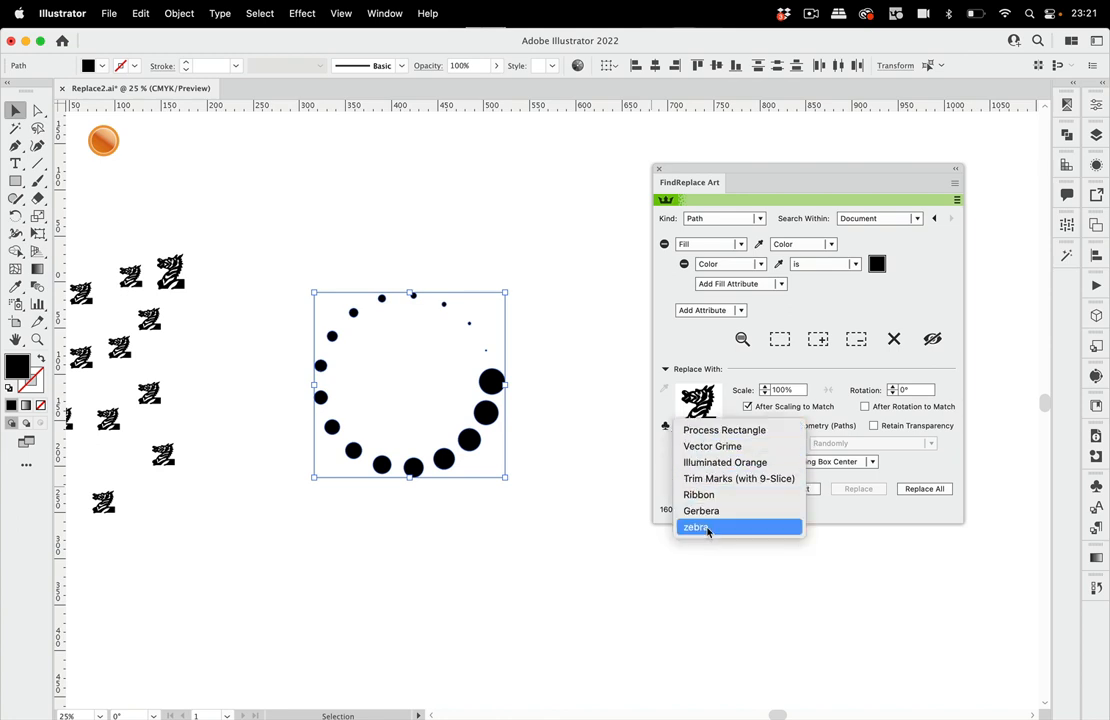
# Replace all 28 black ring dots with the zebra symbol
pyautogui.click(695, 527)
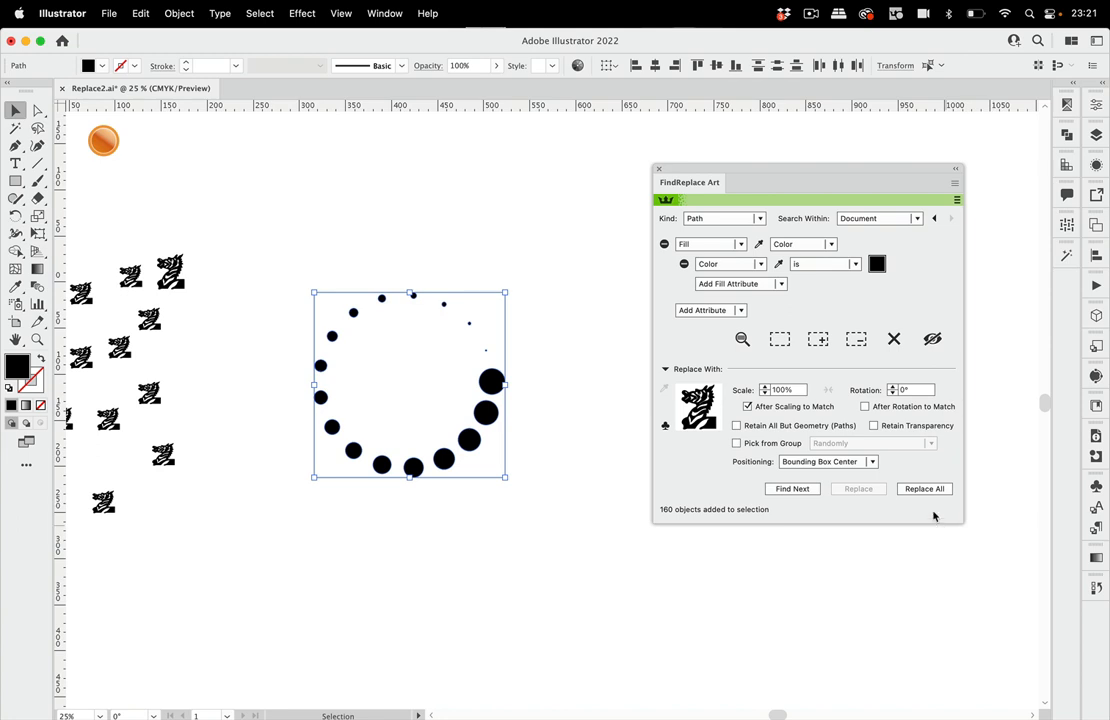
pyautogui.click(923, 488)
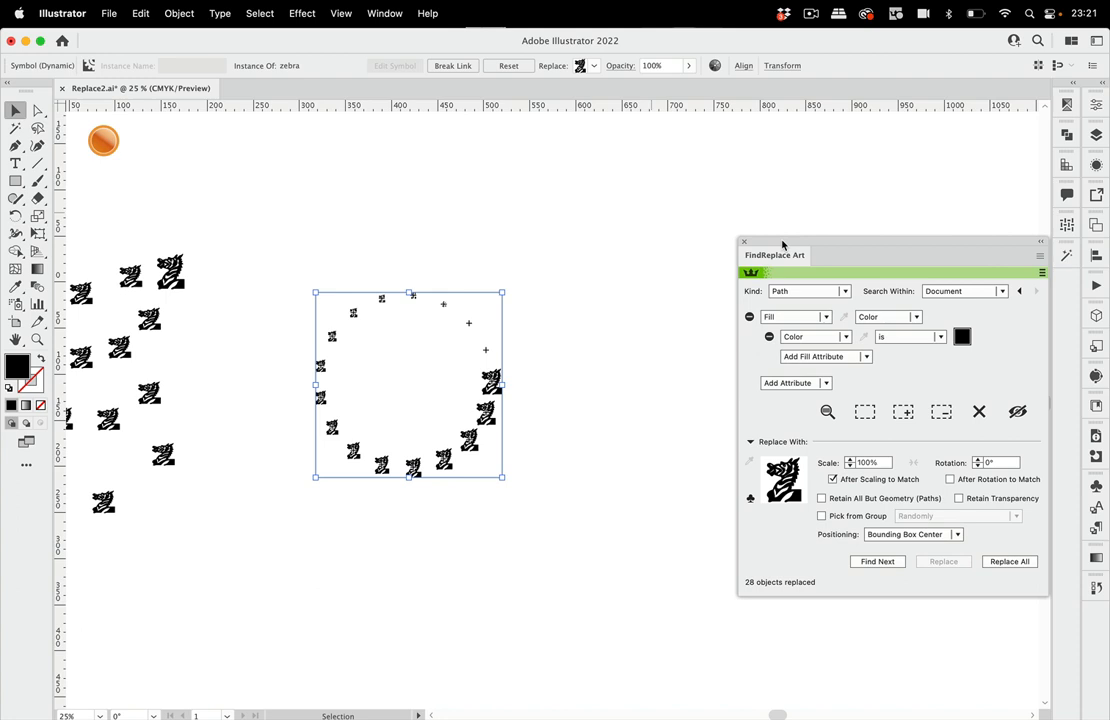
pyautogui.moveTo(617, 390)
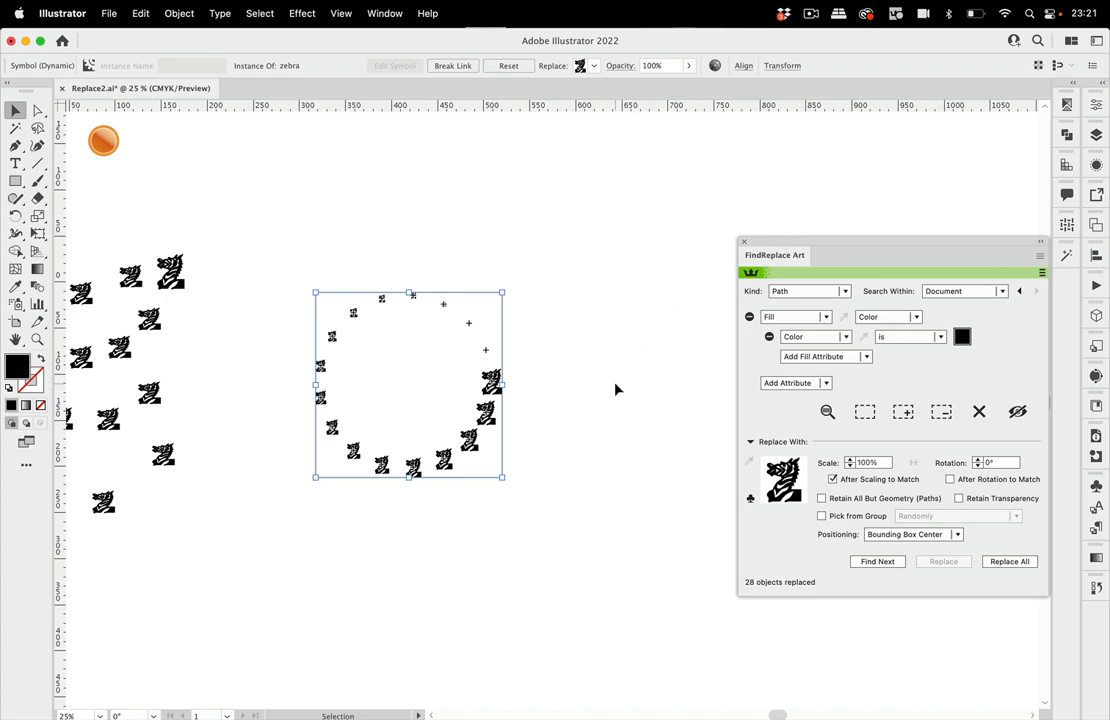
pyautogui.moveTo(863, 329)
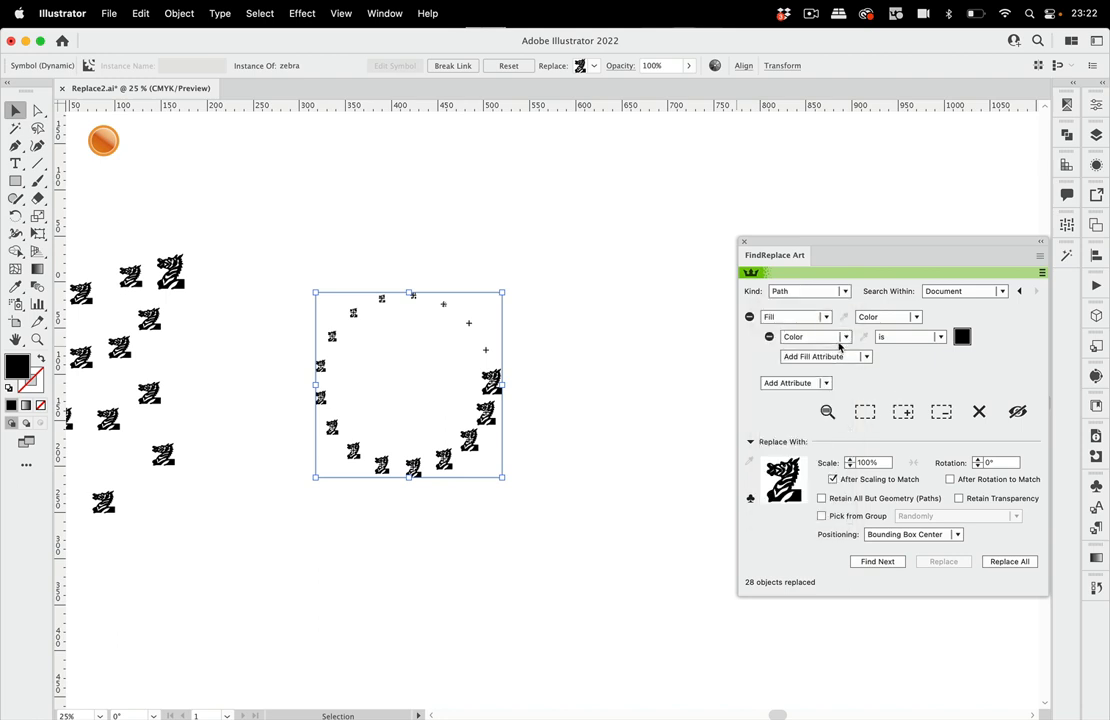
pyautogui.click(846, 336)
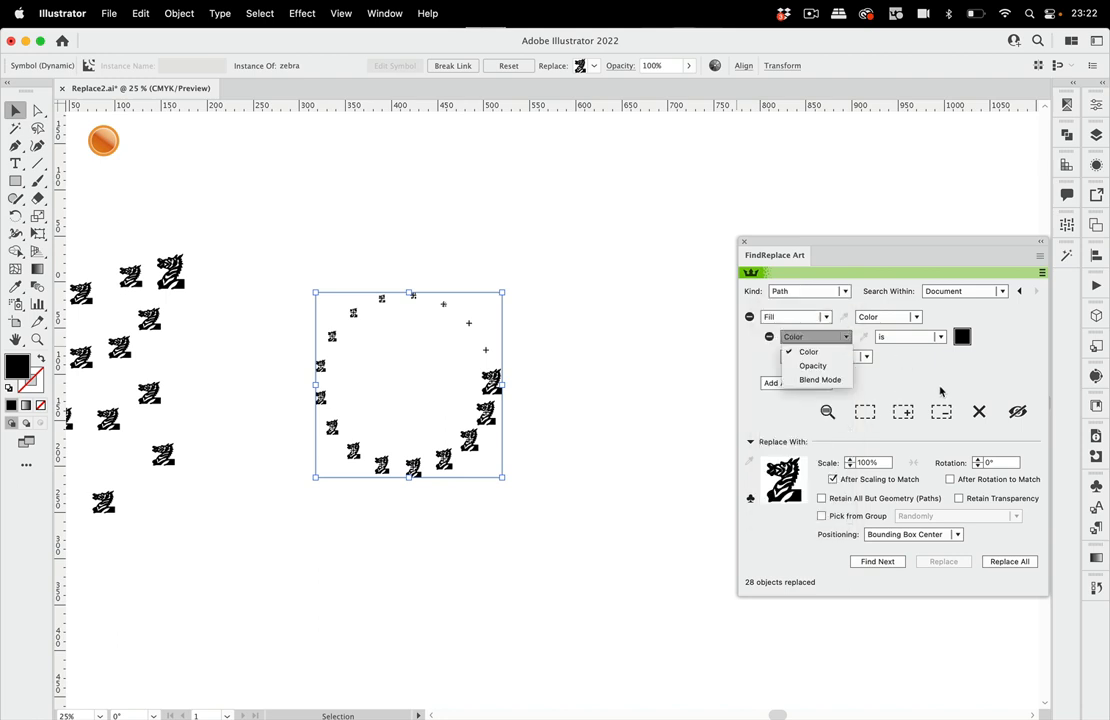
pyautogui.click(795, 317)
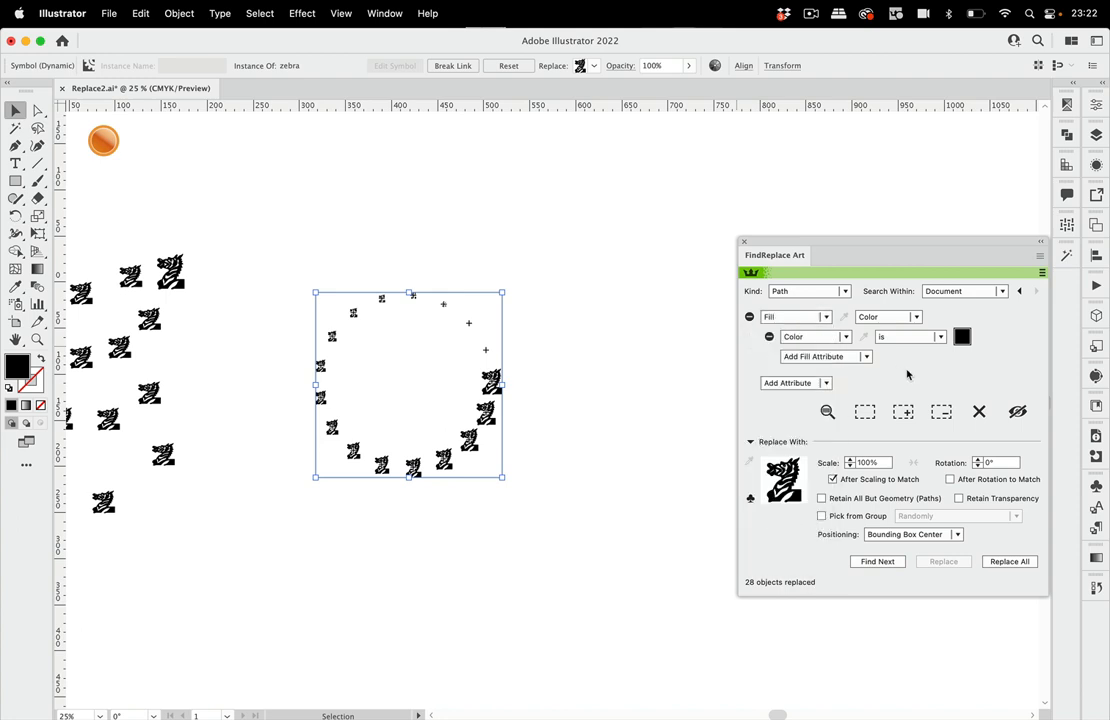
pyautogui.moveTo(504, 224)
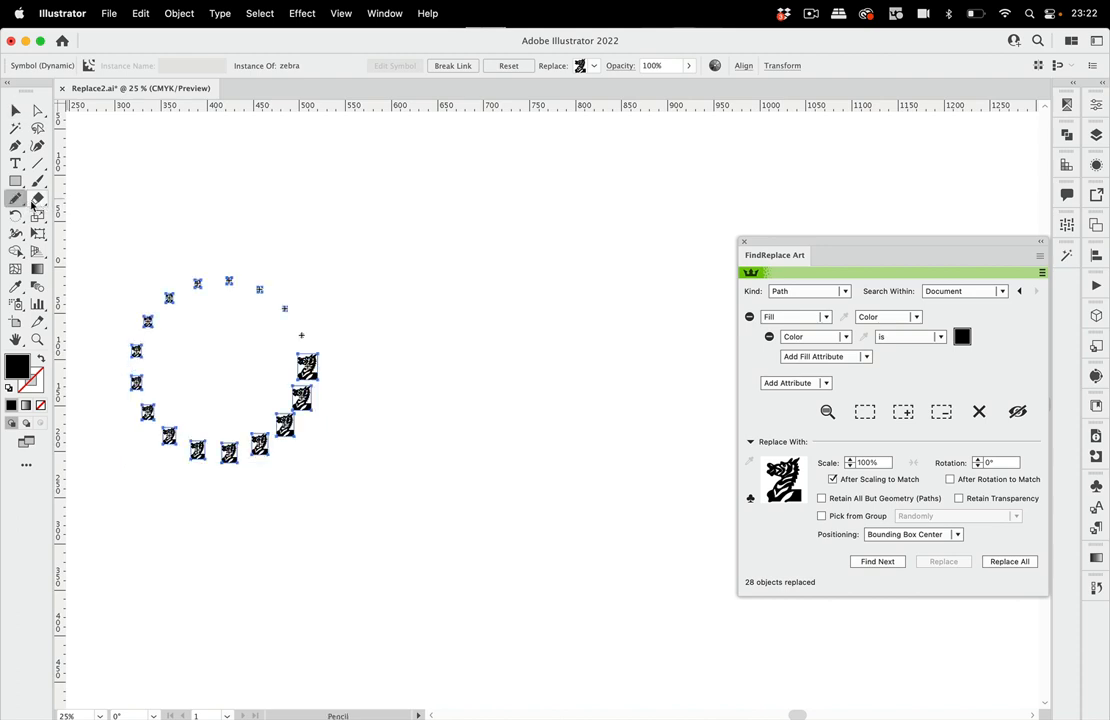
# Draw a bean-shaped blob right of the zebra ring, then start placing blue stars
pyautogui.moveTo(530, 300); pyautogui.dragTo(560, 330)
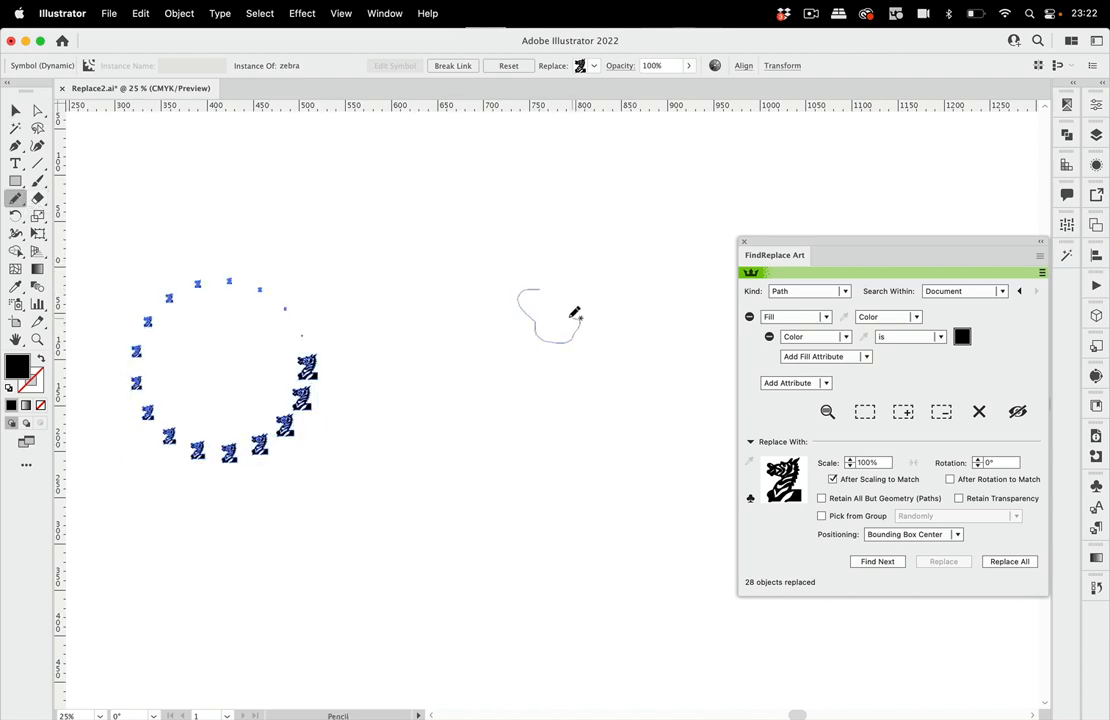
pyautogui.click(548, 315)
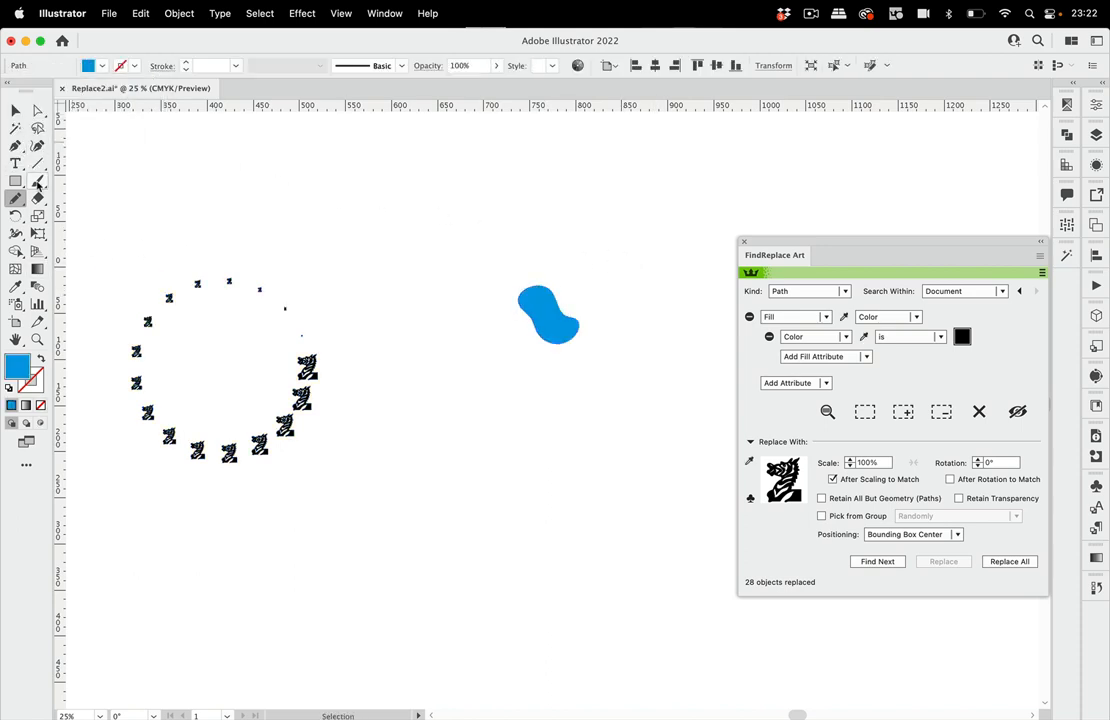
pyautogui.click(15, 181)
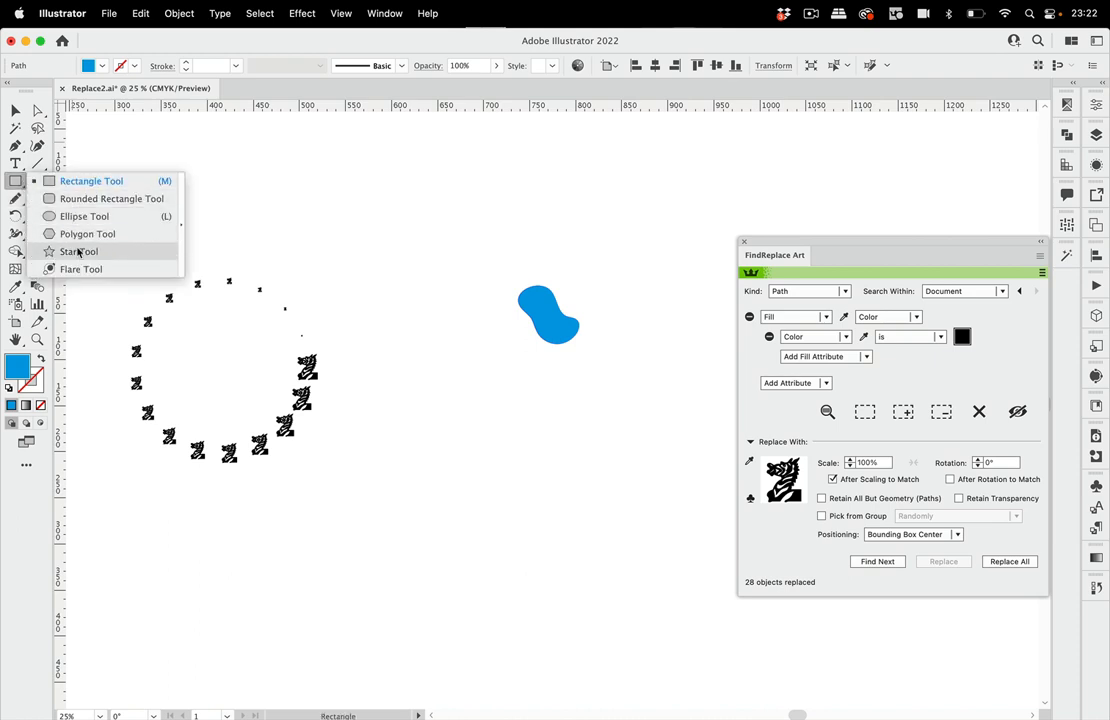
pyautogui.click(79, 251)
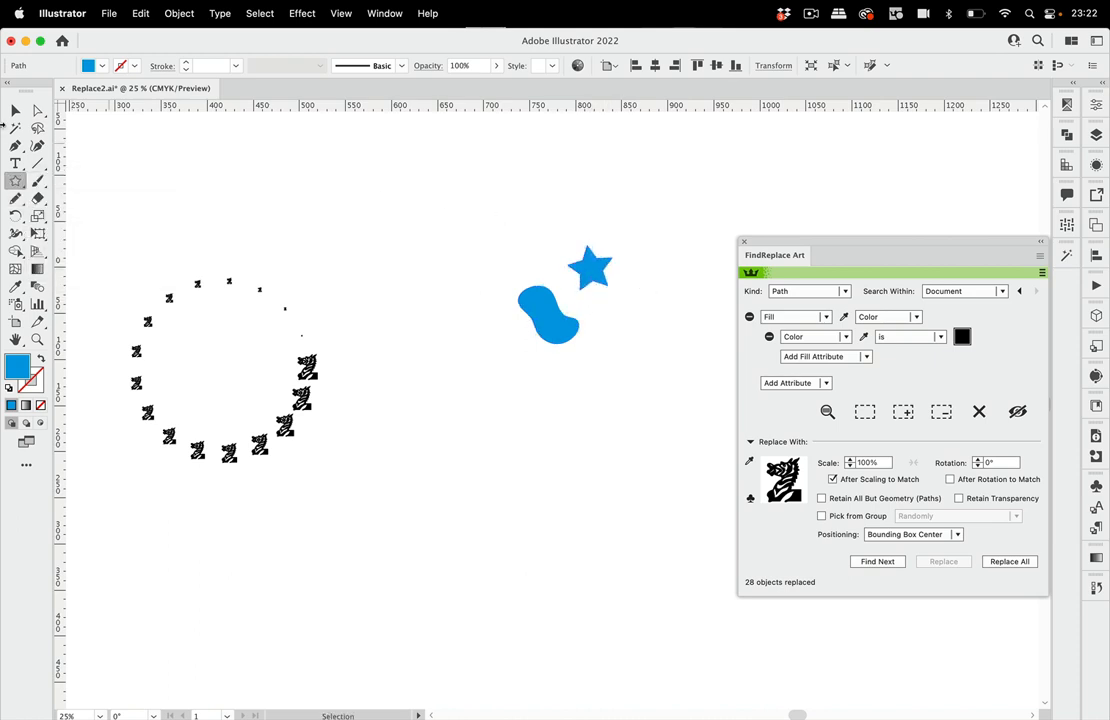
pyautogui.click(565, 293)
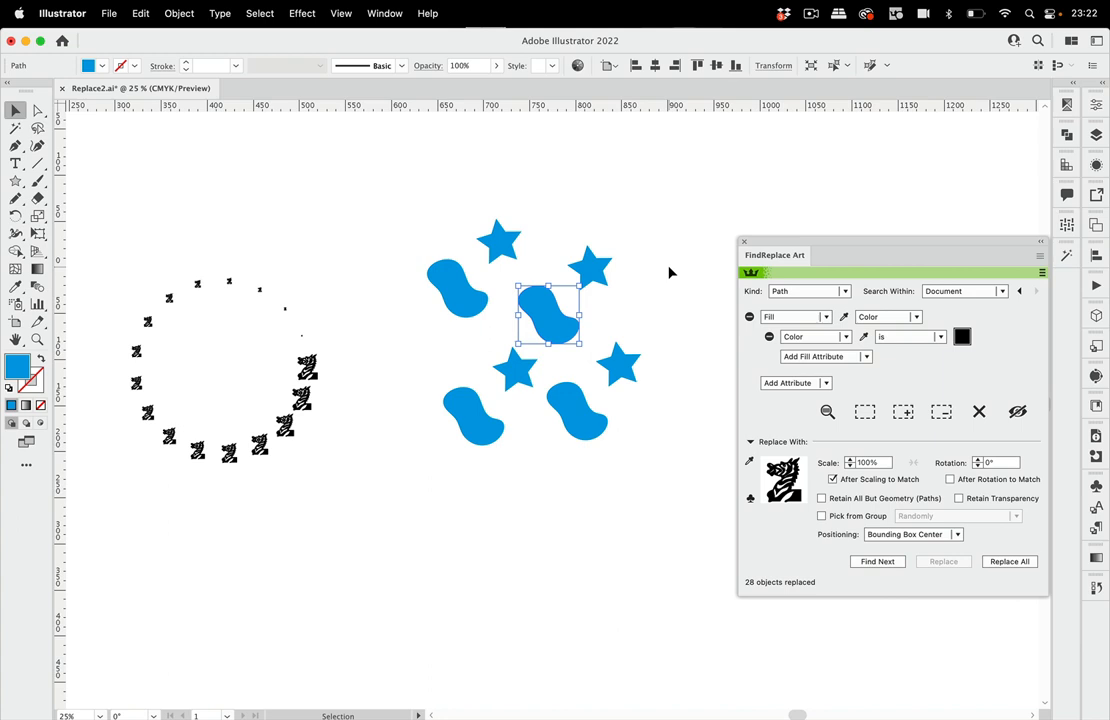
pyautogui.moveTo(912, 166)
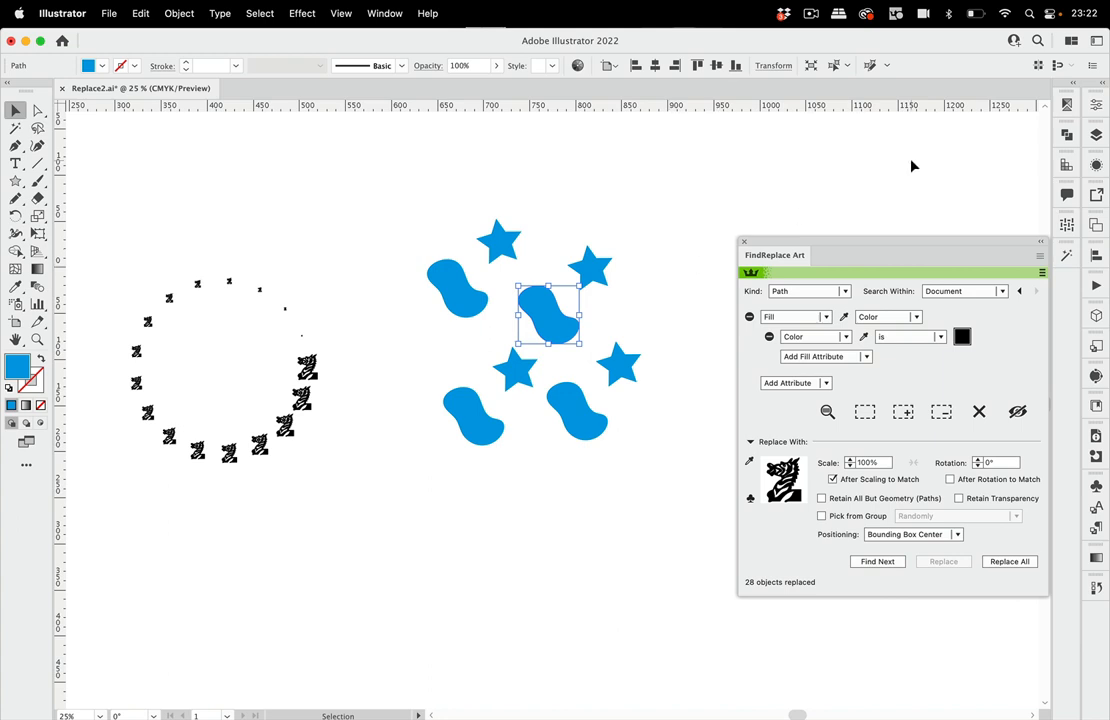